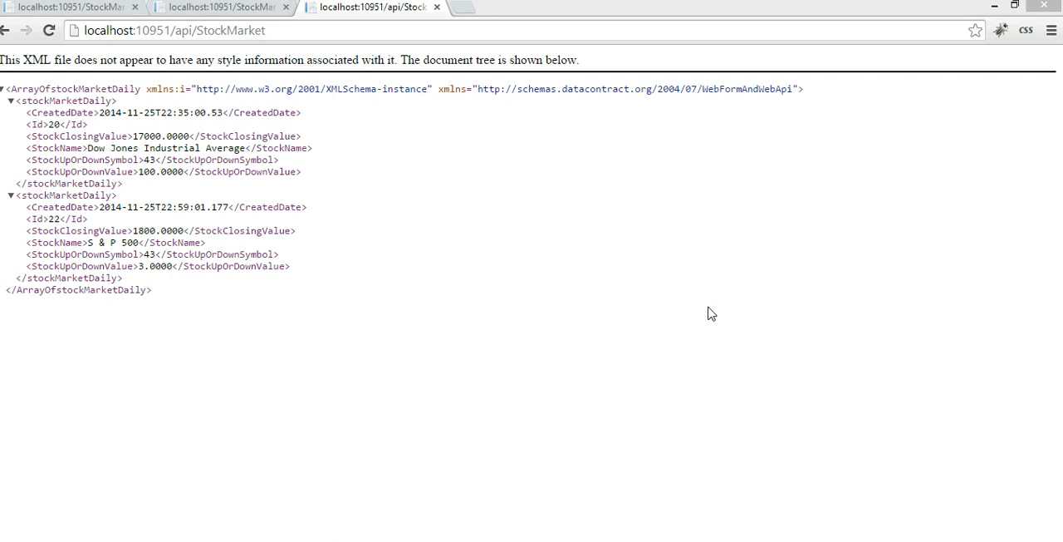
mouse_move(427, 183)
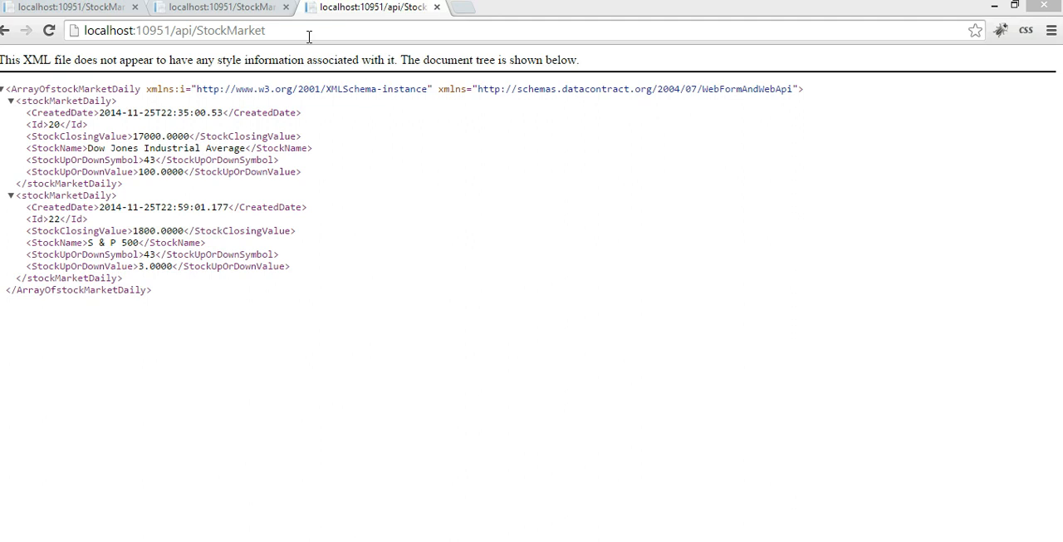
mouse_move(298, 30)
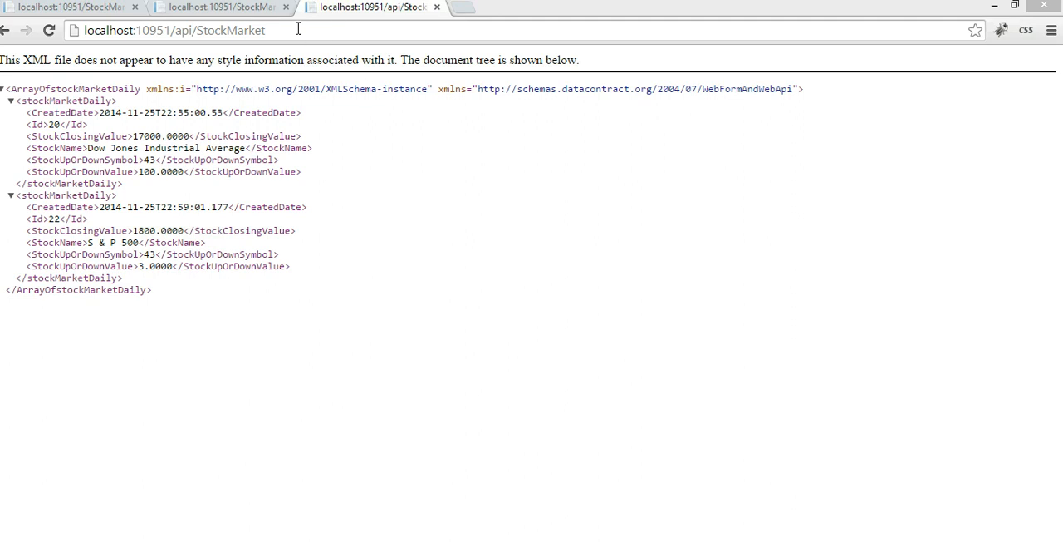
mouse_move(319, 53)
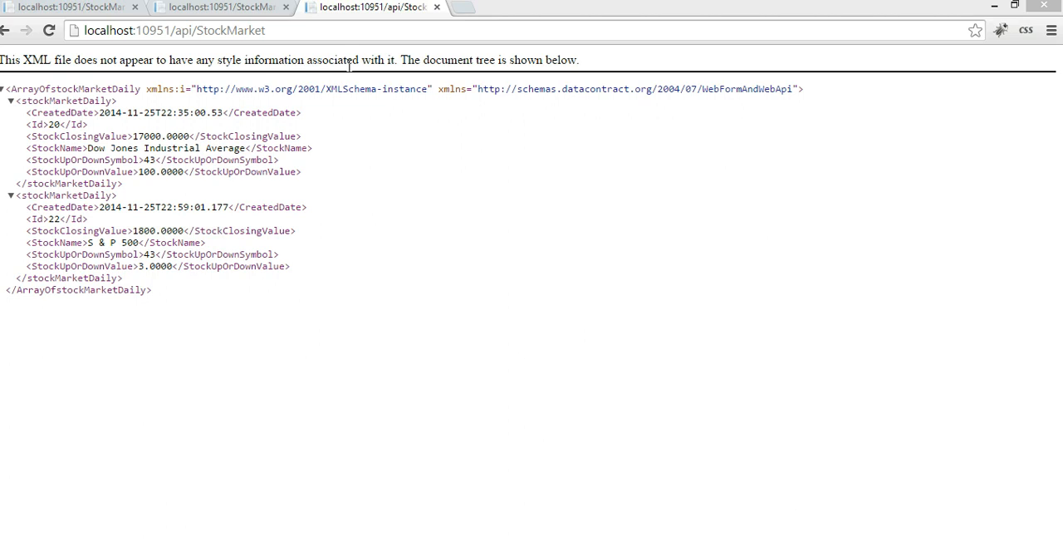
mouse_move(306, 86)
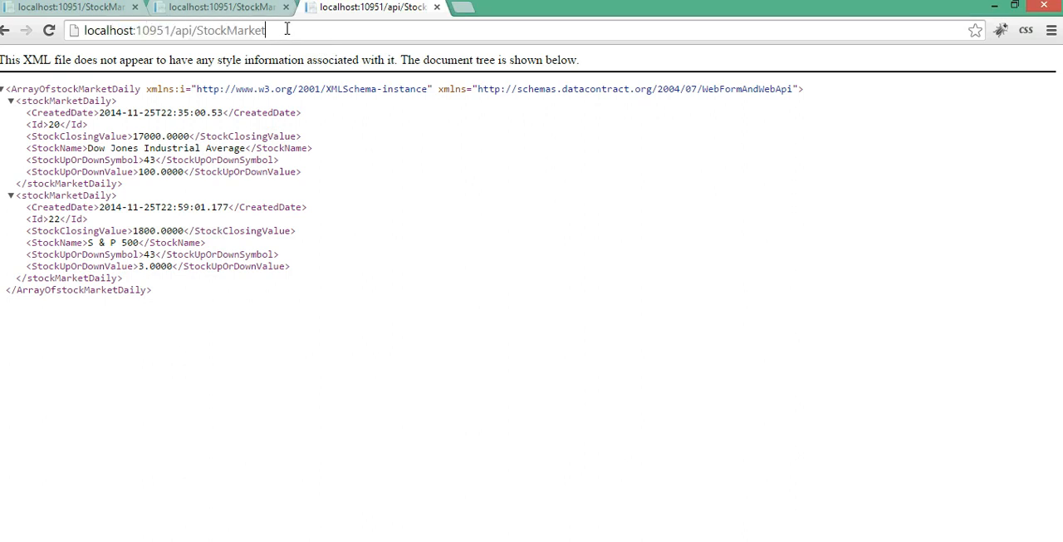
mouse_move(332, 169)
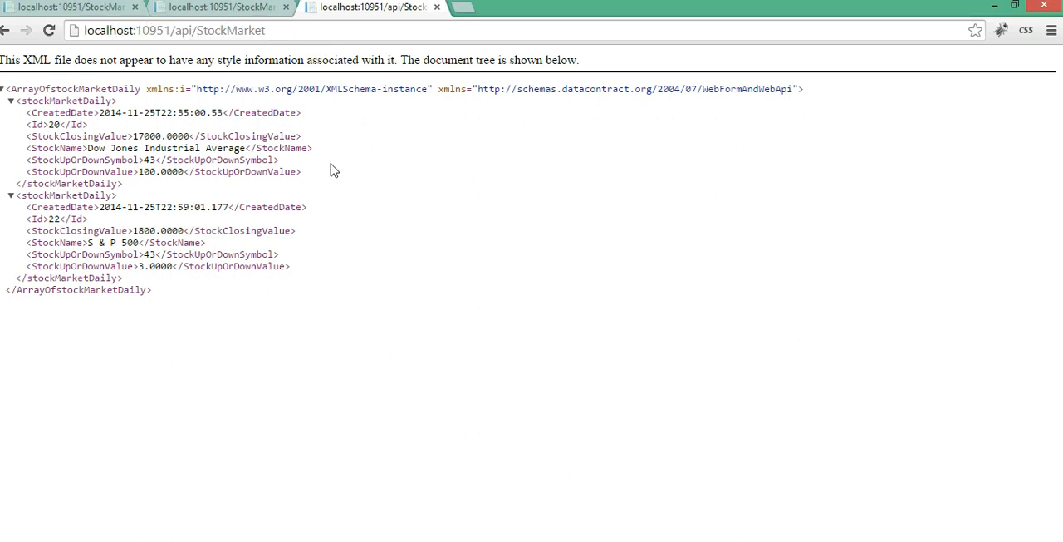
mouse_move(344, 117)
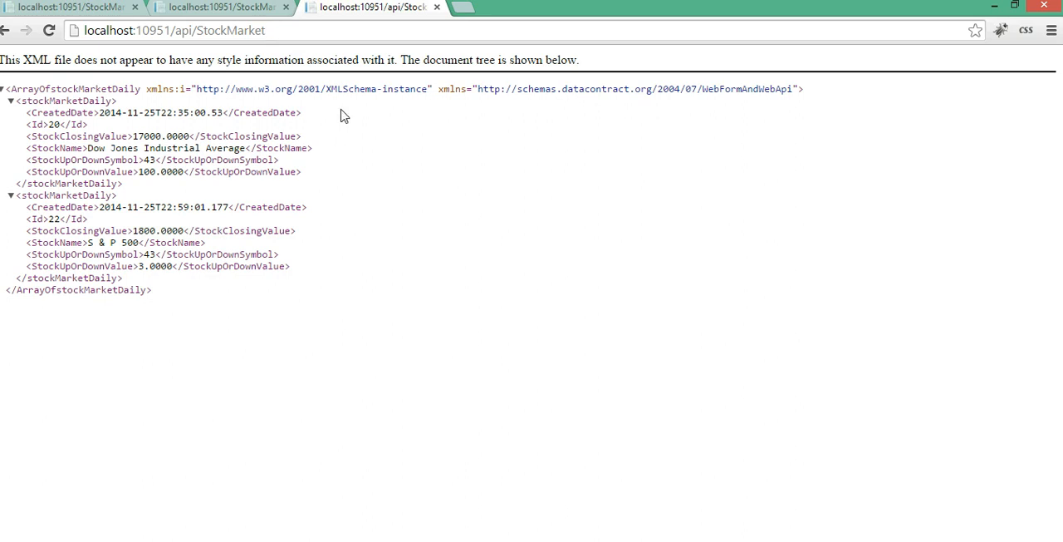
mouse_move(357, 221)
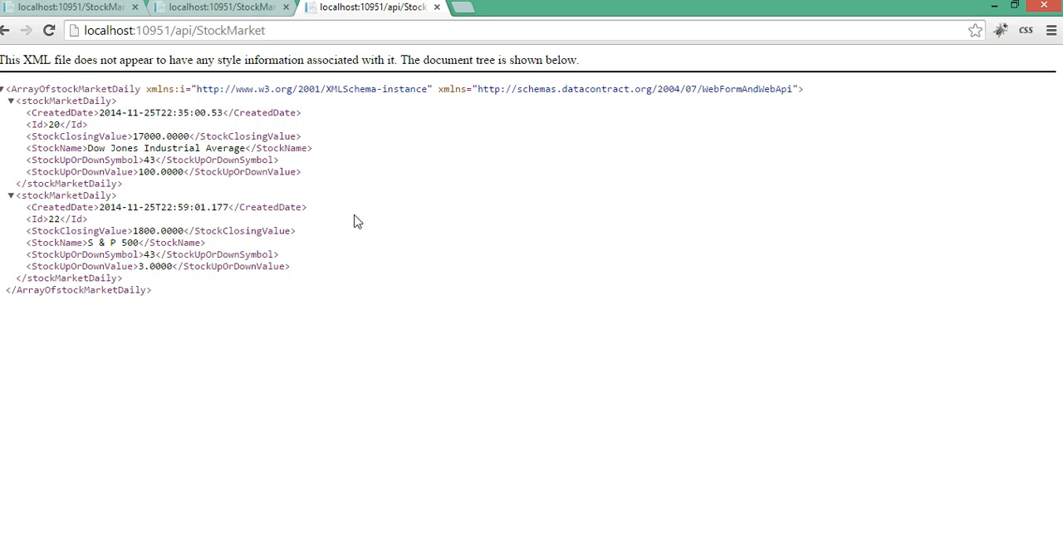
mouse_move(459, 83)
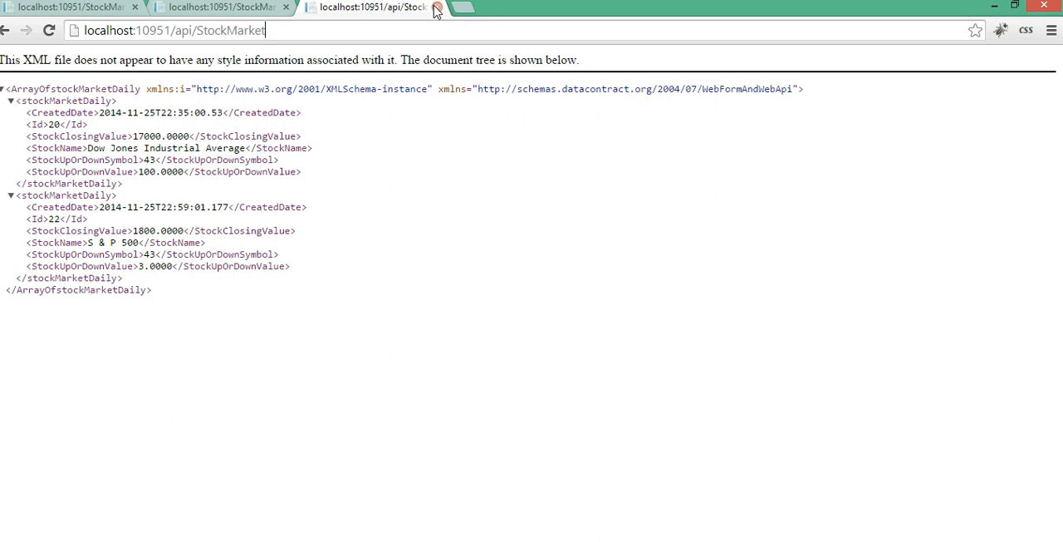
mouse_move(285, 10)
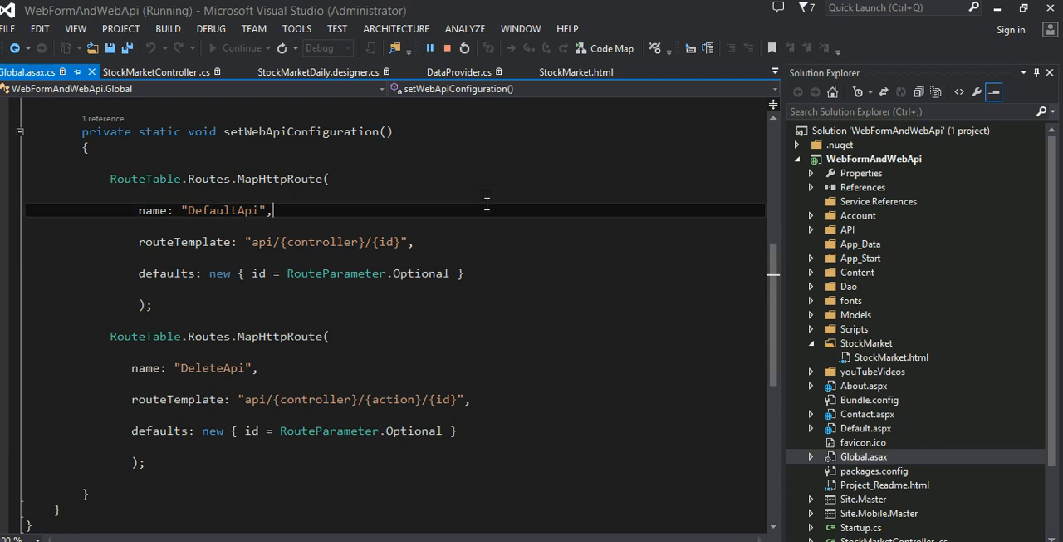
mouse_move(535, 203)
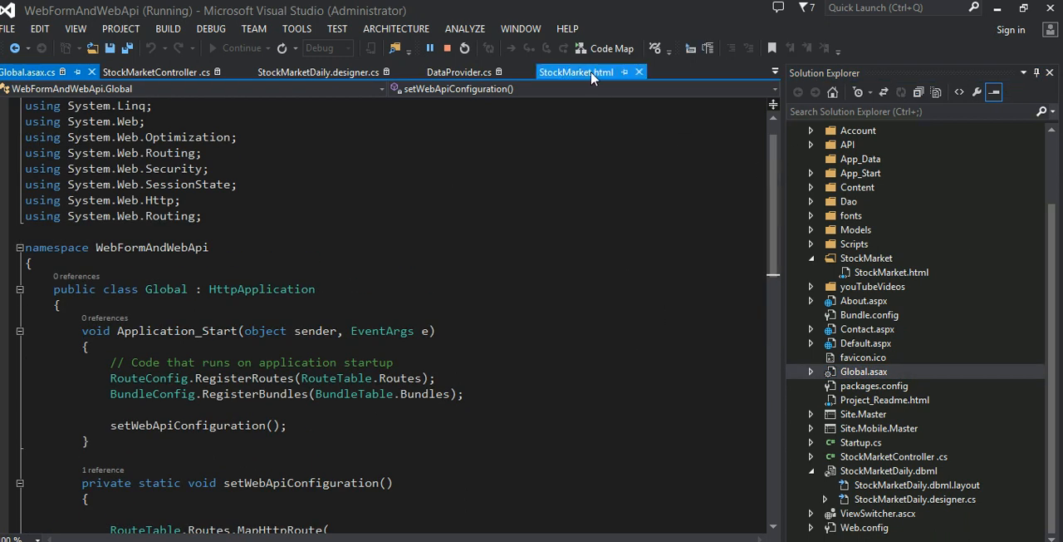
- Review StockMarket.html's head with its AngularJS script references and .operationActionMessage styles
left_click(577, 71)
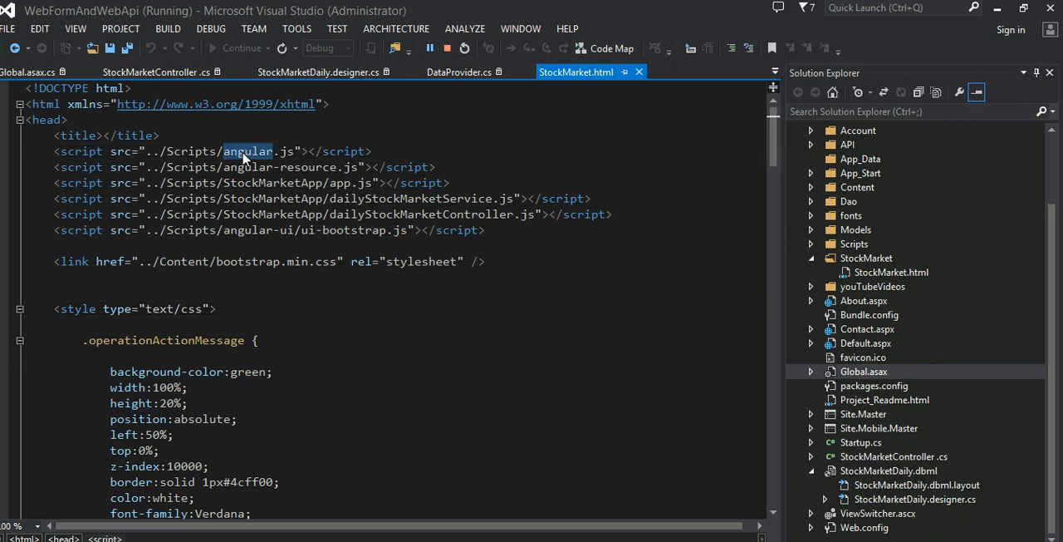
mouse_move(284, 309)
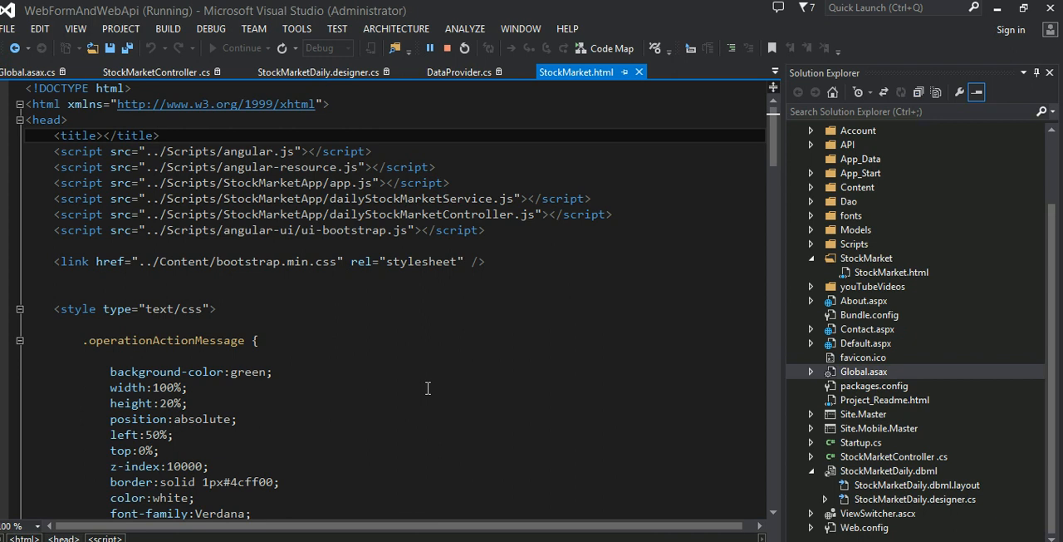
left_click(160, 137)
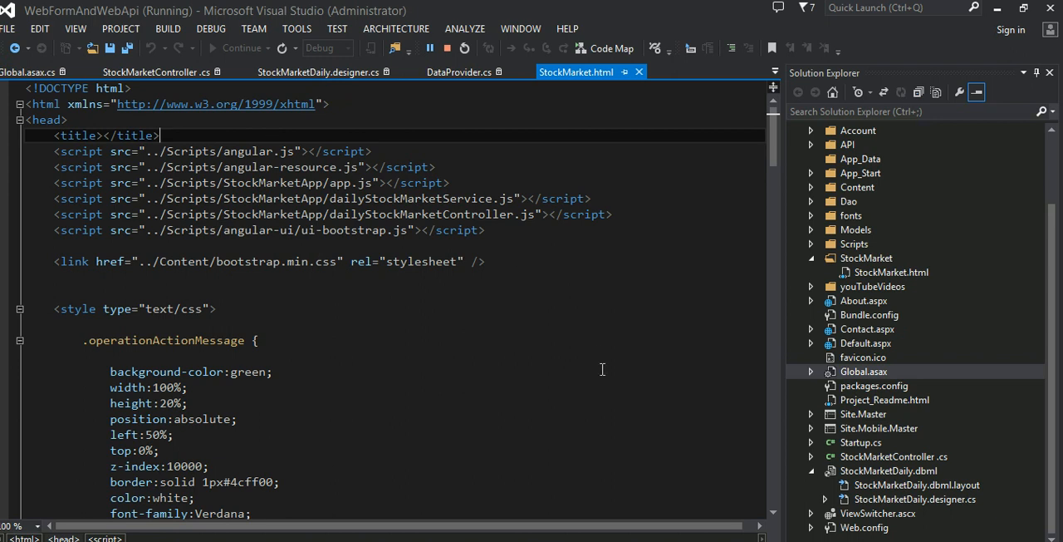
mouse_move(306, 163)
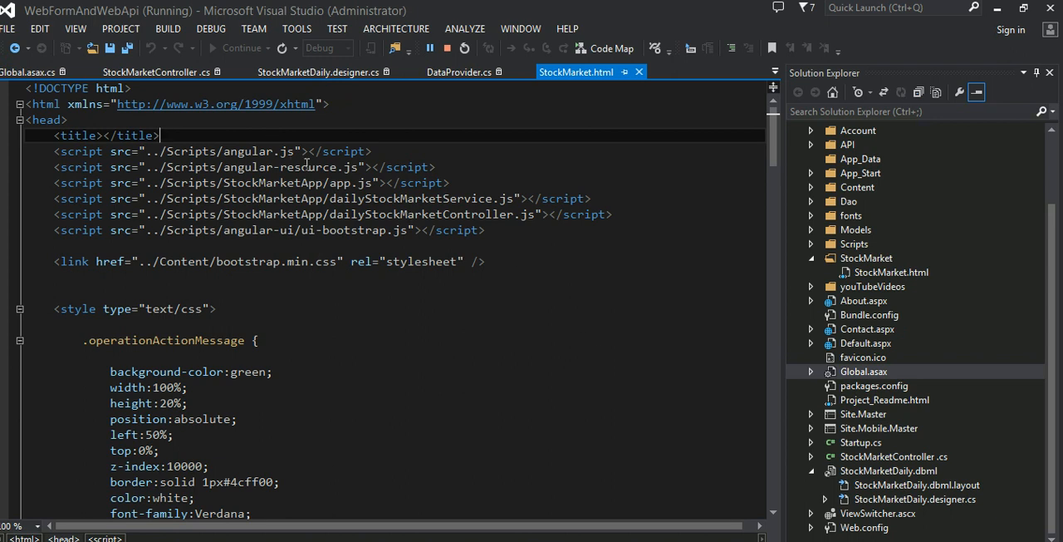
double_click(309, 166)
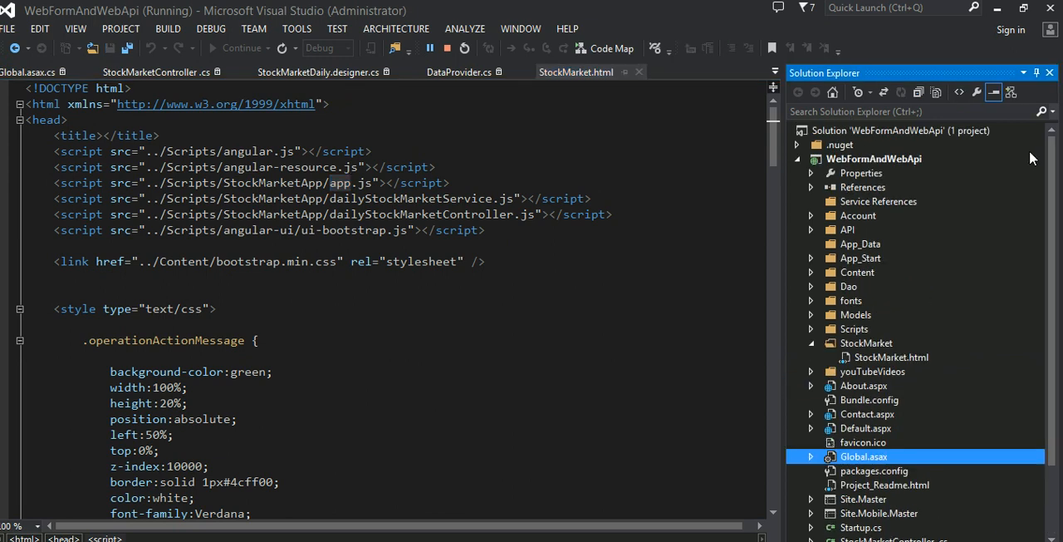
mouse_move(828, 329)
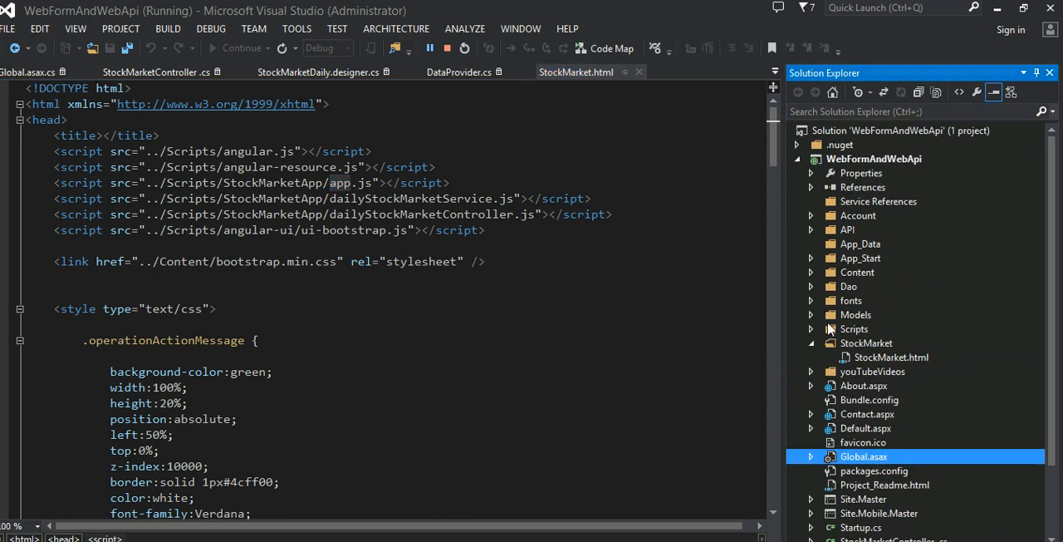
- Open app.js under Scripts > StockMarketApp, defining the stockMarketApplication module with ngResource
left_click(811, 330)
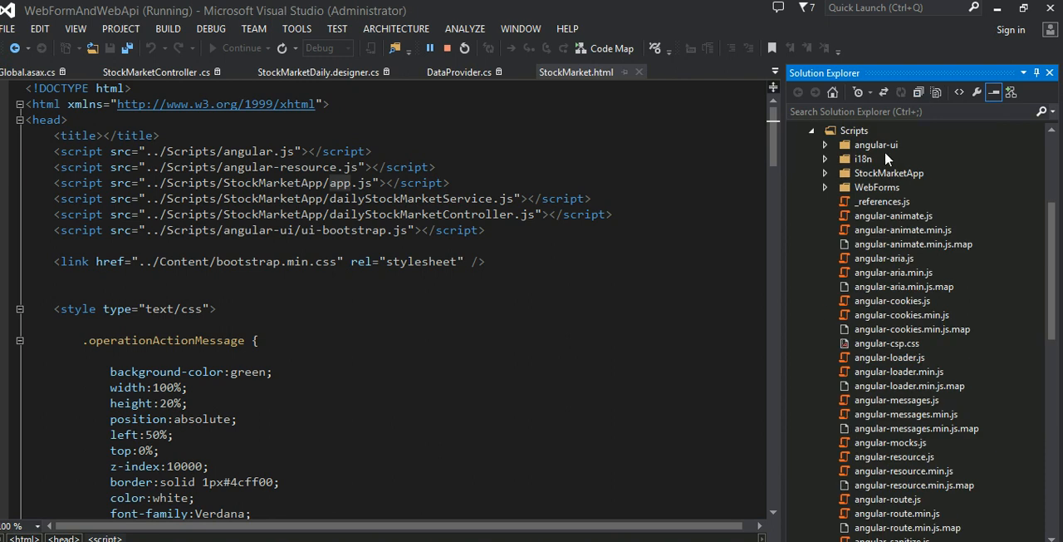
left_click(826, 173)
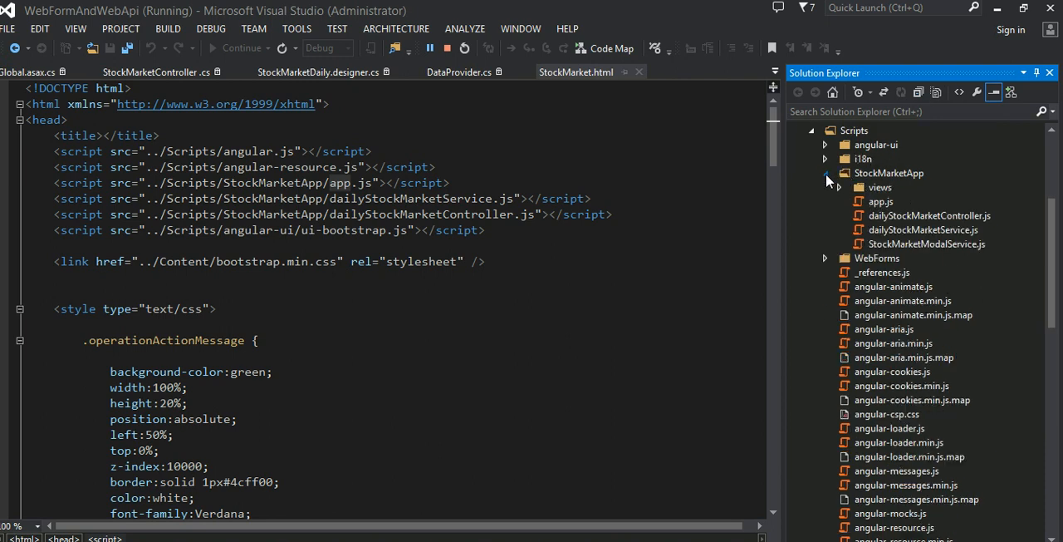
double_click(881, 201)
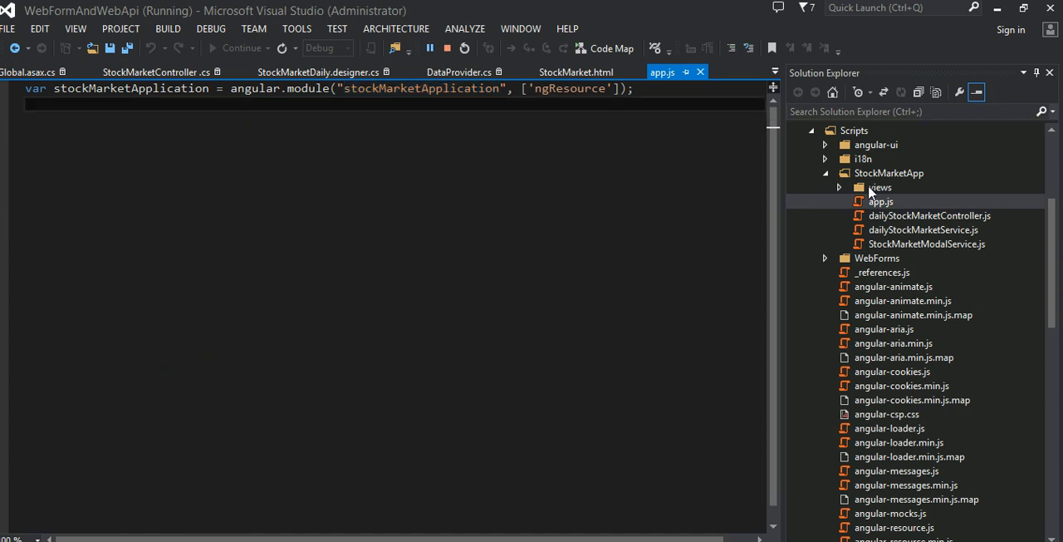
mouse_move(425, 170)
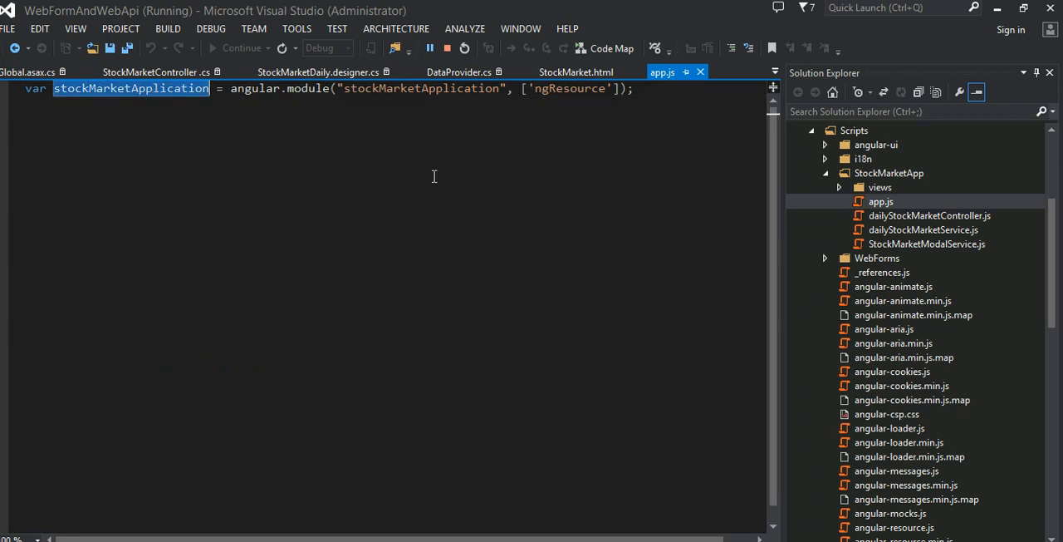
mouse_move(934, 251)
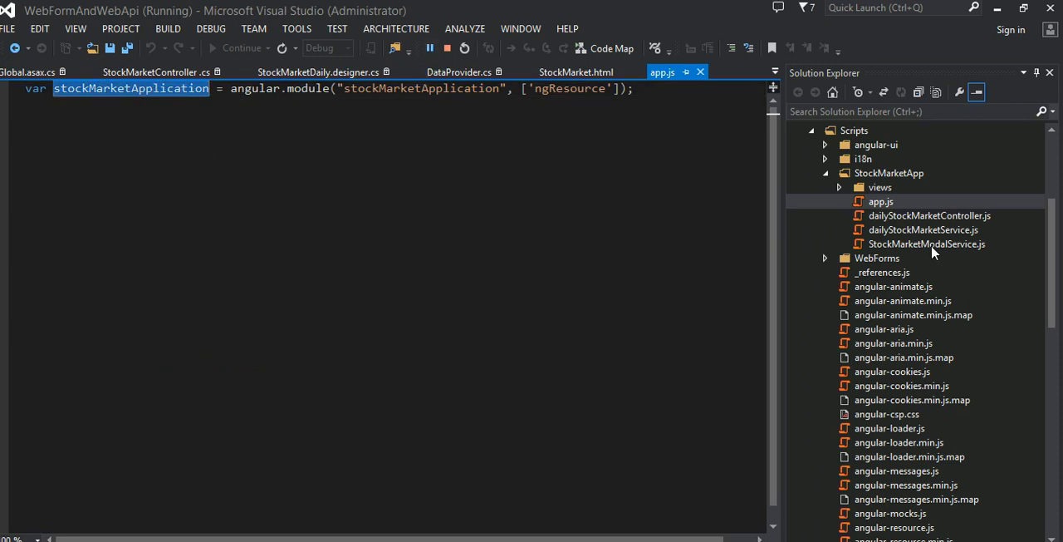
mouse_move(951, 236)
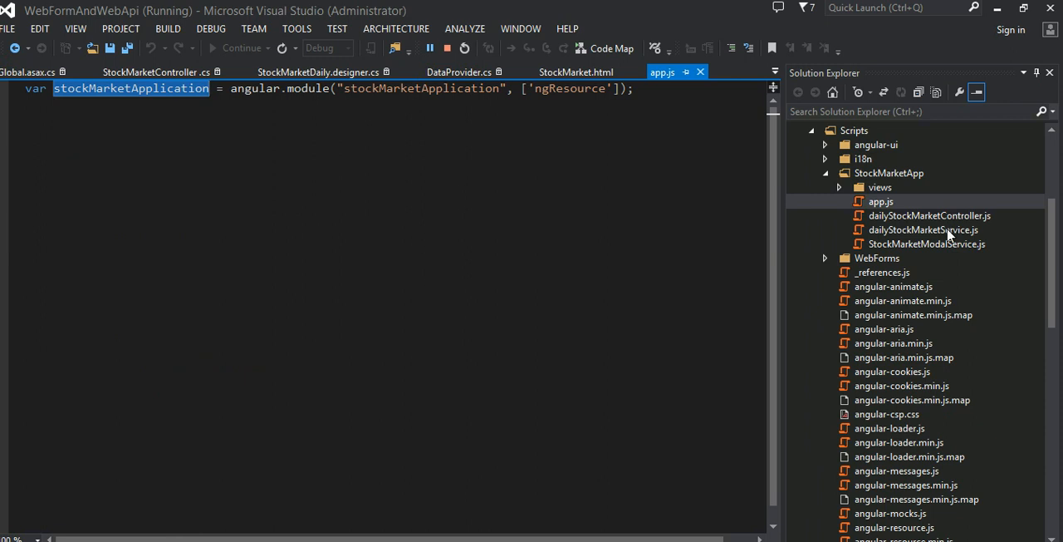
mouse_move(176, 97)
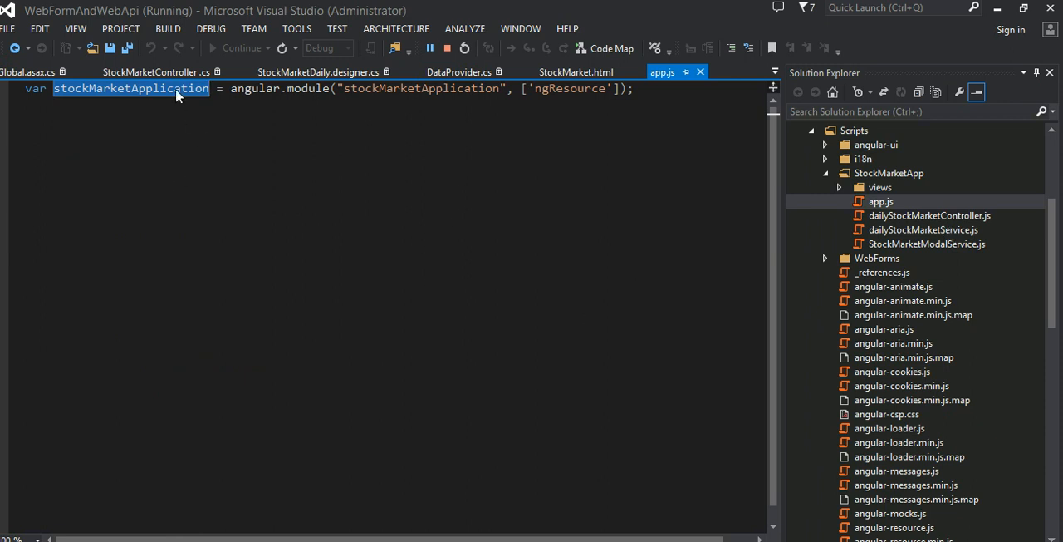
mouse_move(229, 211)
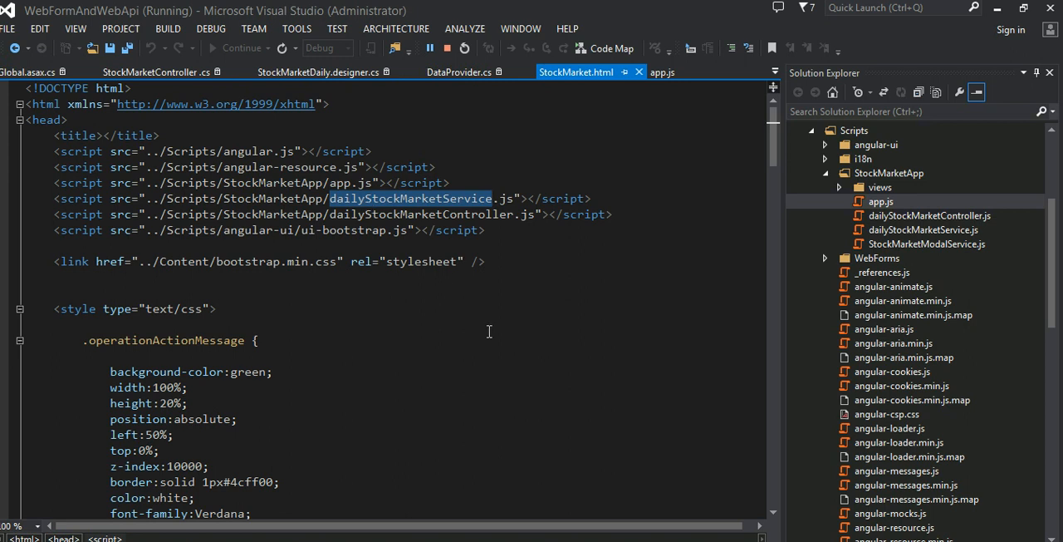
mouse_move(510, 369)
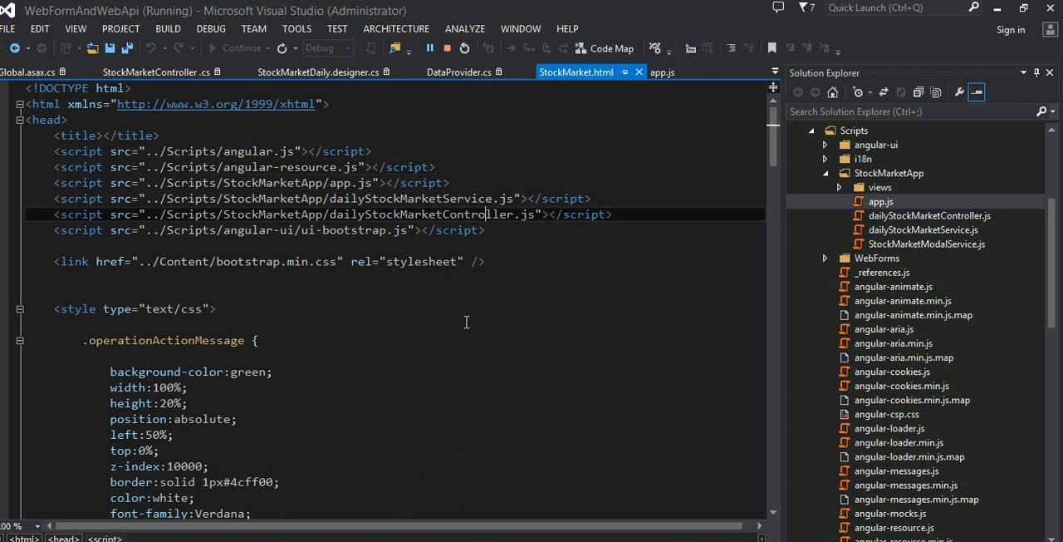
- Highlight the dailyStockMarketController.js script reference in StockMarket.html's head
double_click(422, 214)
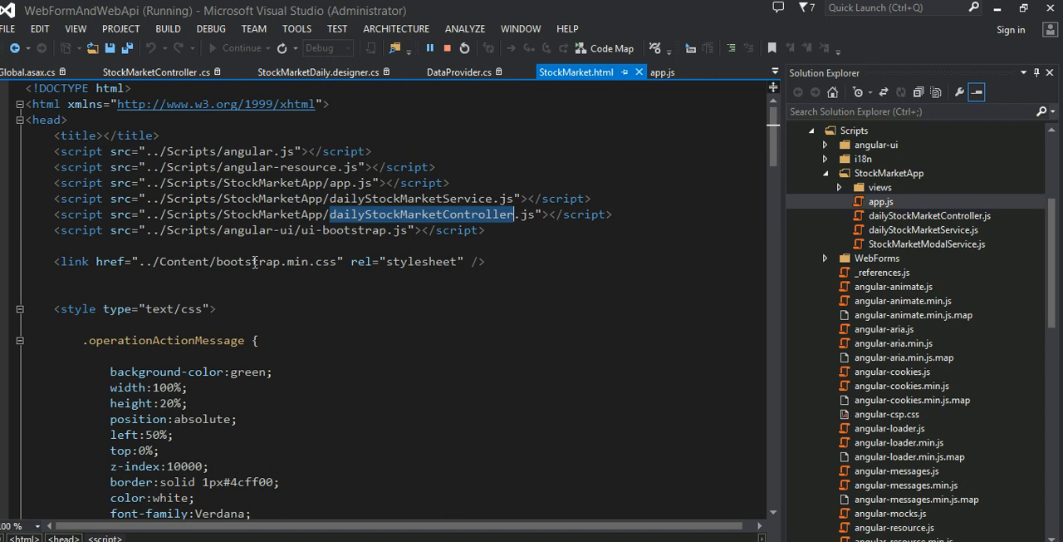
left_click(346, 229)
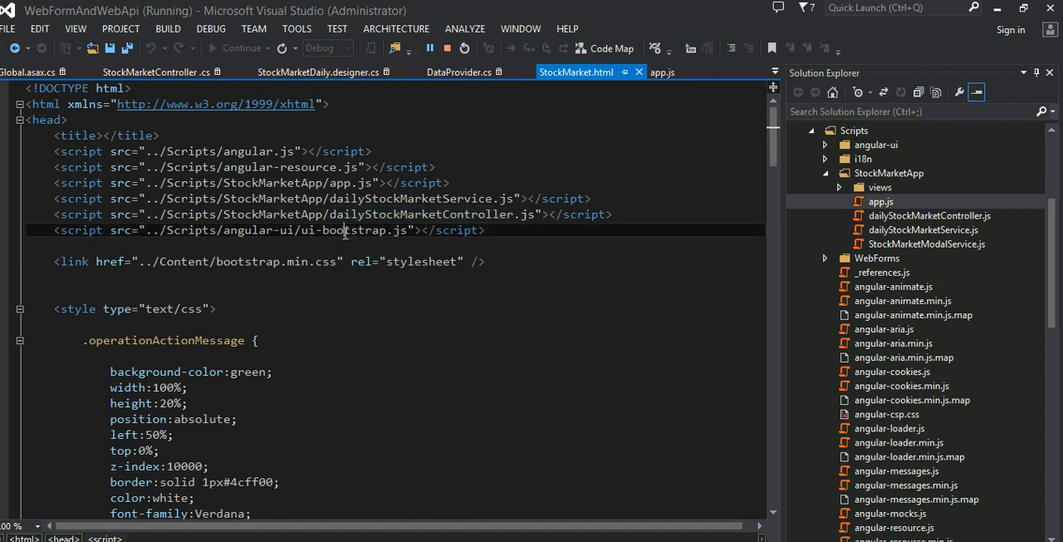
mouse_move(361, 272)
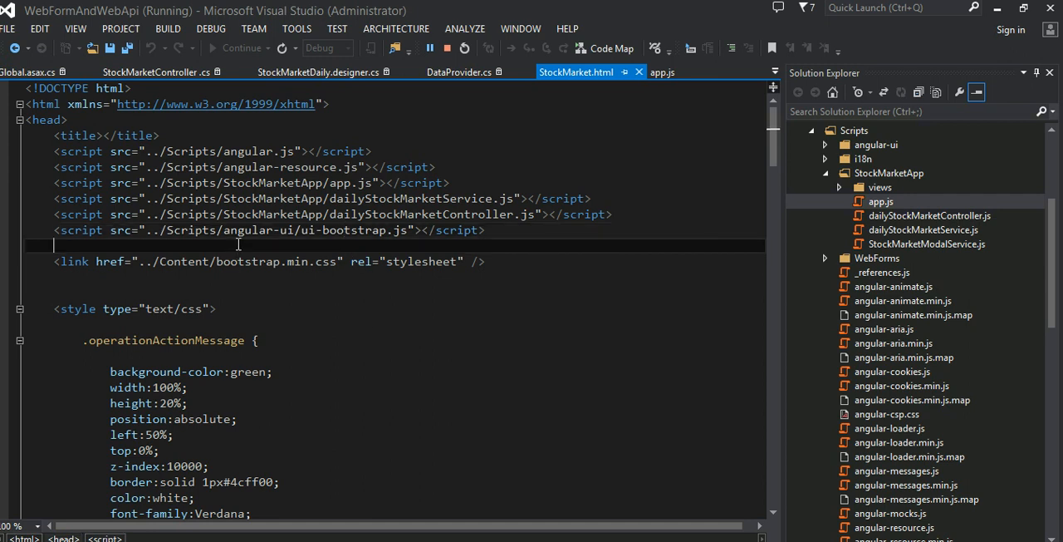
mouse_move(412, 409)
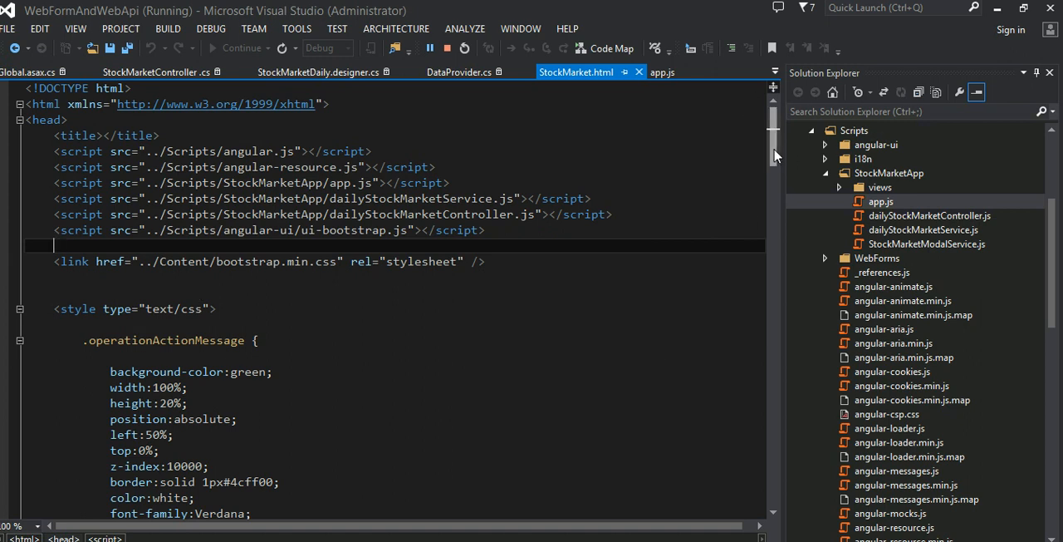
scroll("down", 3)
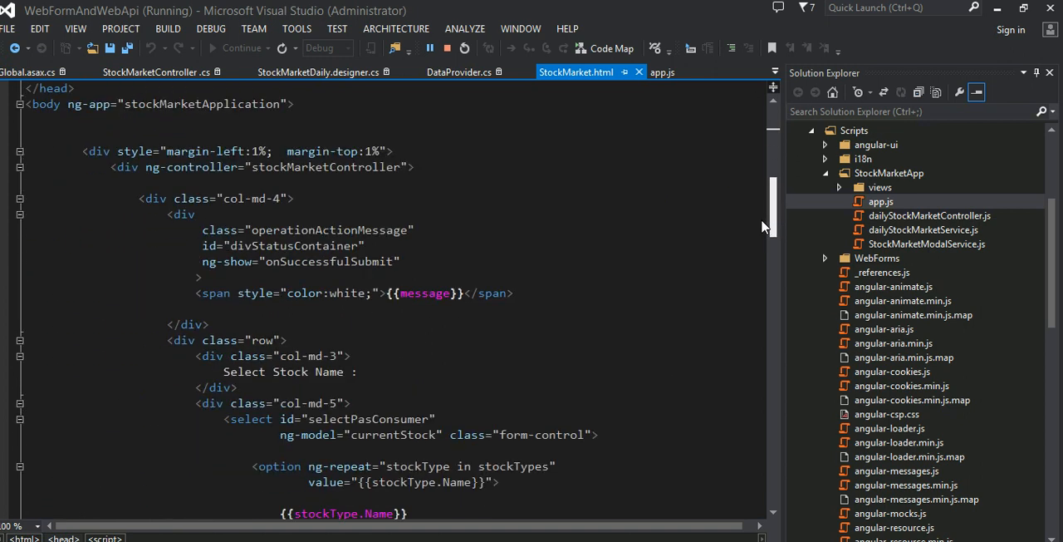
scroll("down", 3)
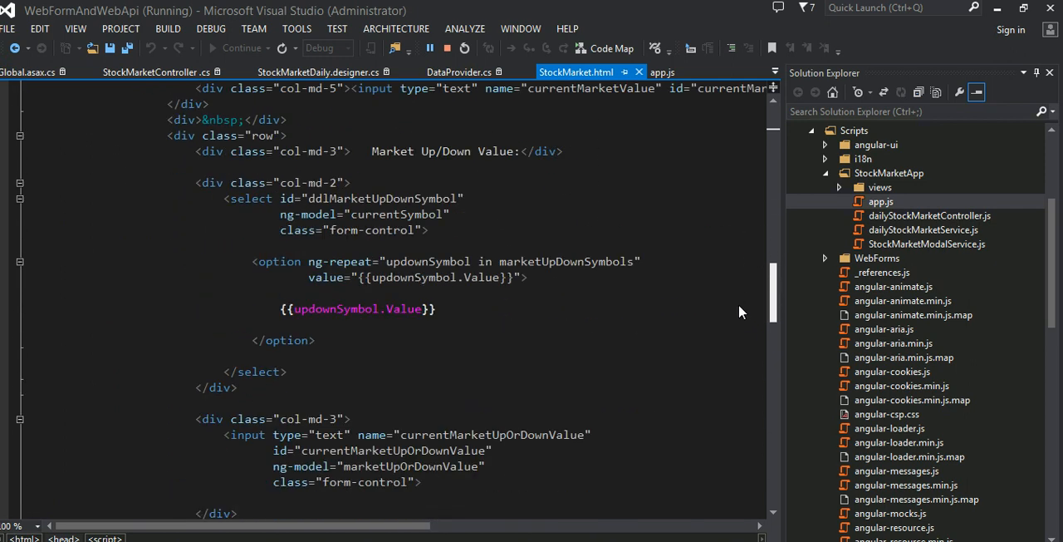
scroll("down", 3)
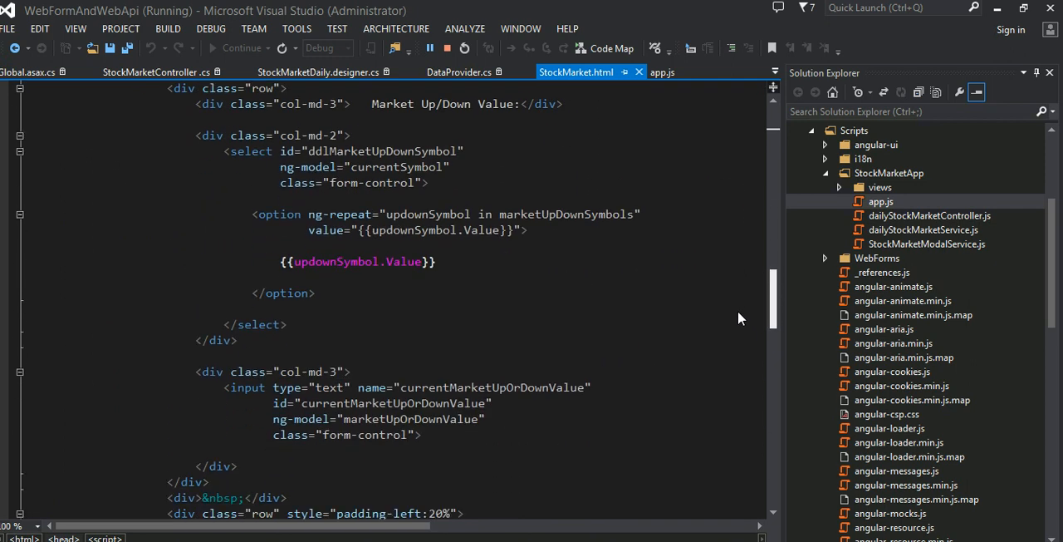
scroll("down", 3)
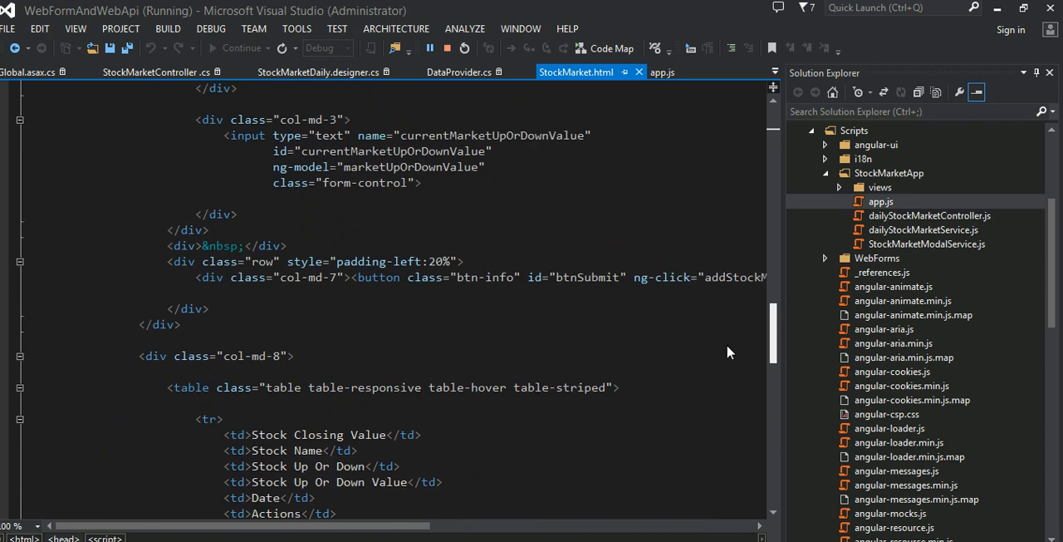
scroll("down", 3)
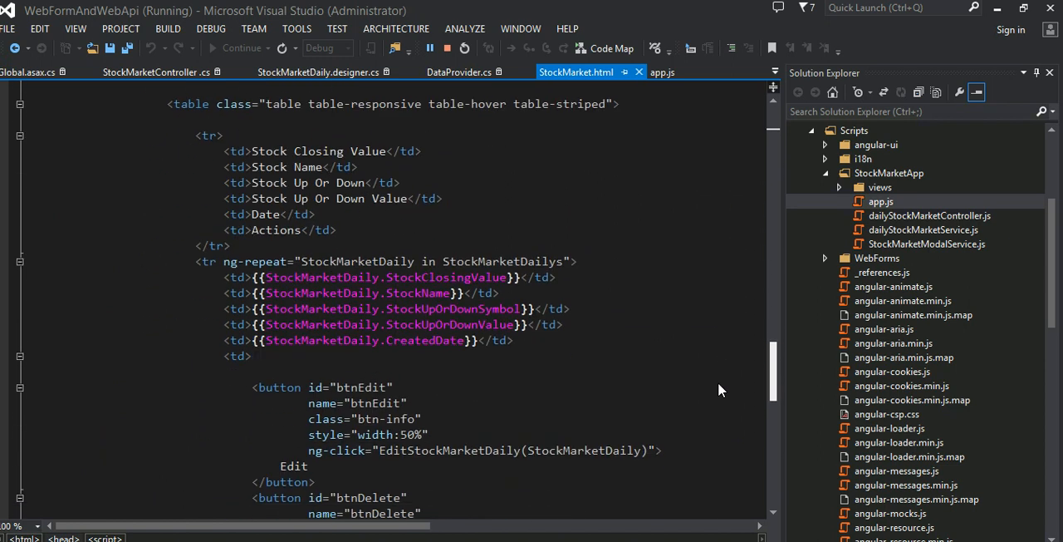
scroll("up", 3)
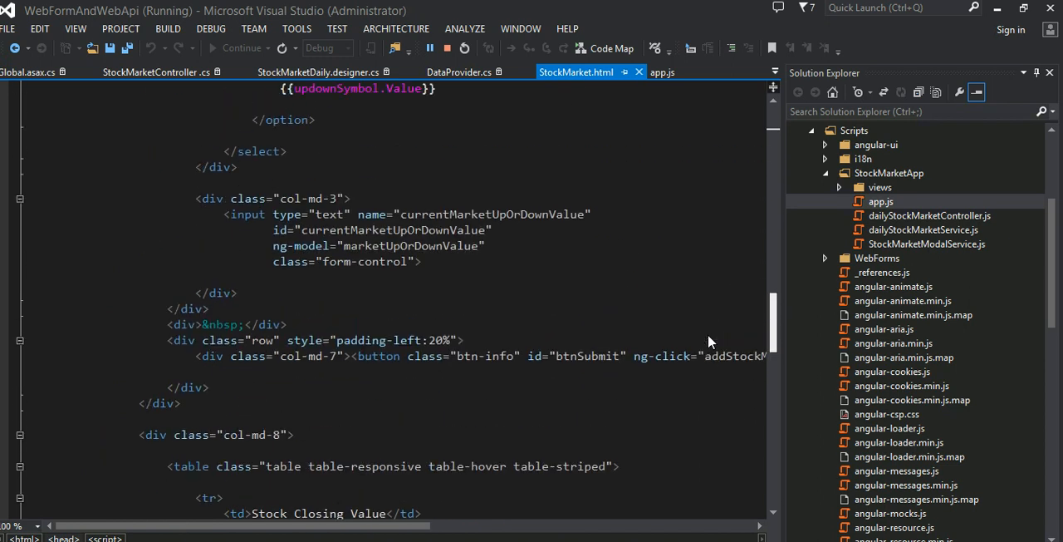
left_click(166, 402)
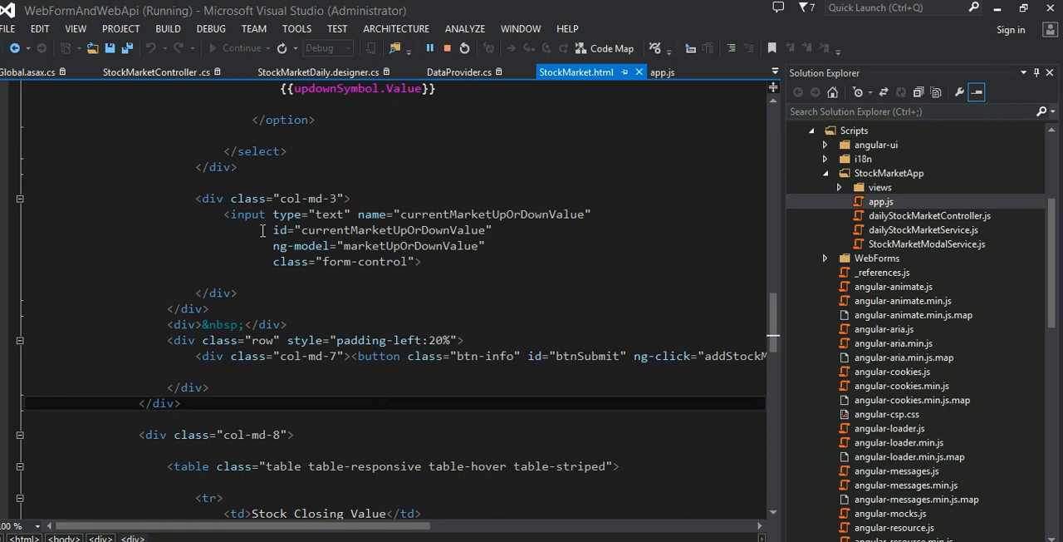
mouse_move(266, 401)
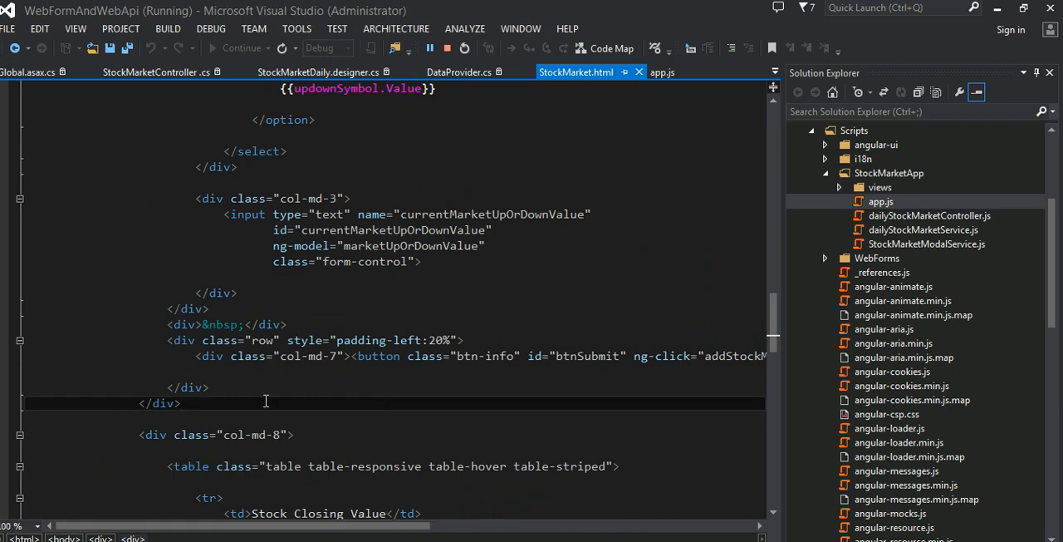
left_click(465, 47)
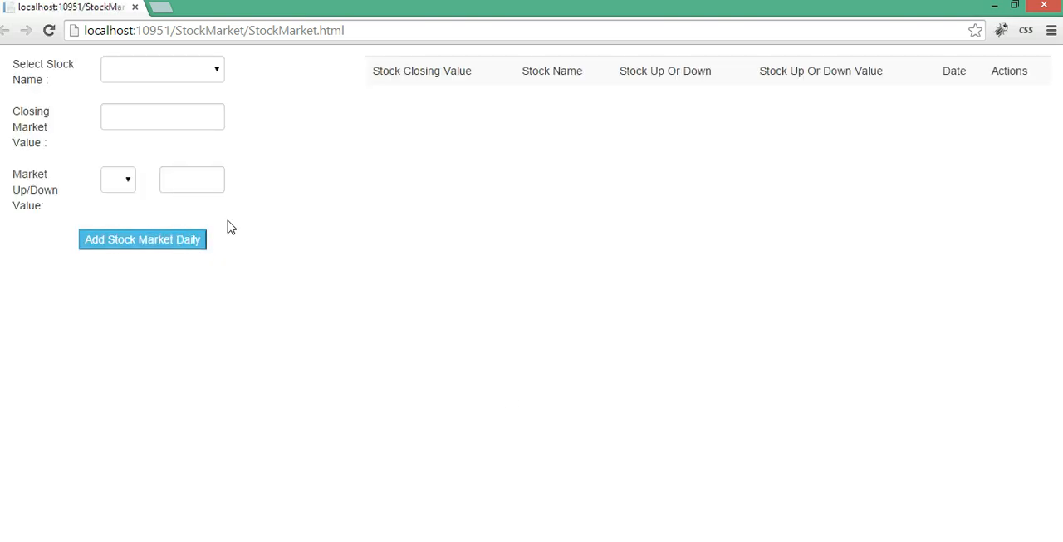
- Submit the empty Add Stock Market Daily form so the table lists Dow Jones and S & P 500
left_click(143, 239)
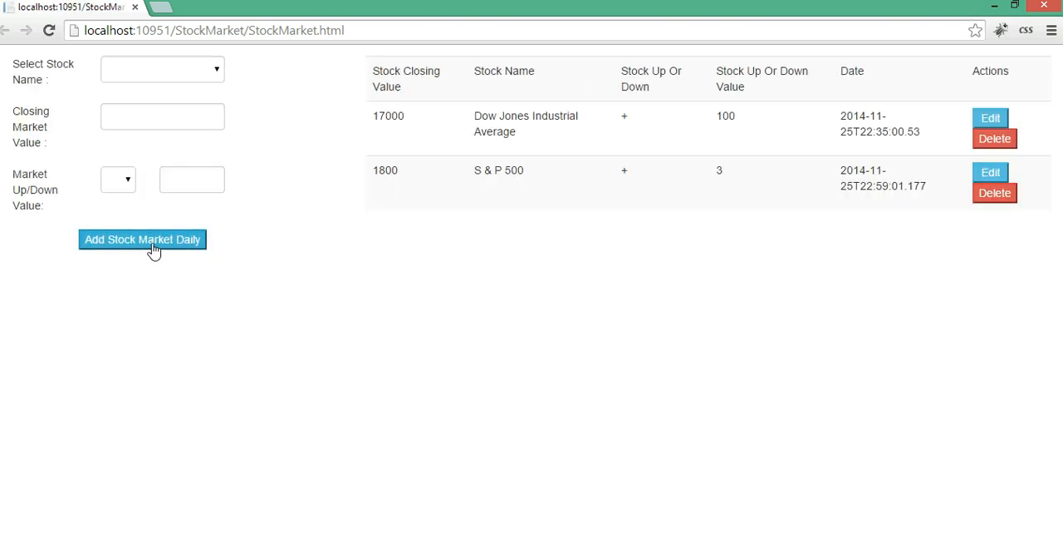
mouse_move(221, 90)
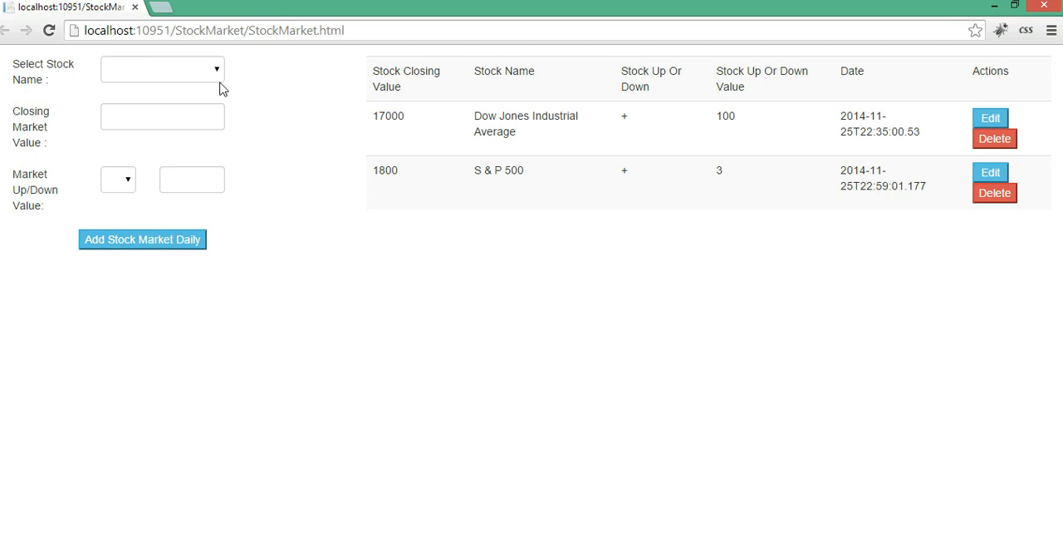
mouse_move(212, 80)
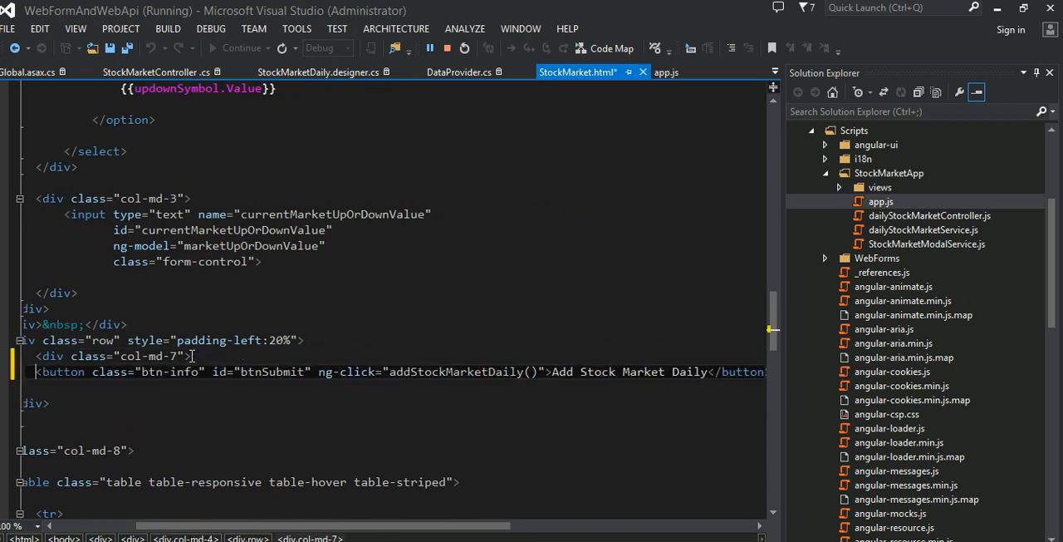
mouse_move(346, 384)
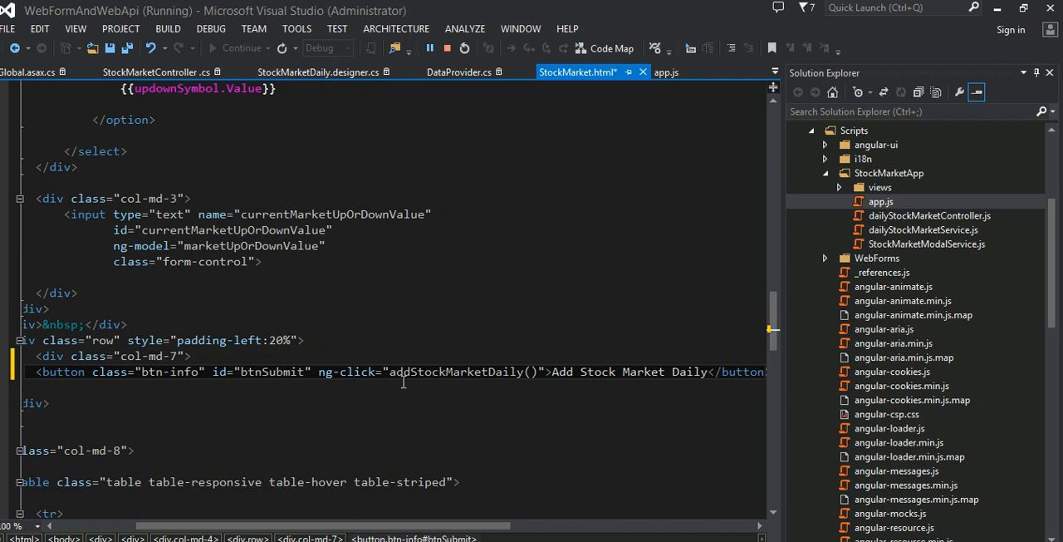
- Highlight the button's addStockMarketDaily() click handler and locate dailyStockMarketController.js in Solution Explorer
double_click(456, 372)
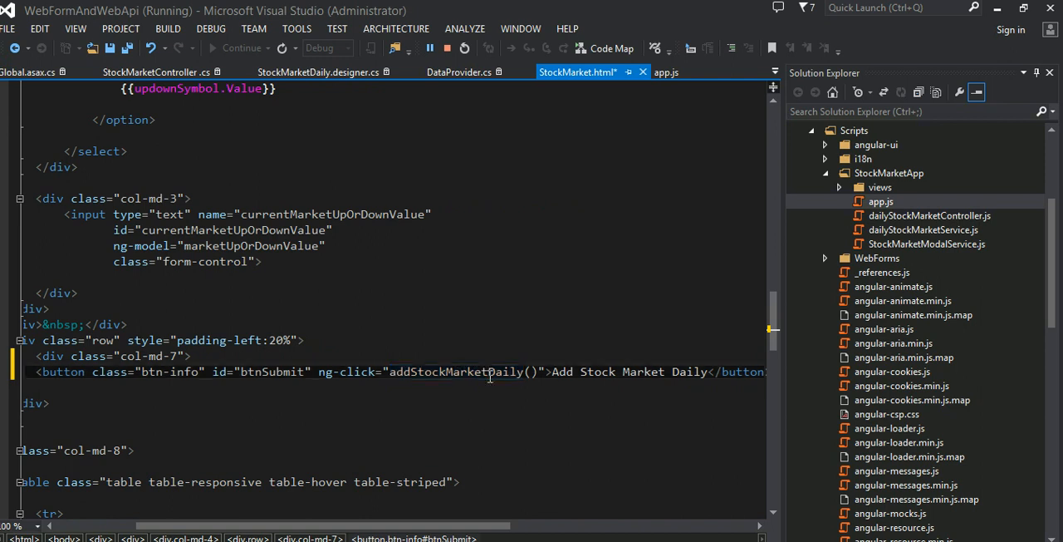
double_click(455, 372)
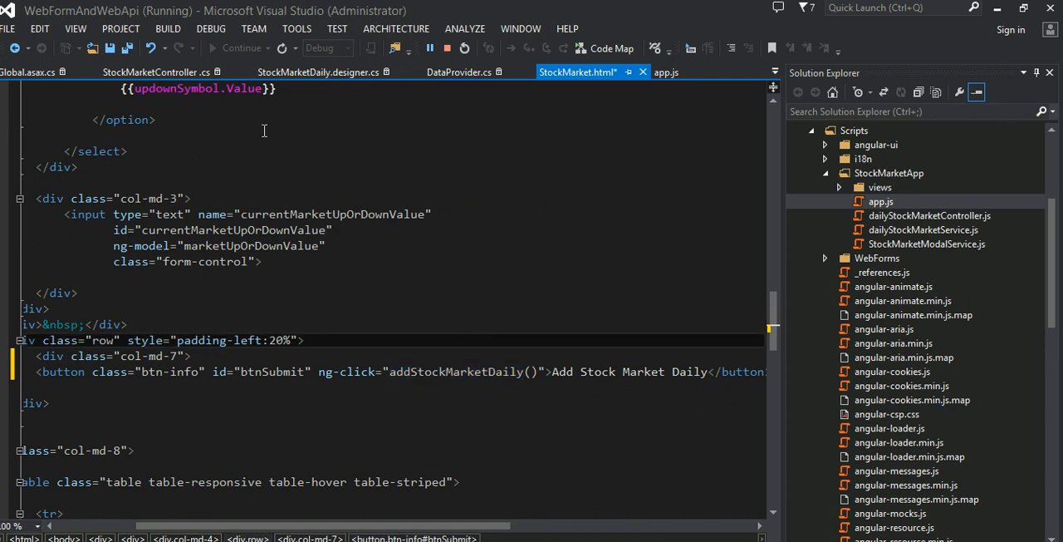
mouse_move(439, 153)
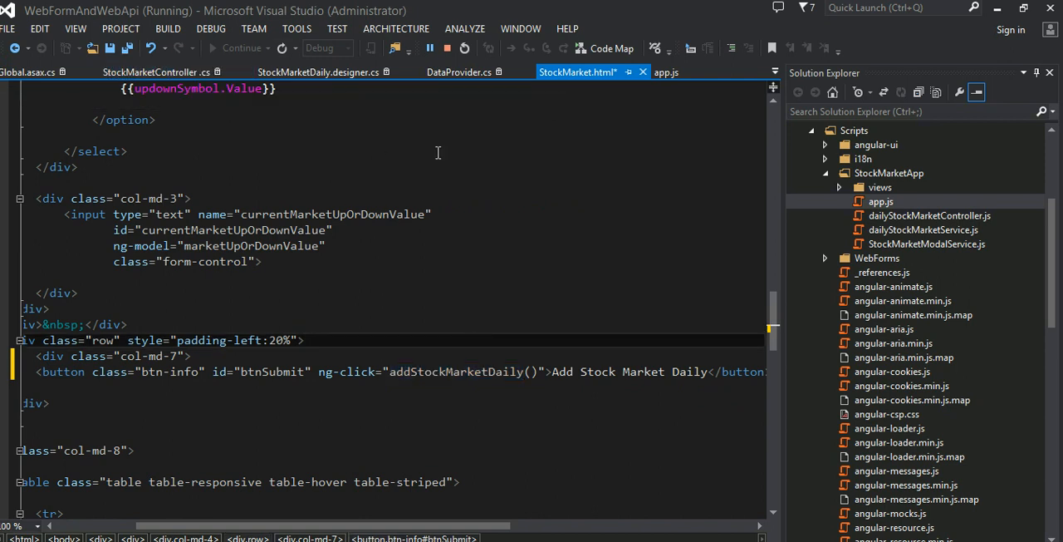
left_click(924, 229)
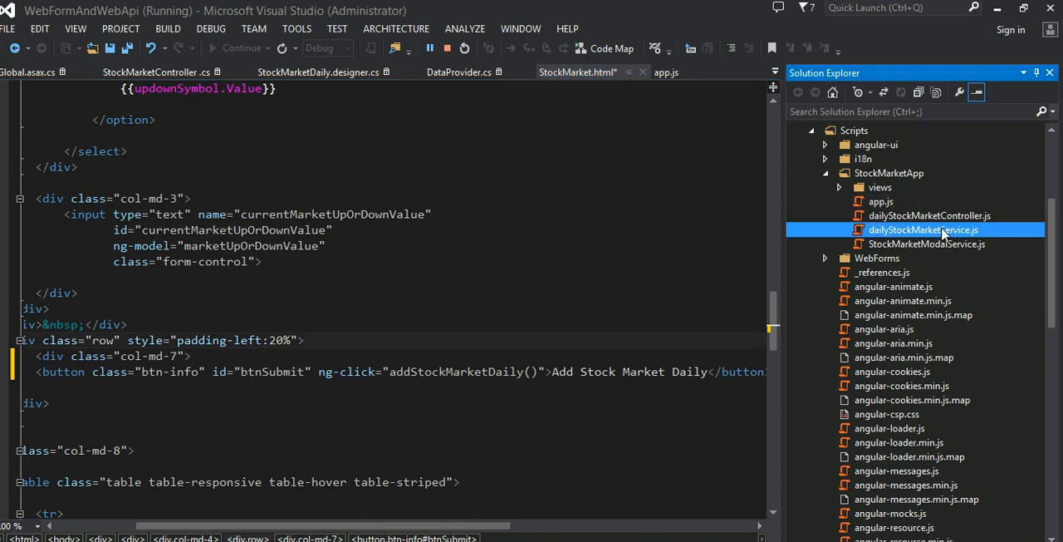
double_click(928, 216)
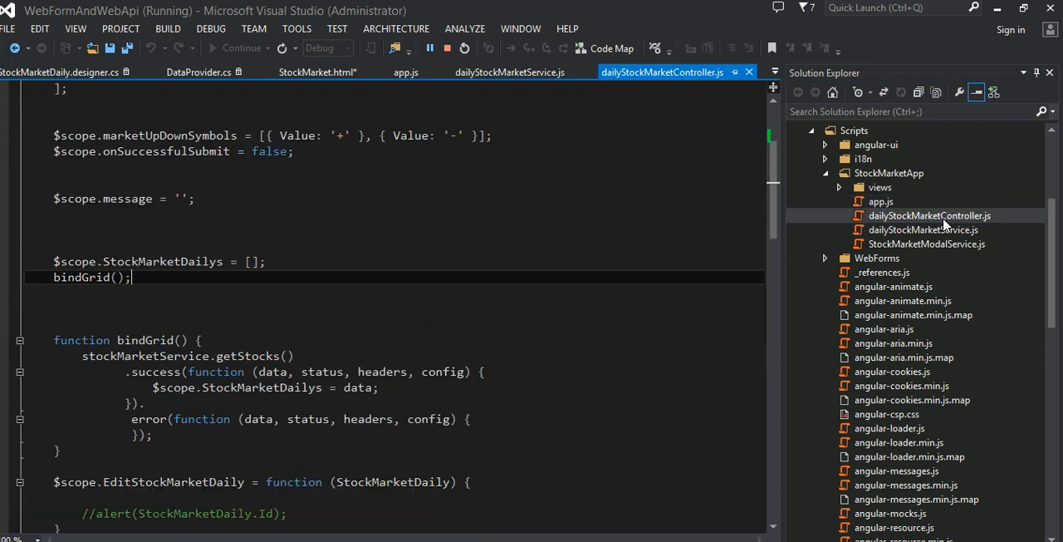
scroll("down", 3)
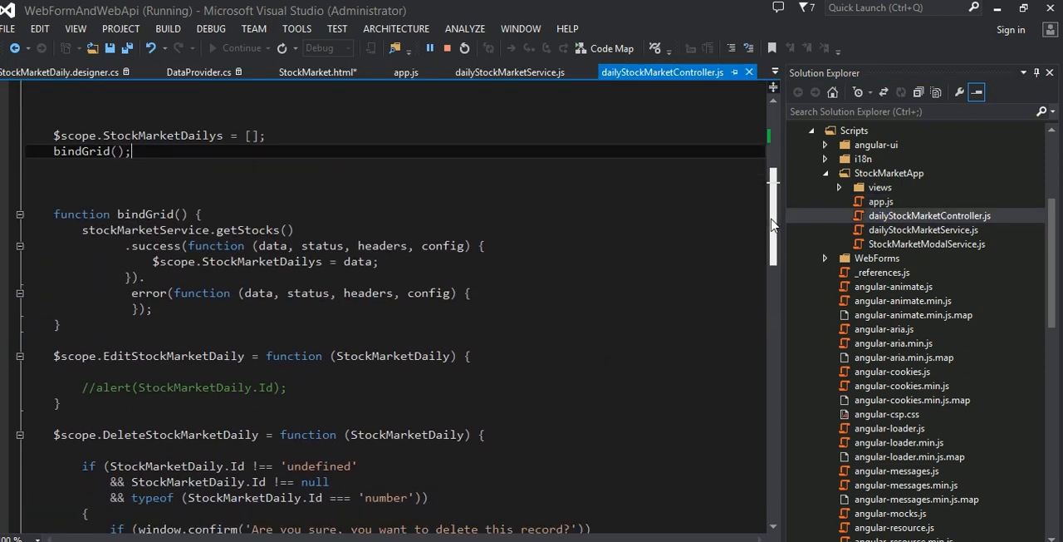
scroll("down", 3)
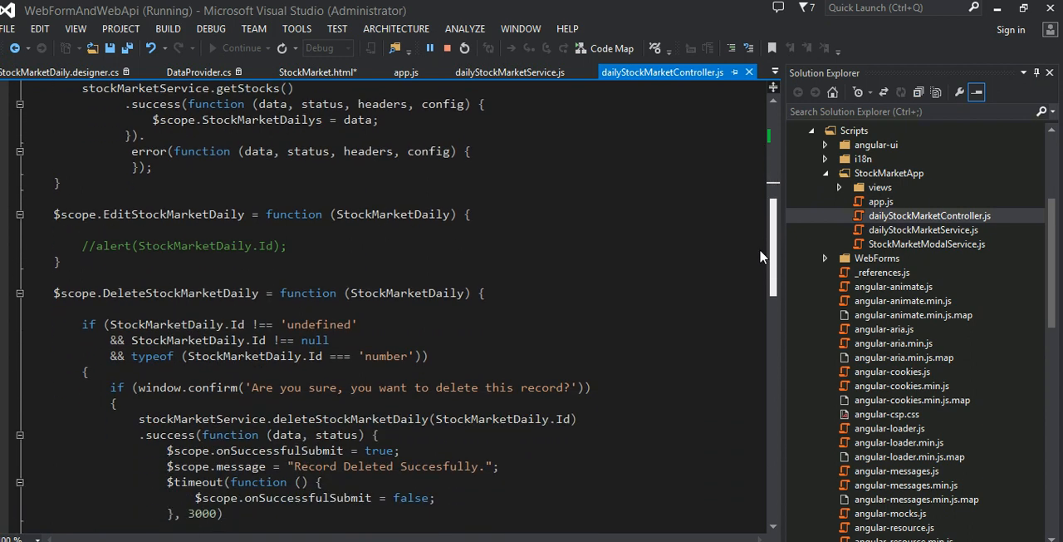
scroll("down", 3)
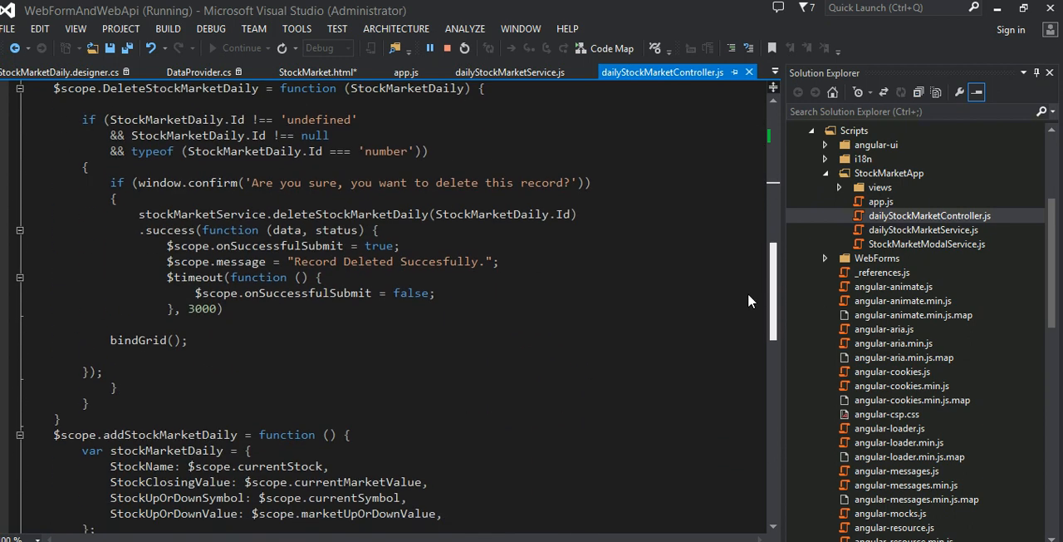
scroll("down", 3)
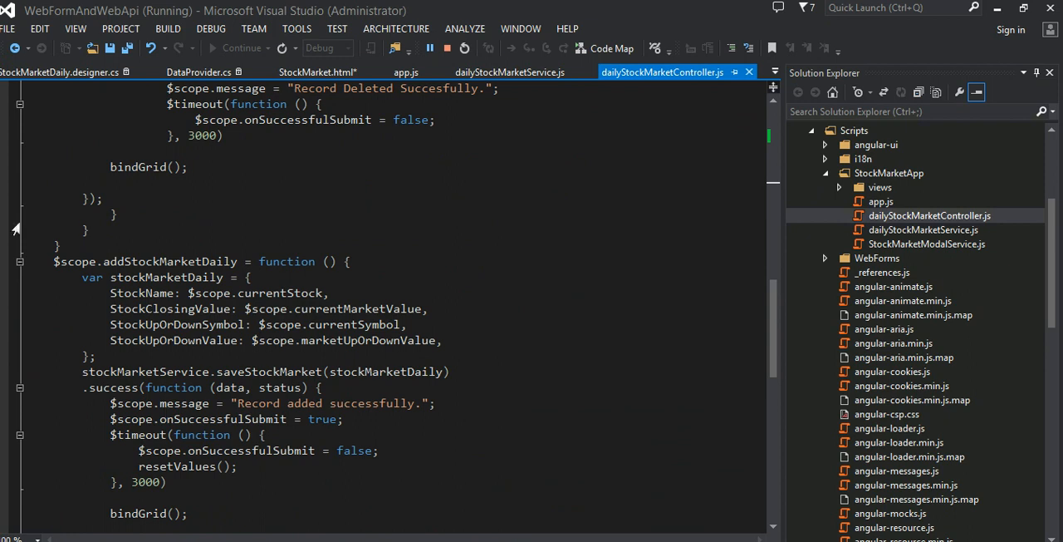
double_click(73, 261)
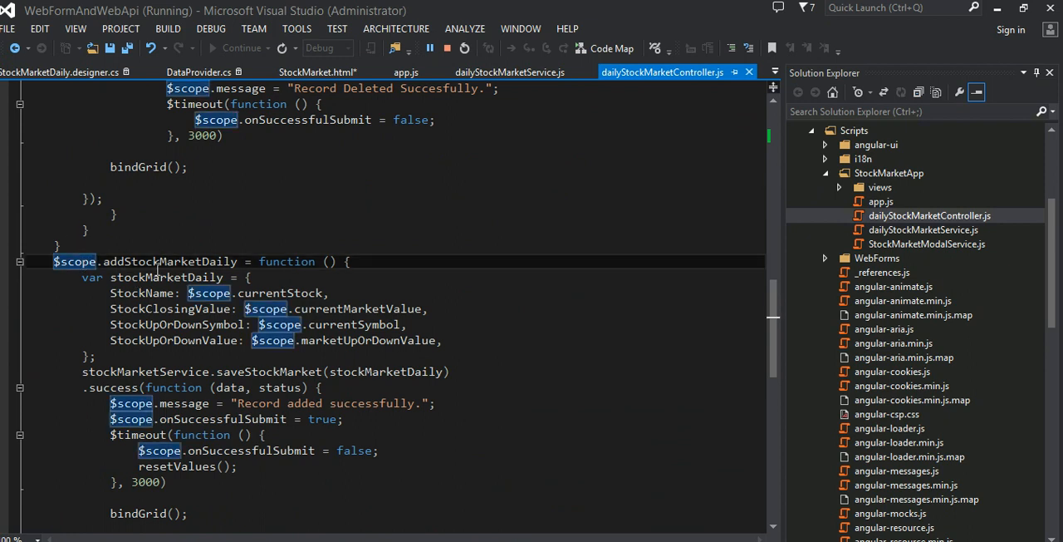
left_click(249, 213)
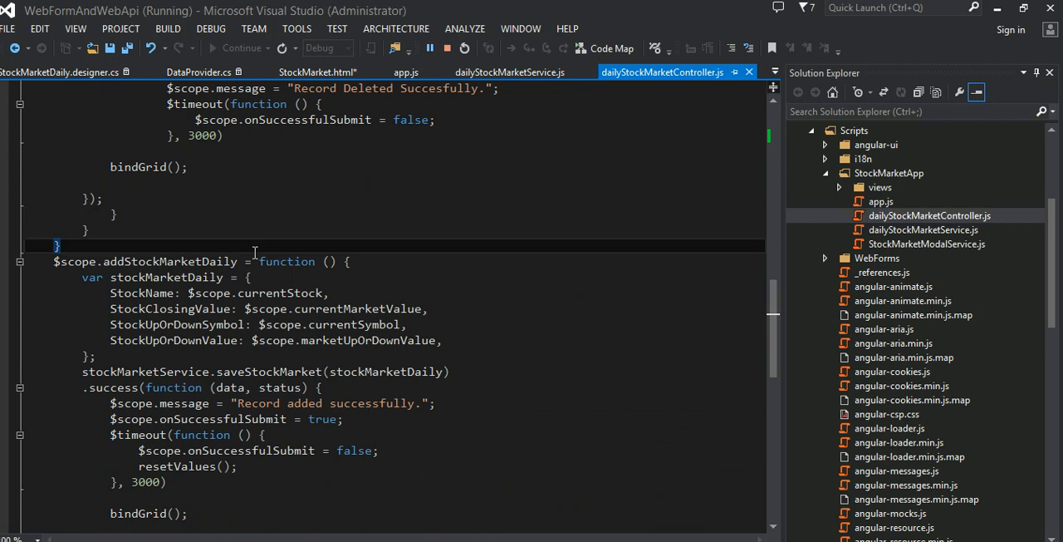
mouse_move(133, 273)
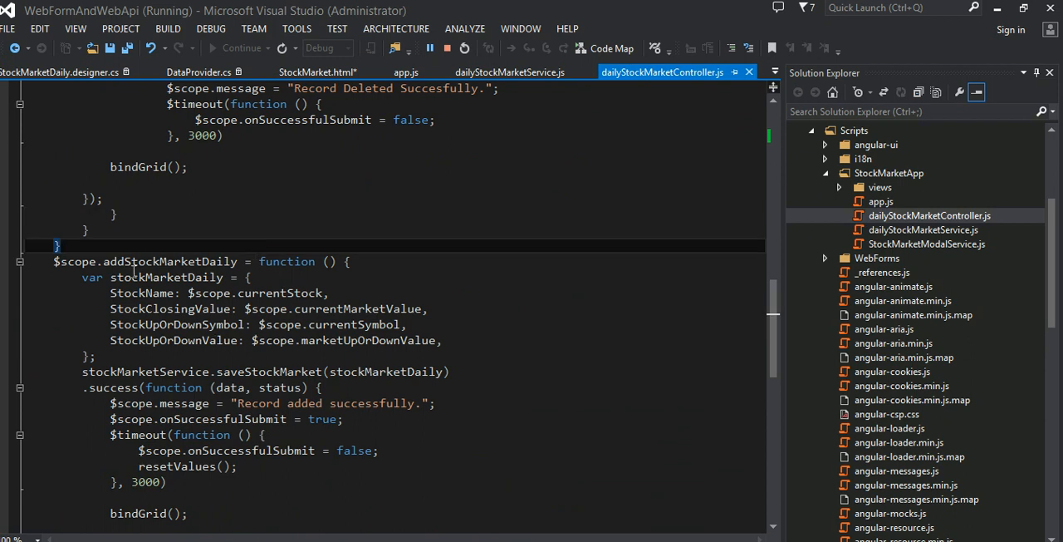
left_click(246, 277)
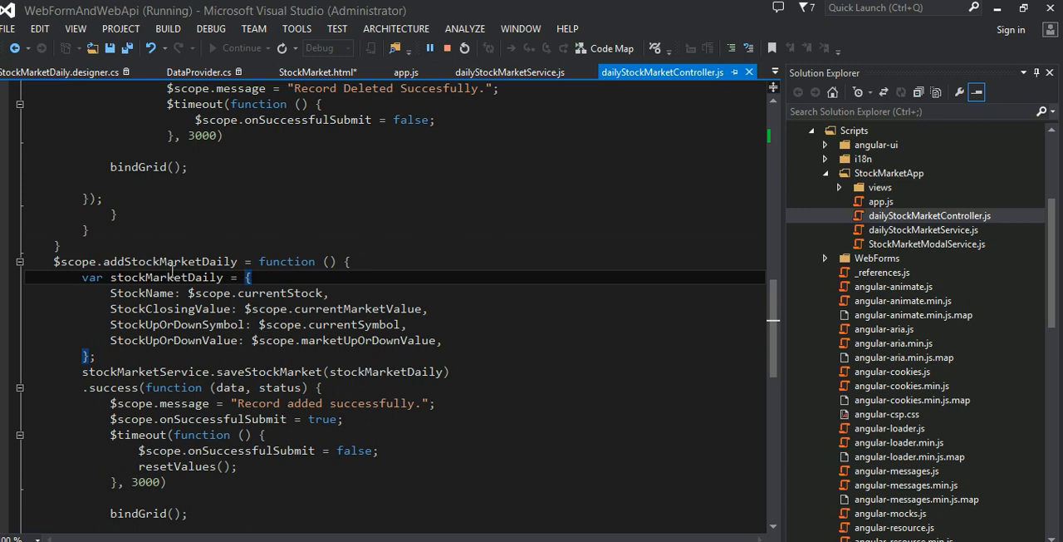
double_click(141, 293)
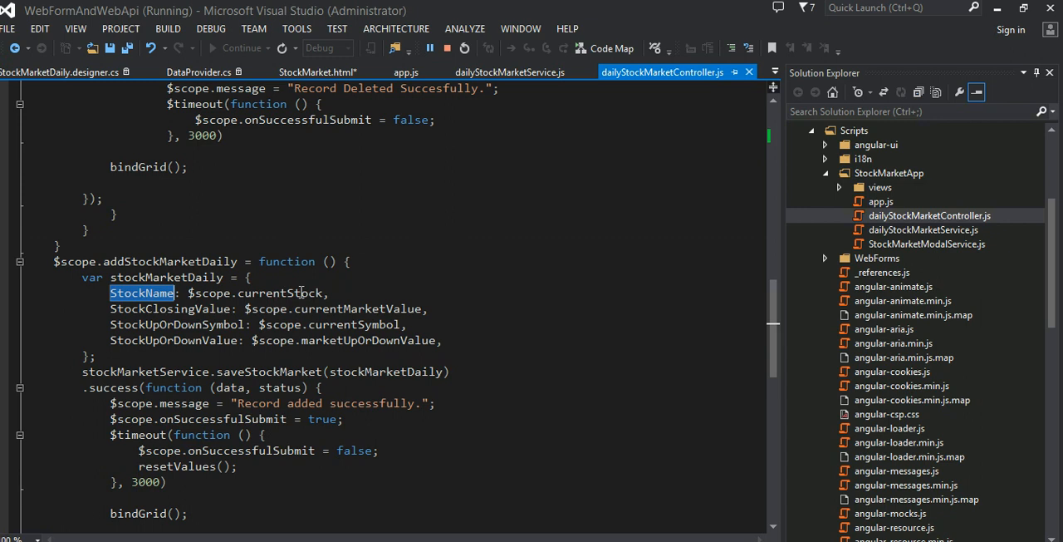
double_click(210, 293)
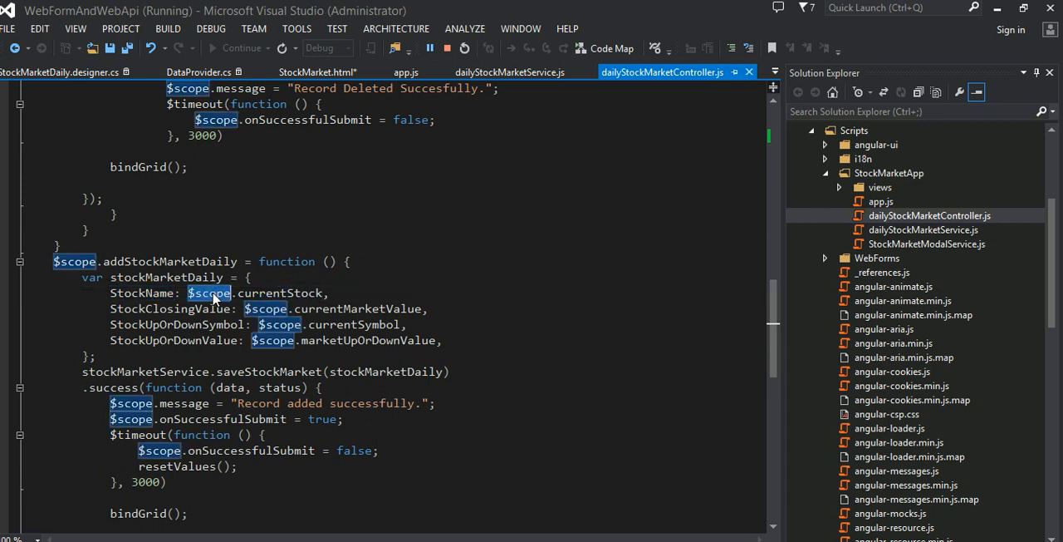
mouse_move(364, 319)
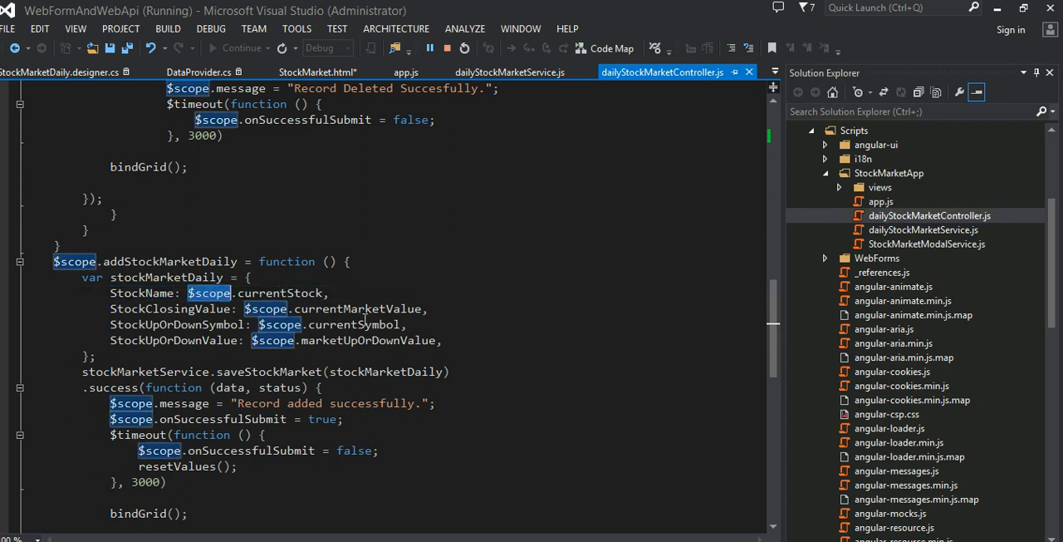
double_click(357, 309)
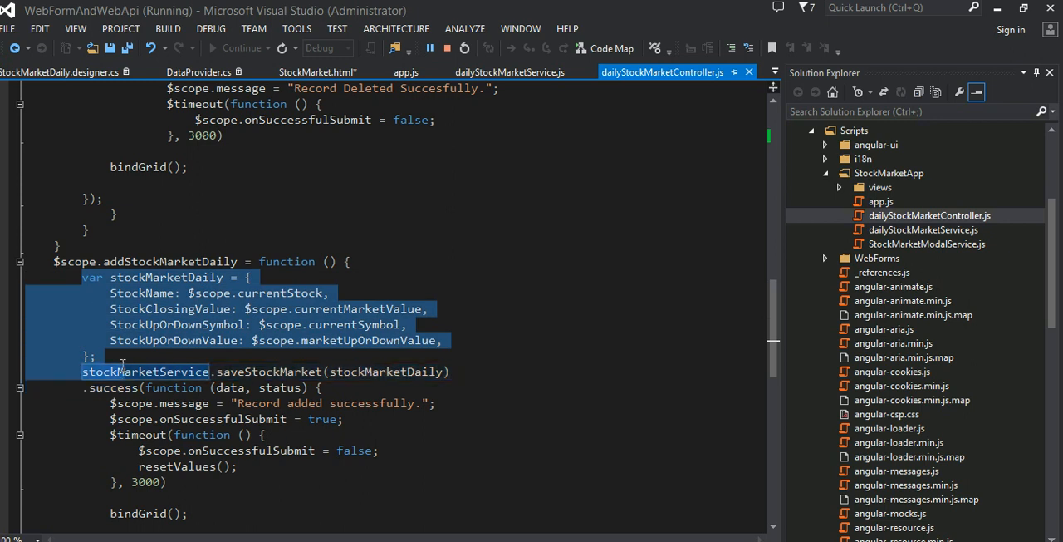
double_click(167, 278)
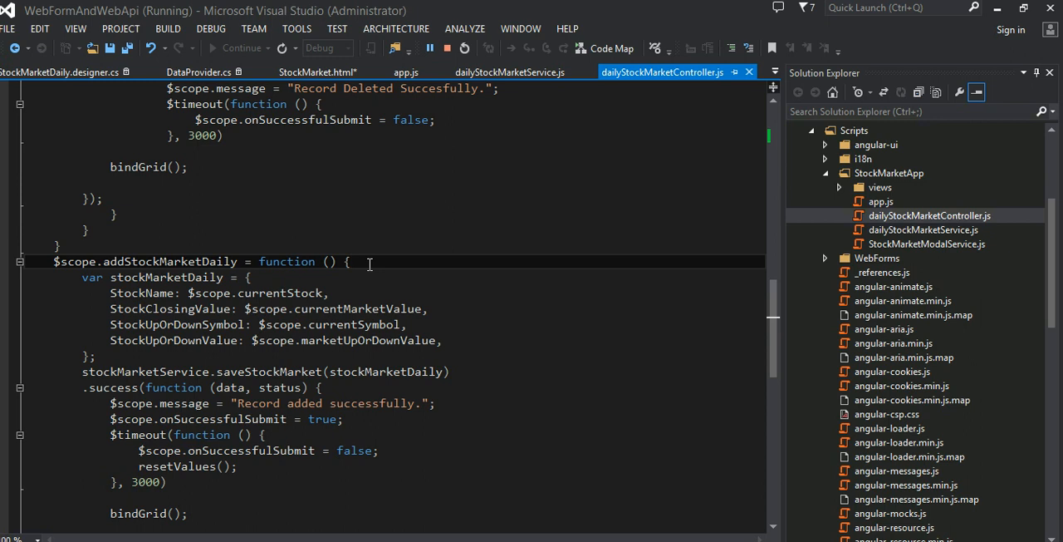
mouse_move(379, 376)
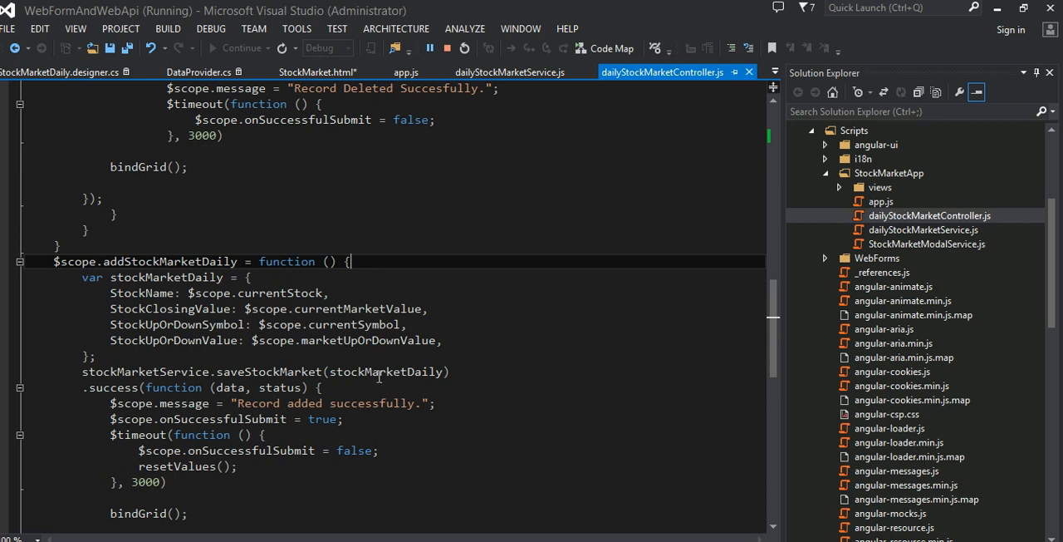
double_click(386, 373)
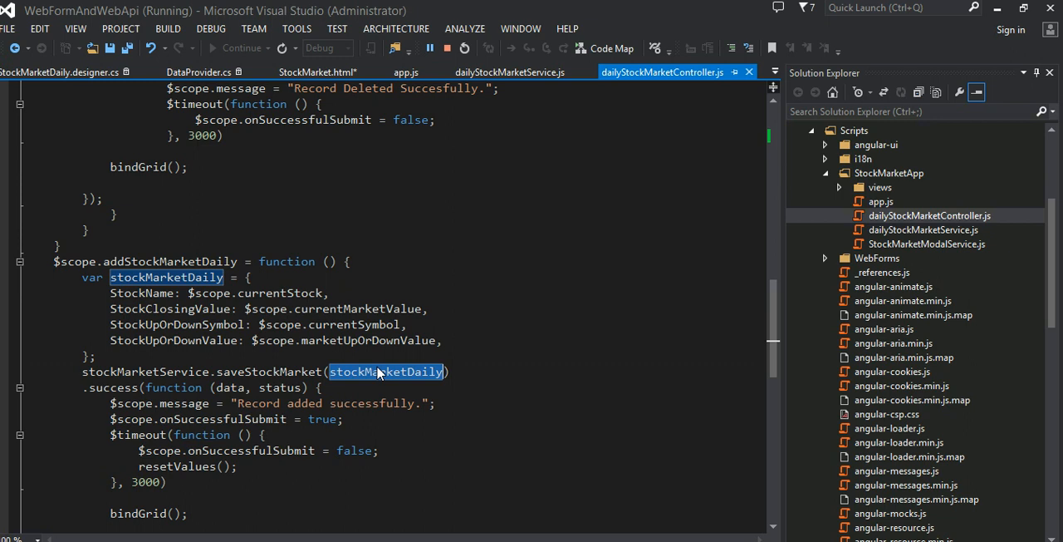
mouse_move(328, 306)
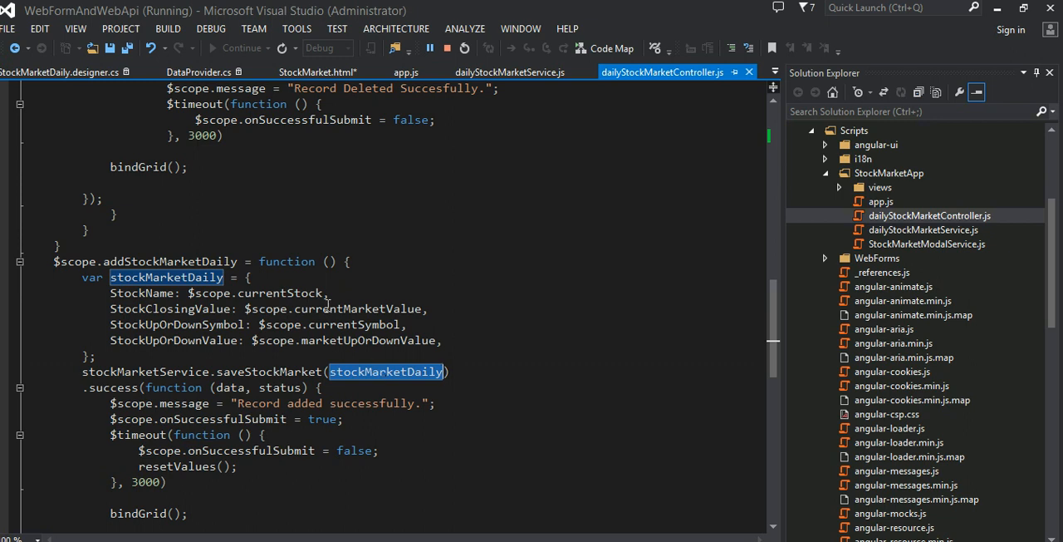
double_click(354, 324)
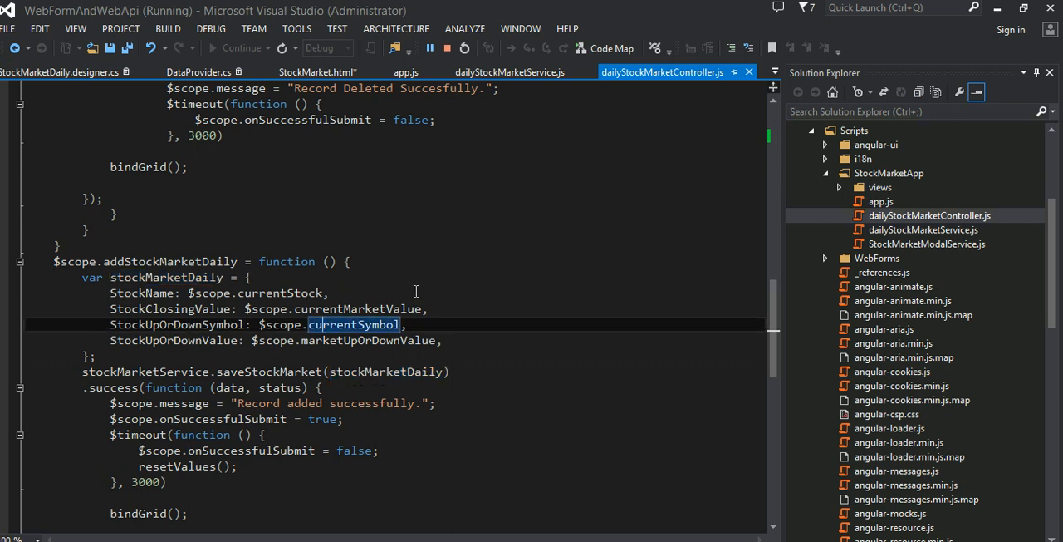
mouse_move(103, 357)
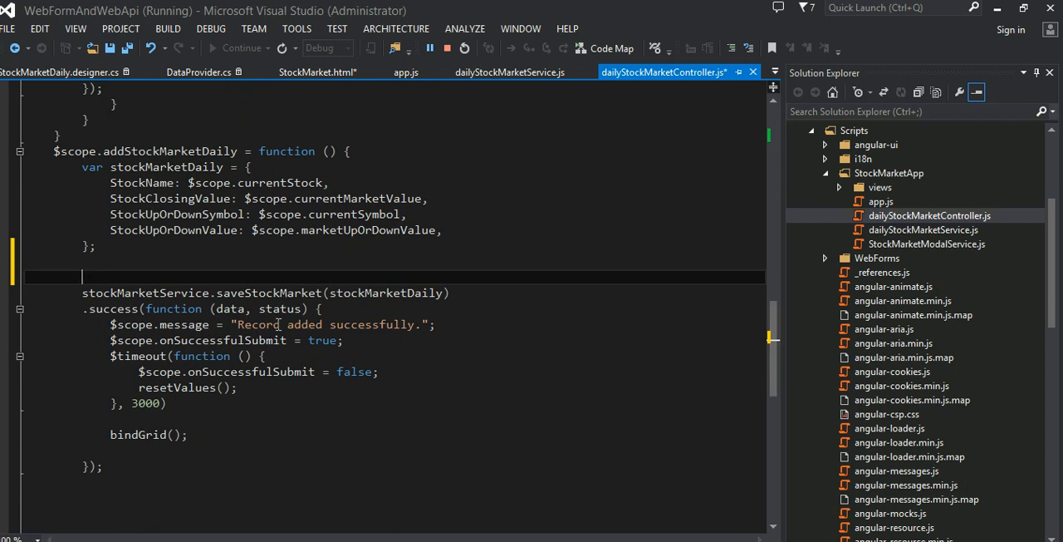
- Highlight the stockMarketDaily variable in the controller's add-record code
double_click(267, 292)
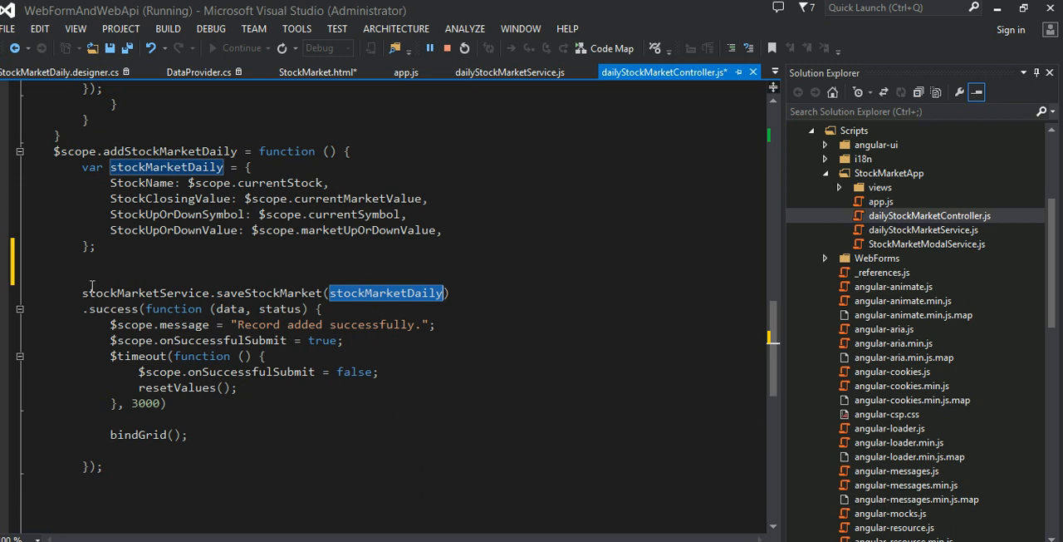
mouse_move(211, 183)
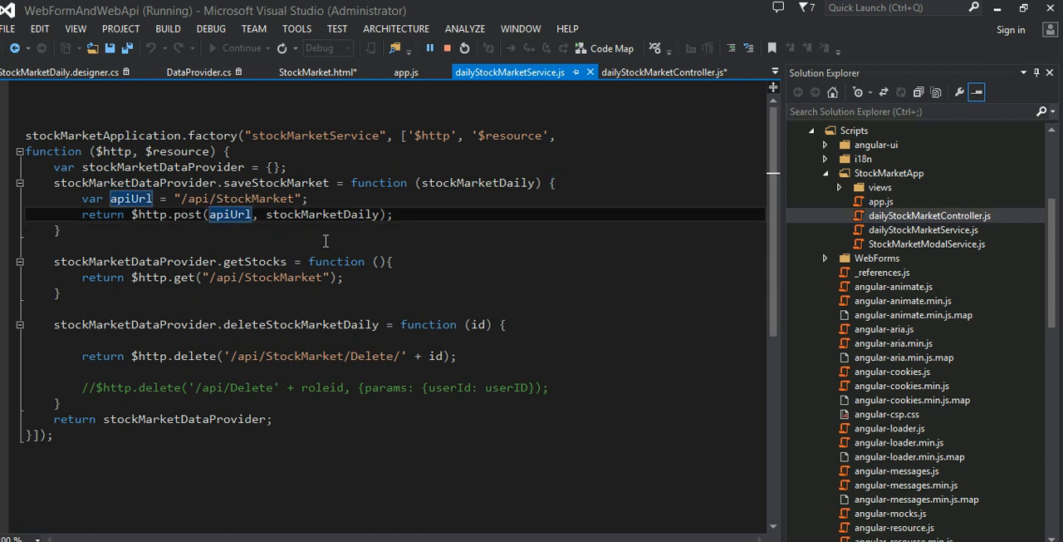
double_click(186, 215)
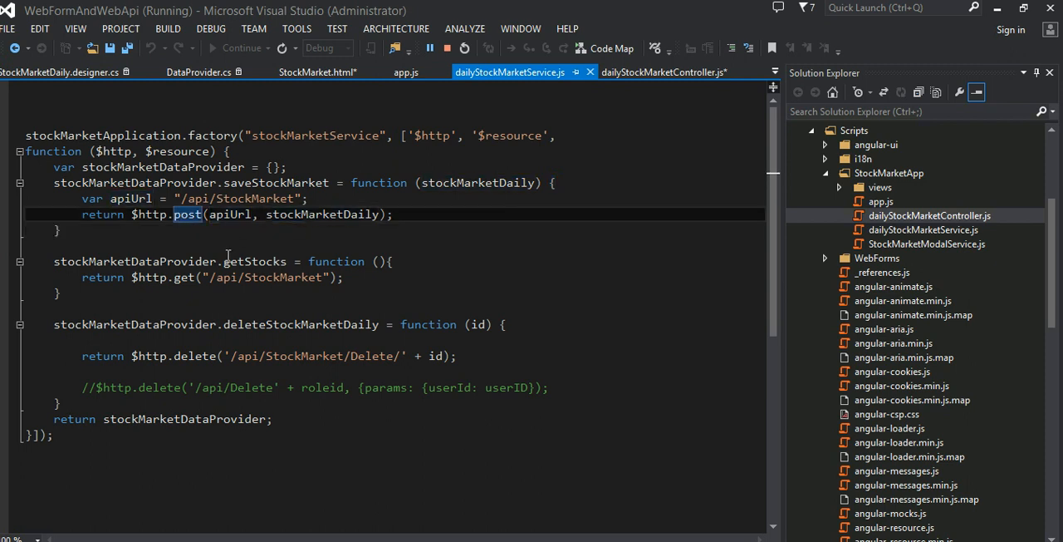
mouse_move(342, 249)
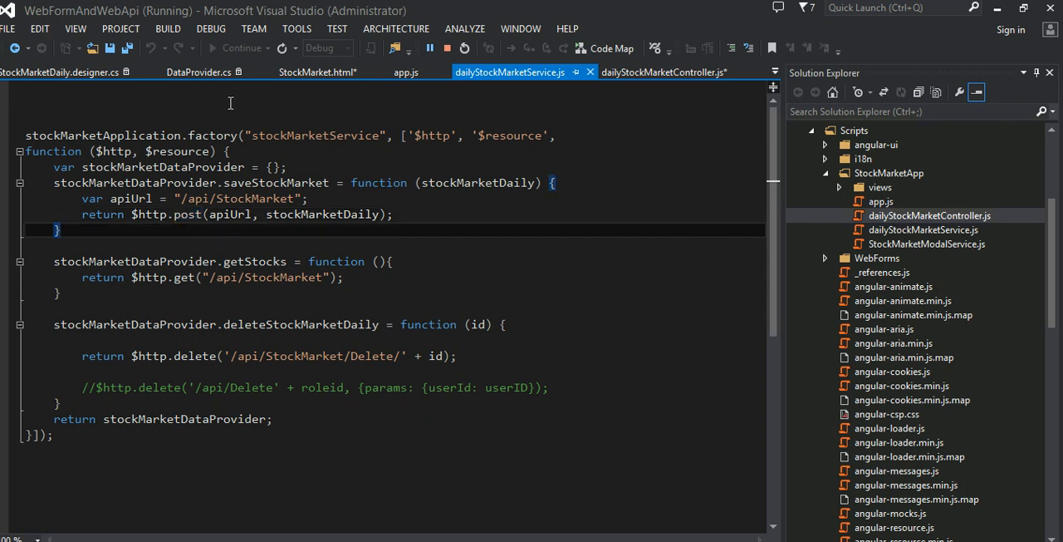
left_click(662, 74)
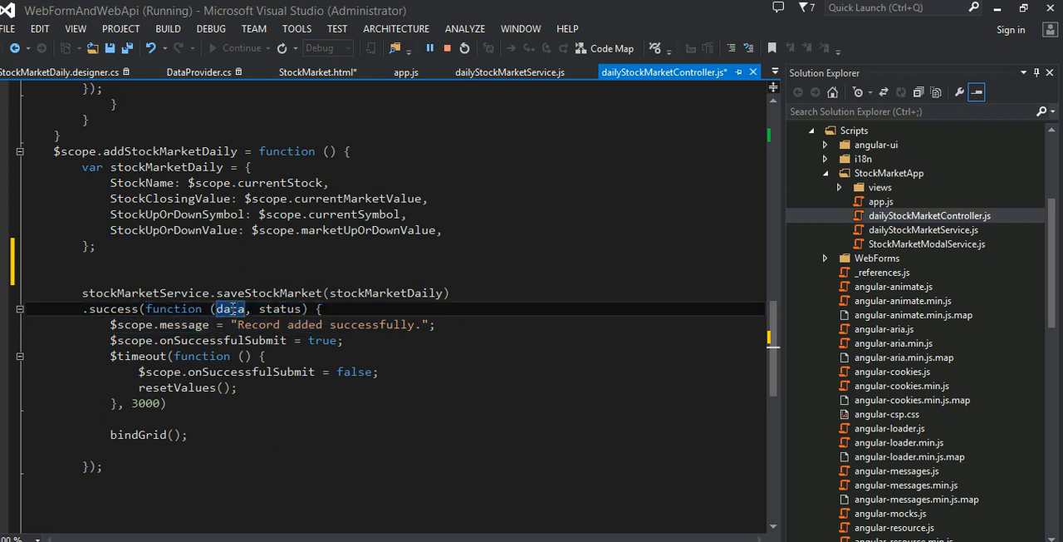
double_click(279, 309)
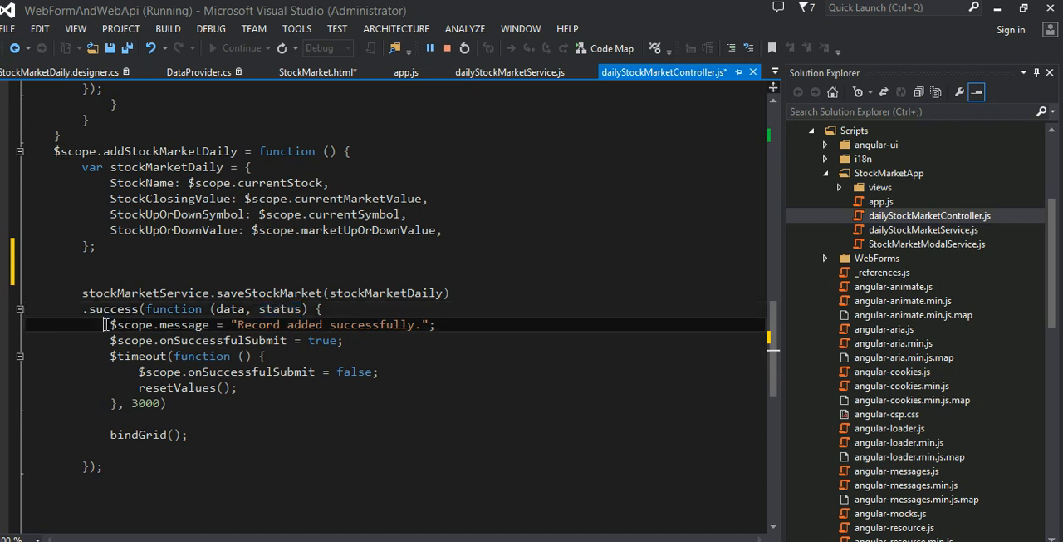
left_click_drag(110, 324, 166, 402)
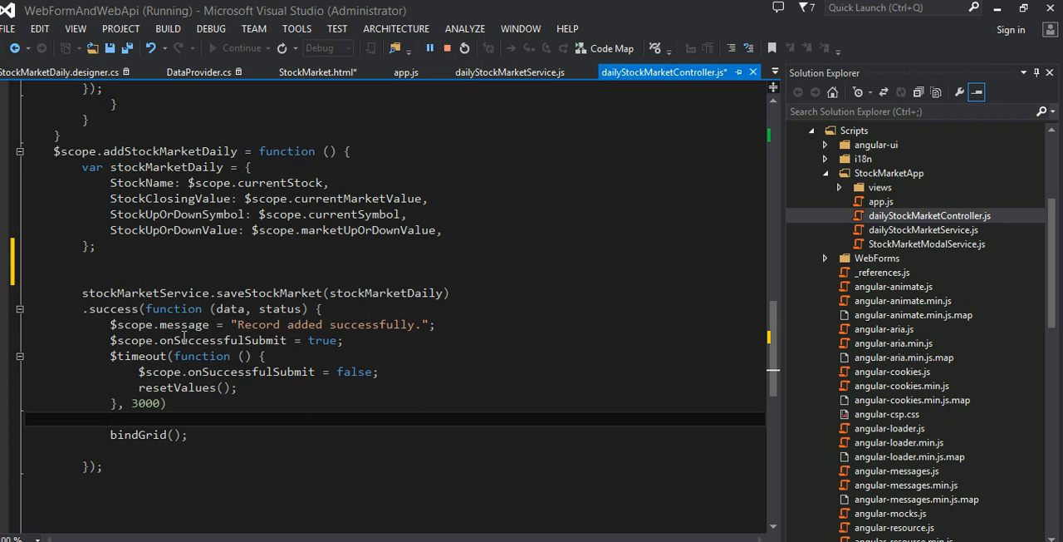
double_click(182, 324)
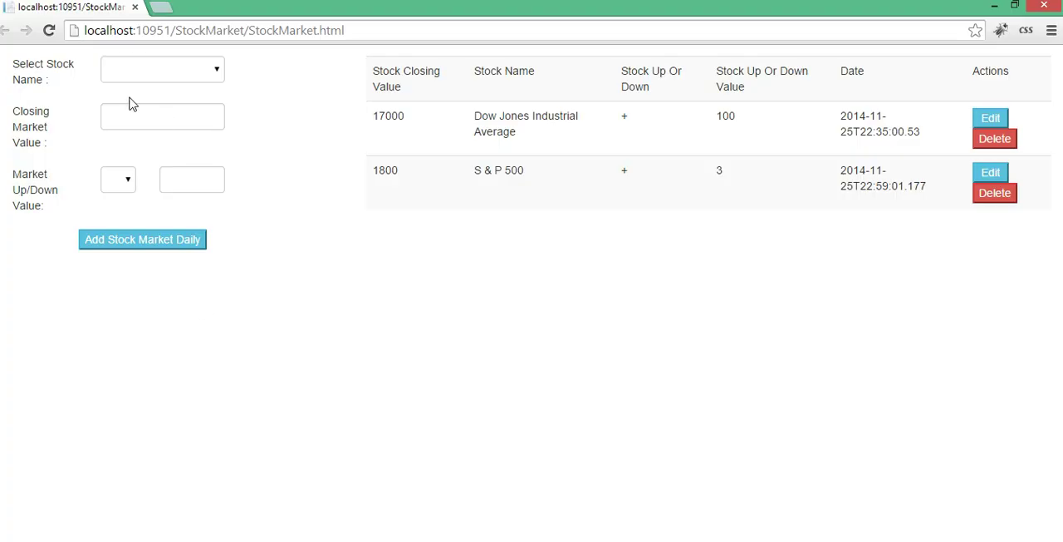
- Add a Dow Jones Industrial Average record closing at 34444, down 988, and get the success banner
left_click(163, 68)
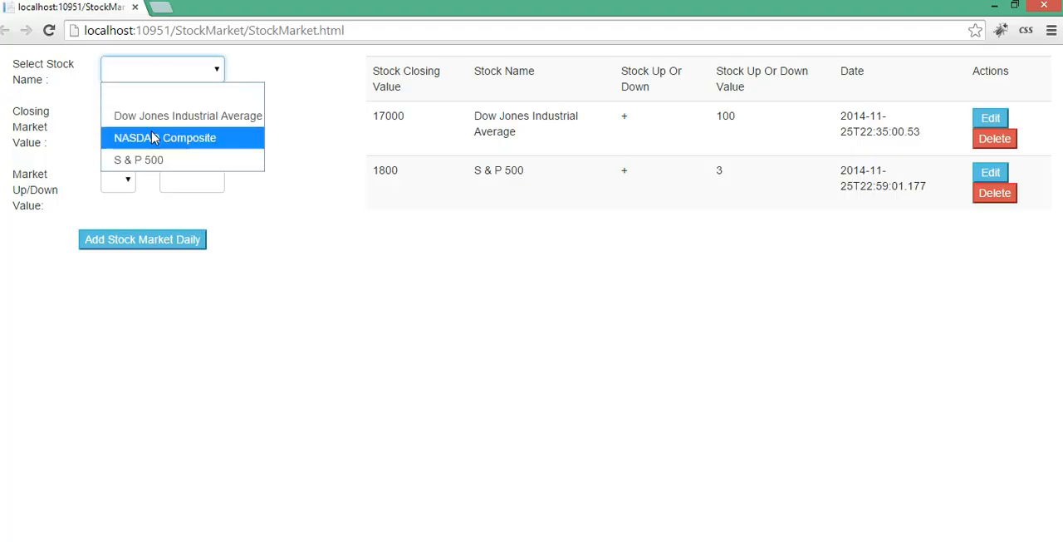
left_click(186, 116)
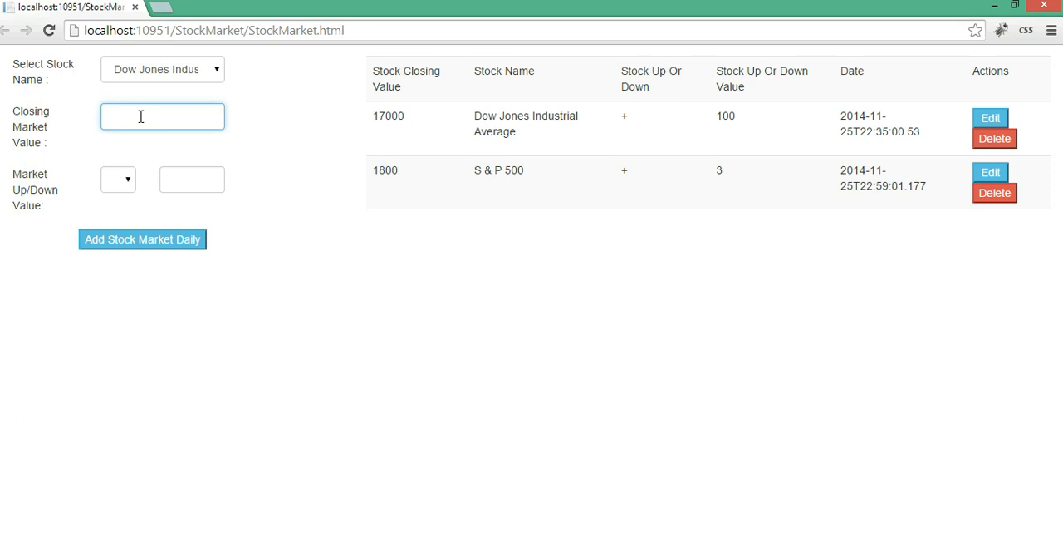
type("34444")
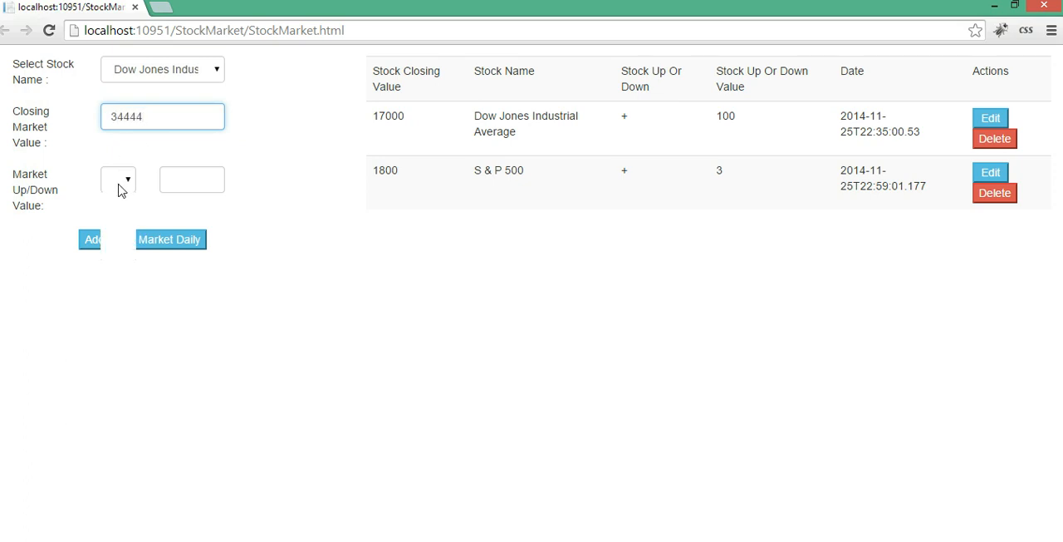
left_click(193, 180)
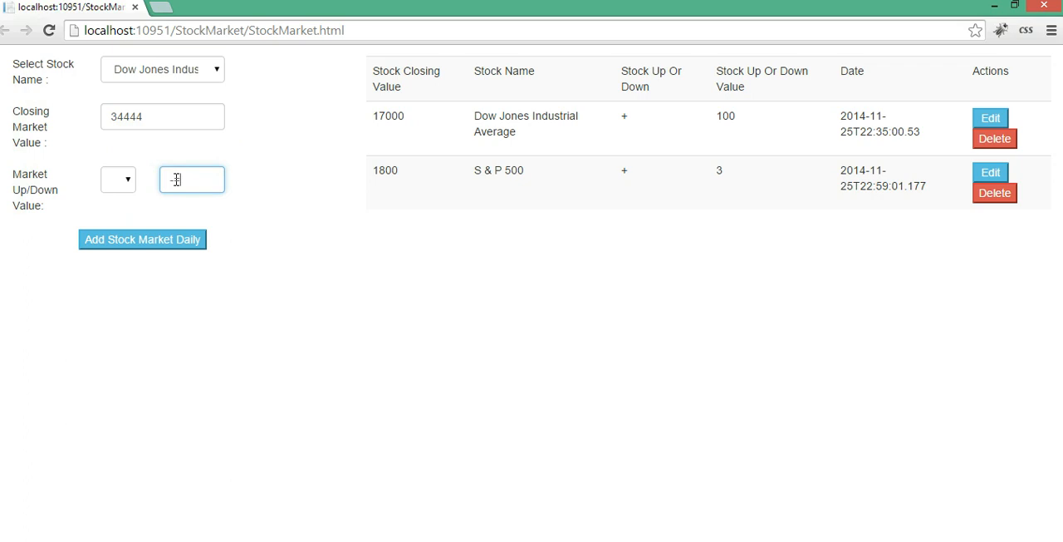
type("988")
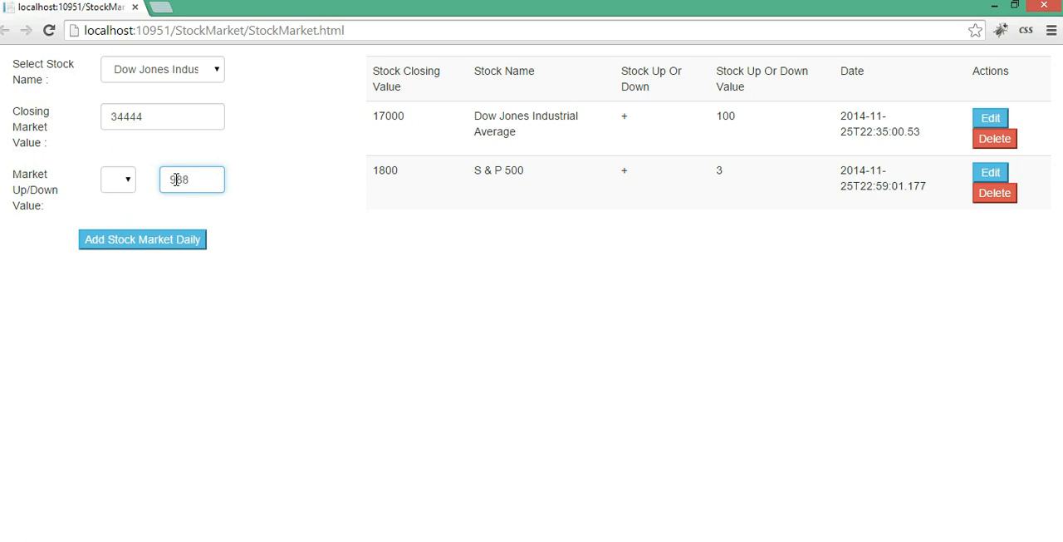
left_click(143, 240)
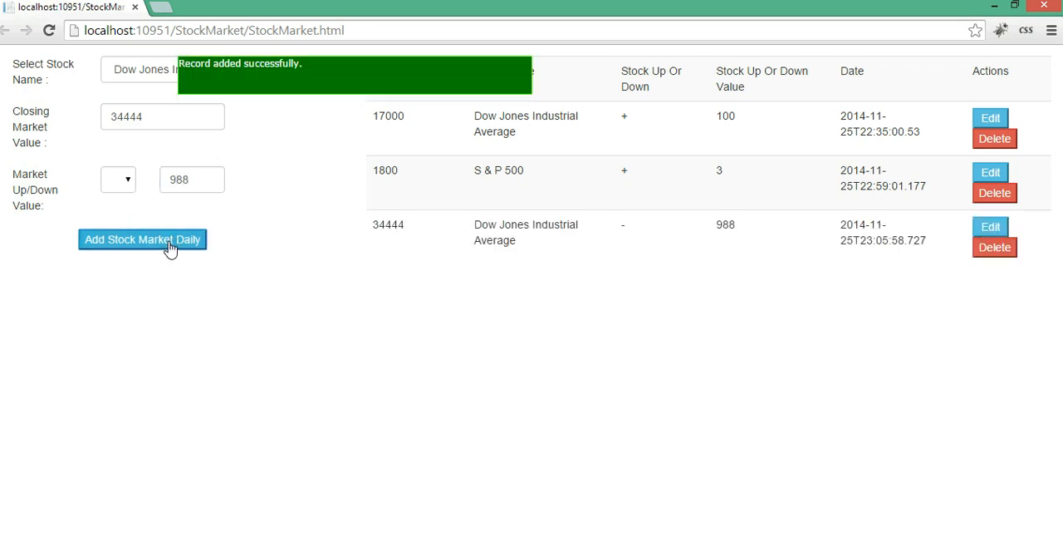
mouse_move(695, 333)
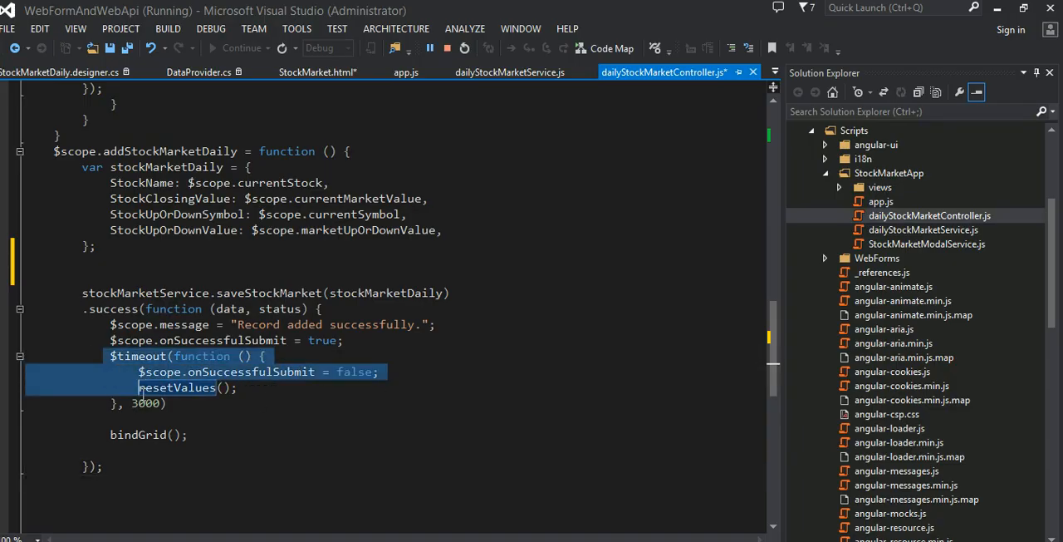
- Leave the $timeout selection and switch to the StockMarket.html markup near its status message container
left_click(209, 421)
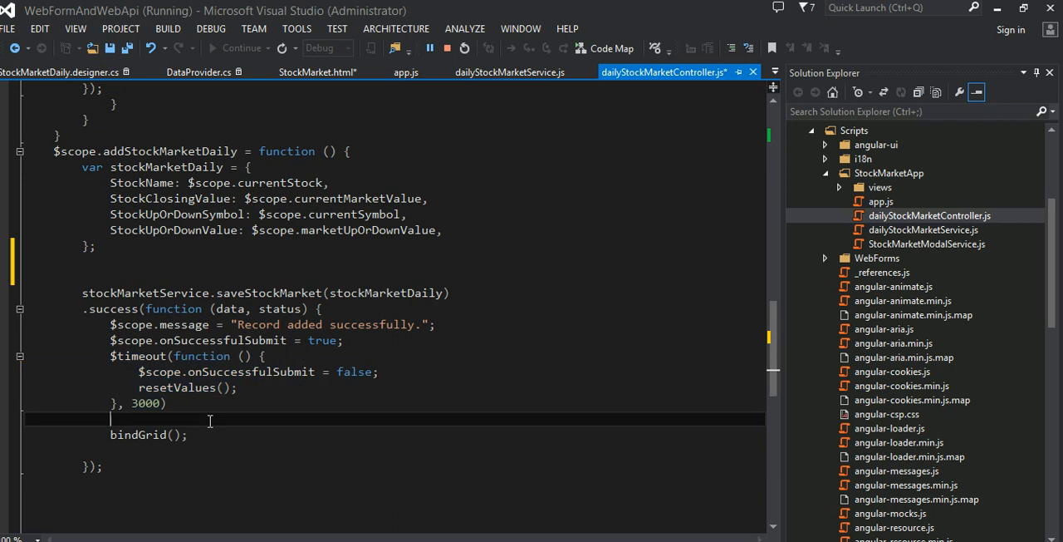
mouse_move(545, 90)
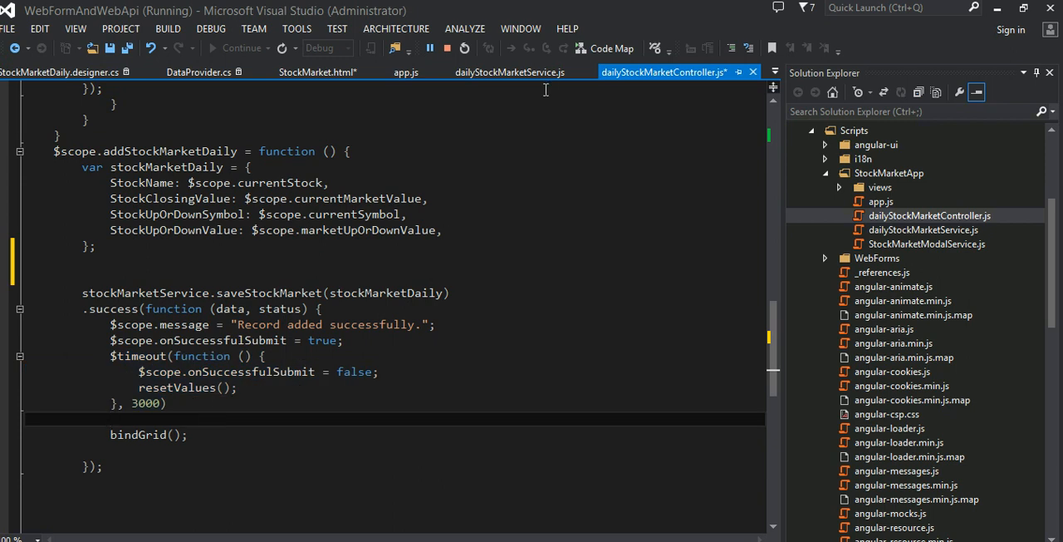
left_click(319, 73)
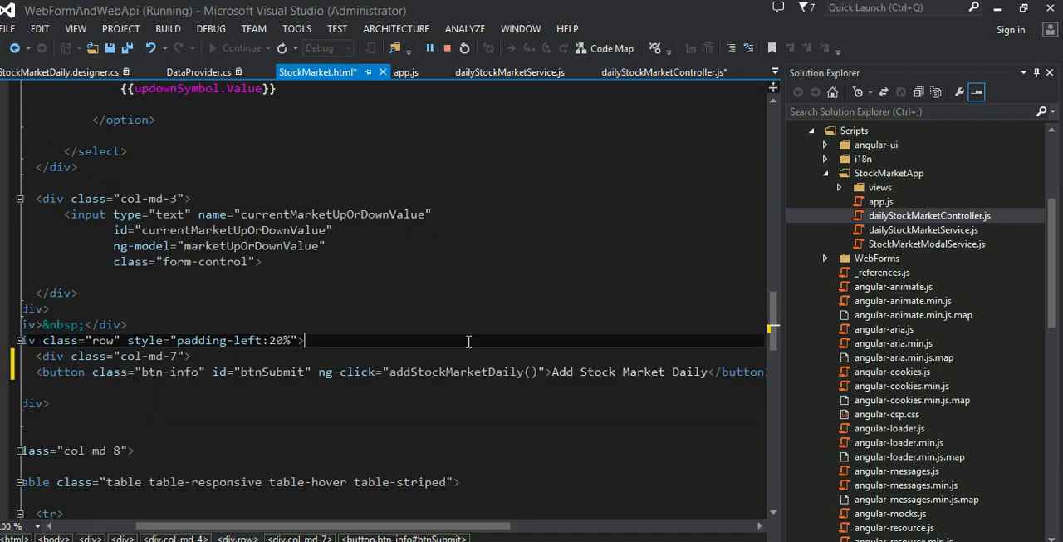
scroll("up", 3)
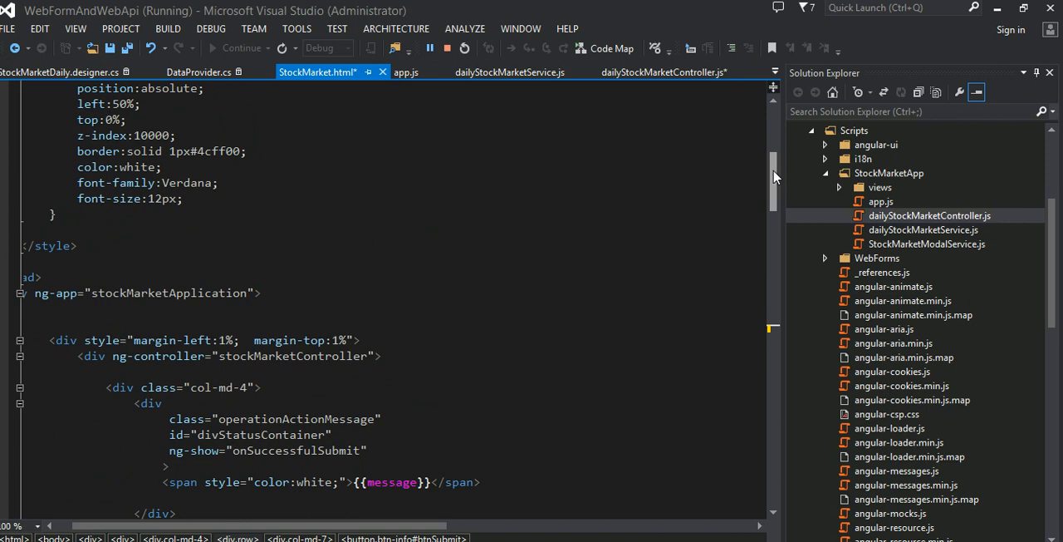
- Highlight divStatusContainer's operationActionMessage class and onSuccessfulSubmit ng-show condition, then return to the controller
scroll("down", 3)
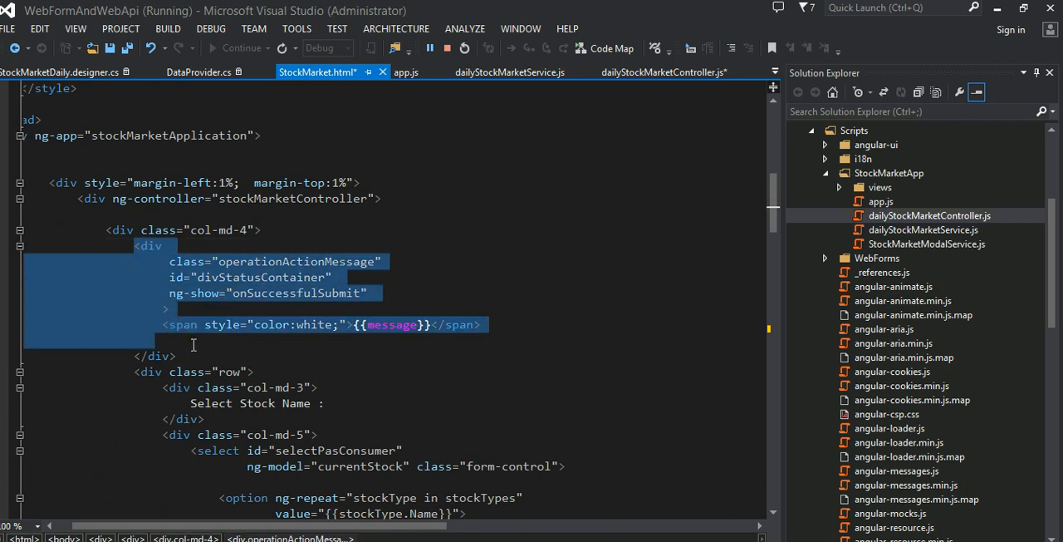
left_click(176, 355)
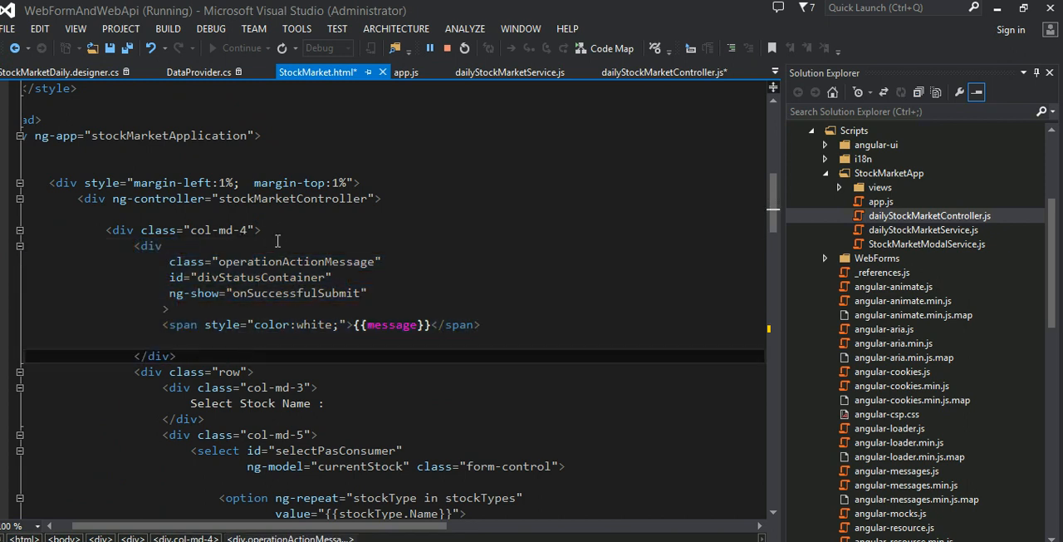
double_click(296, 261)
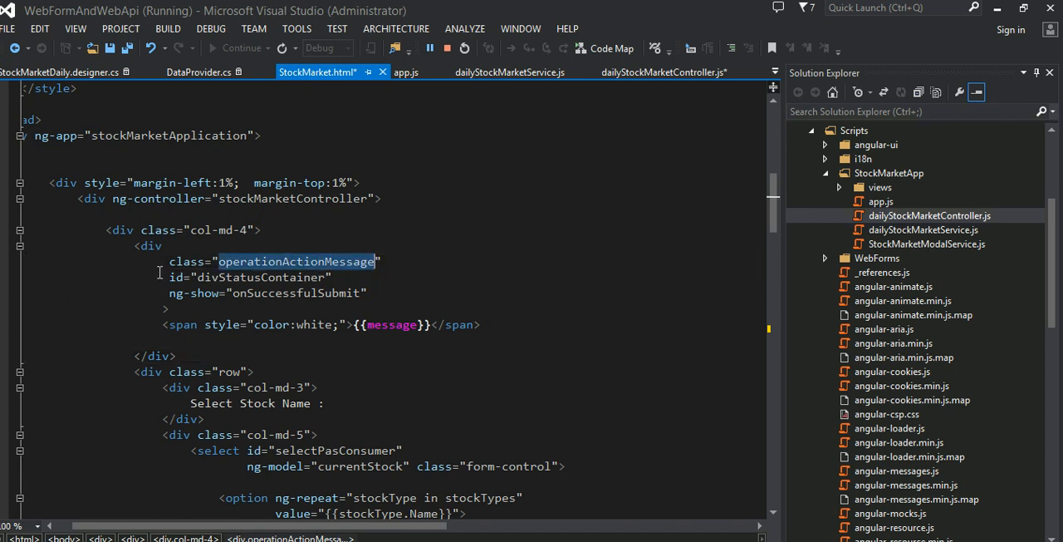
double_click(191, 292)
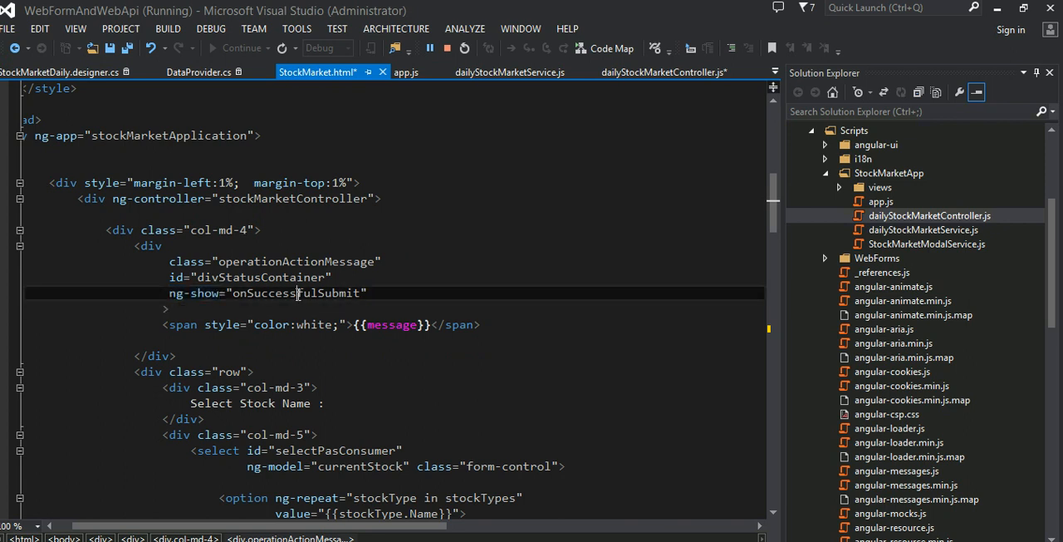
double_click(296, 292)
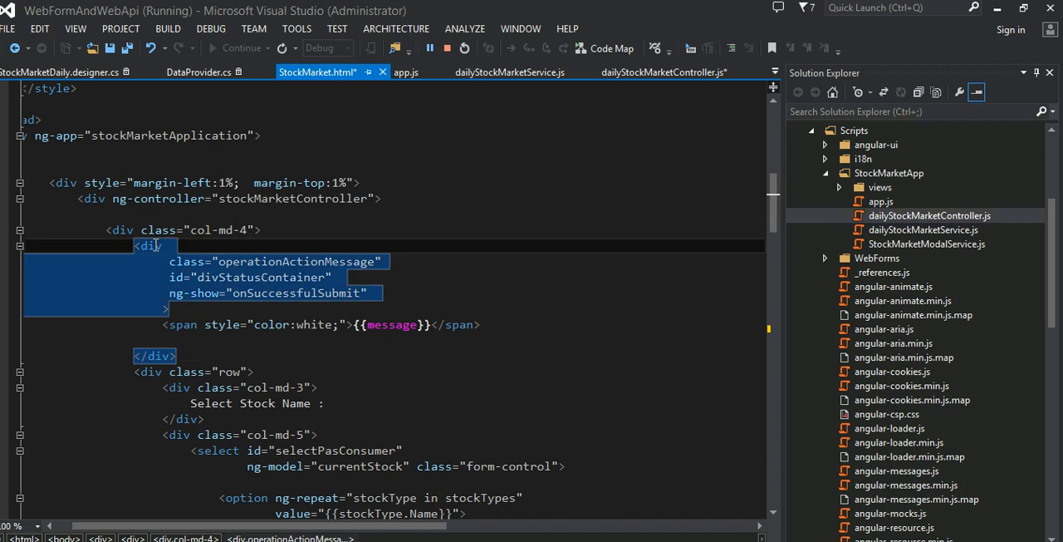
left_click(276, 293)
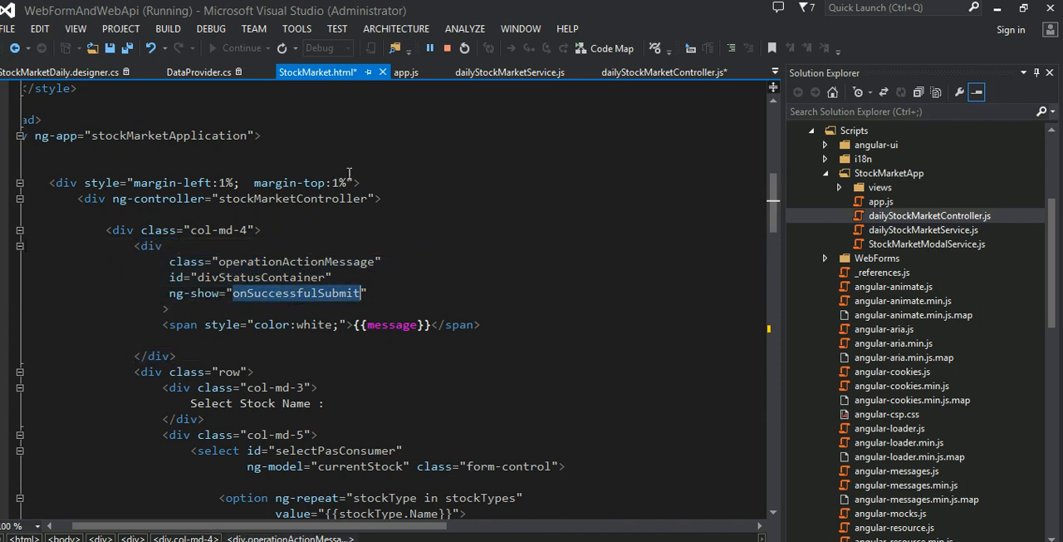
left_click(661, 72)
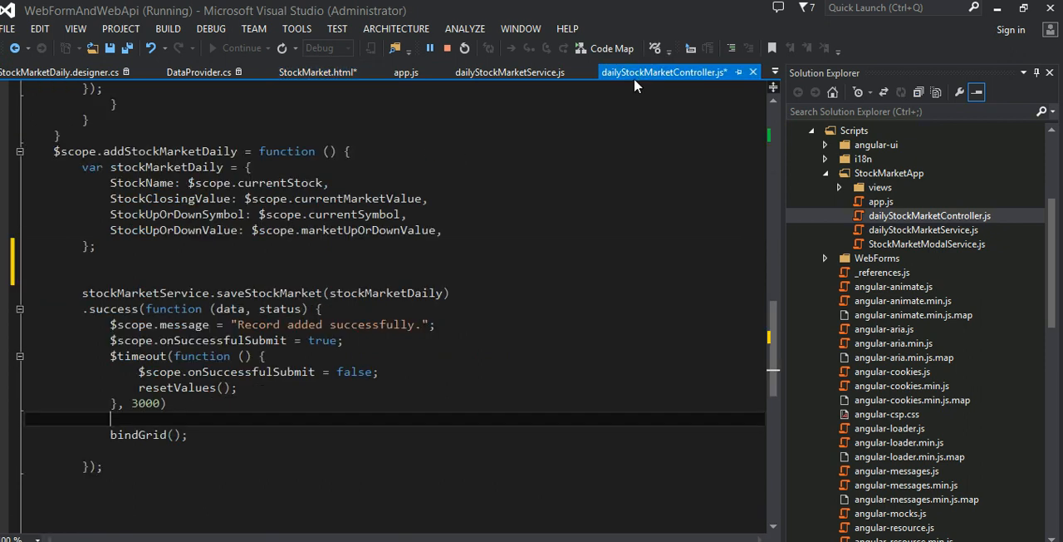
mouse_move(768, 341)
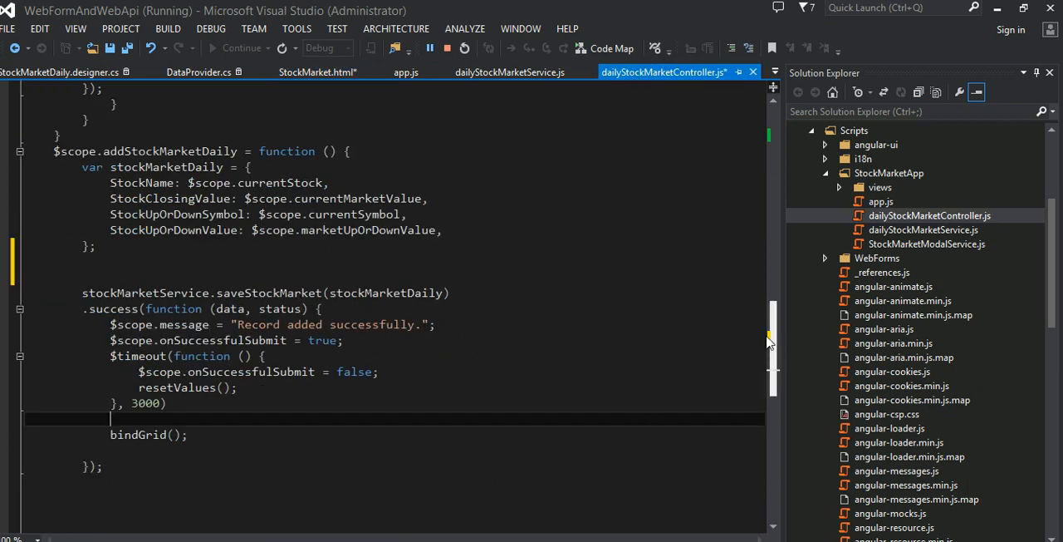
- Trace onSuccessfulSubmit from its initial value to every use in the controller
scroll("up", 3)
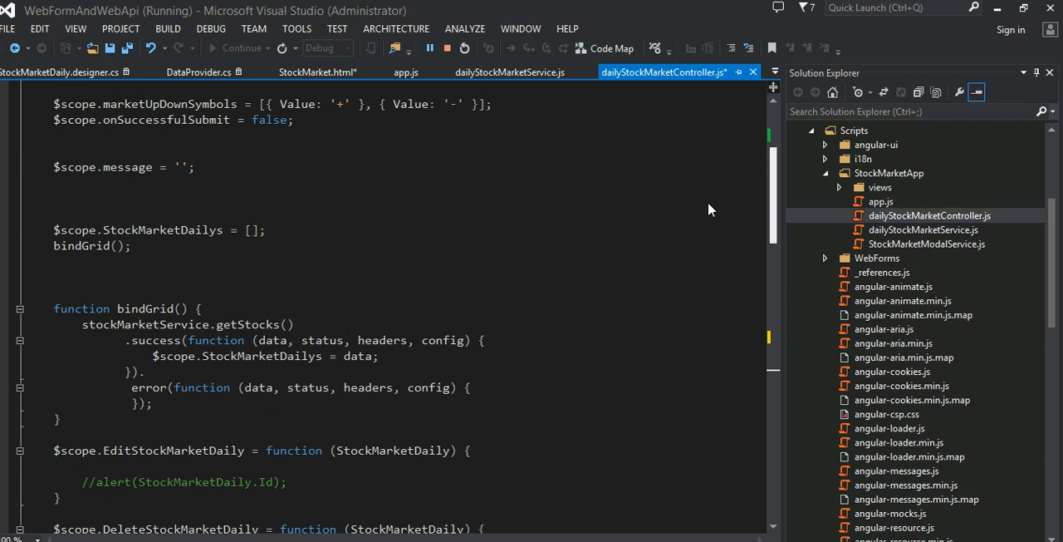
scroll("up", 3)
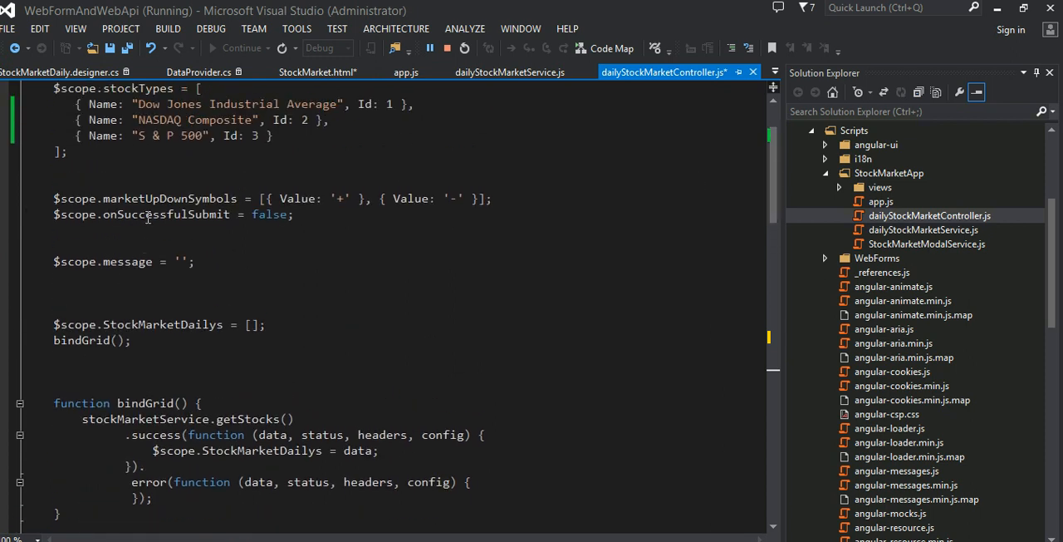
left_click(299, 244)
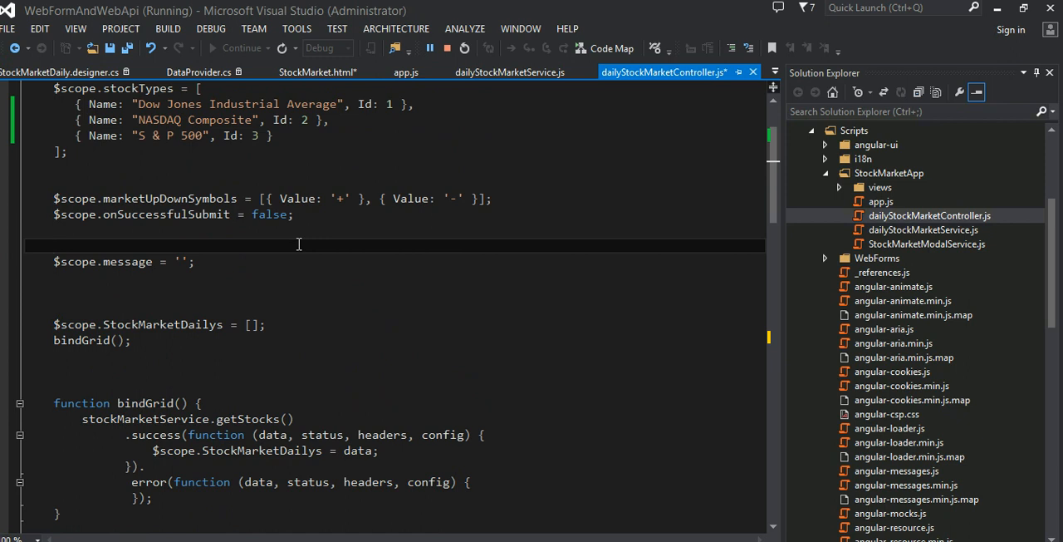
mouse_move(26, 228)
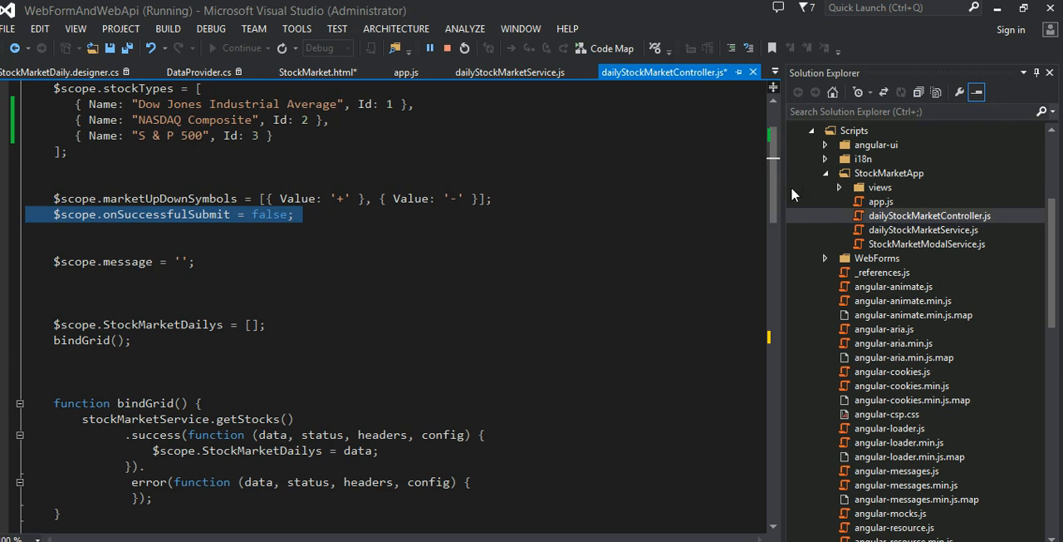
scroll("down", 3)
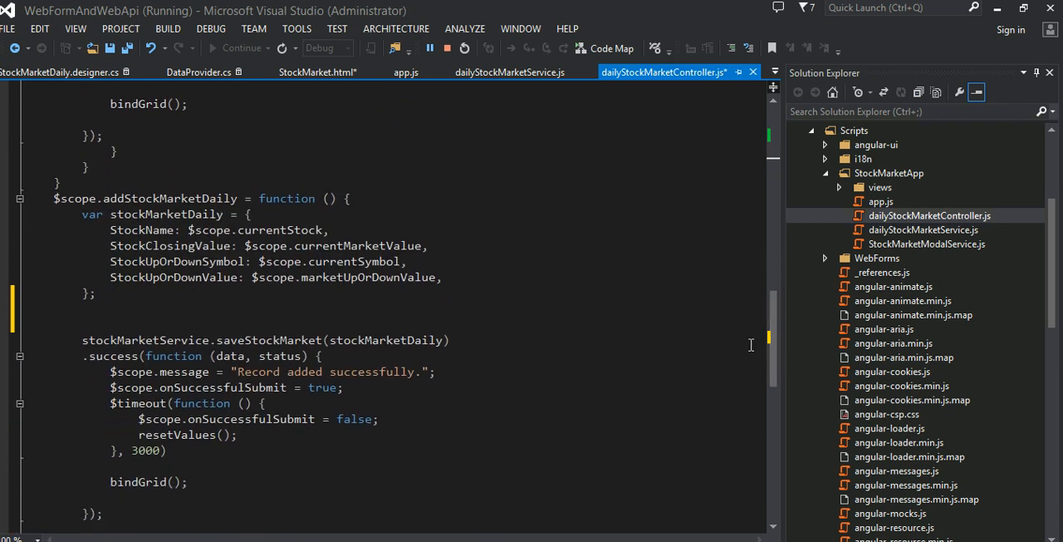
mouse_move(442, 441)
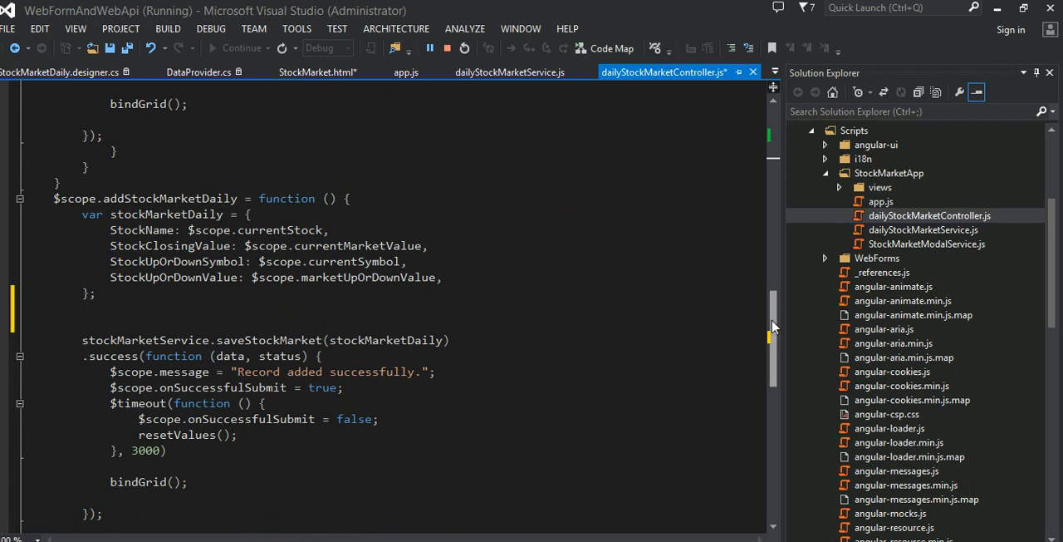
scroll("down", 3)
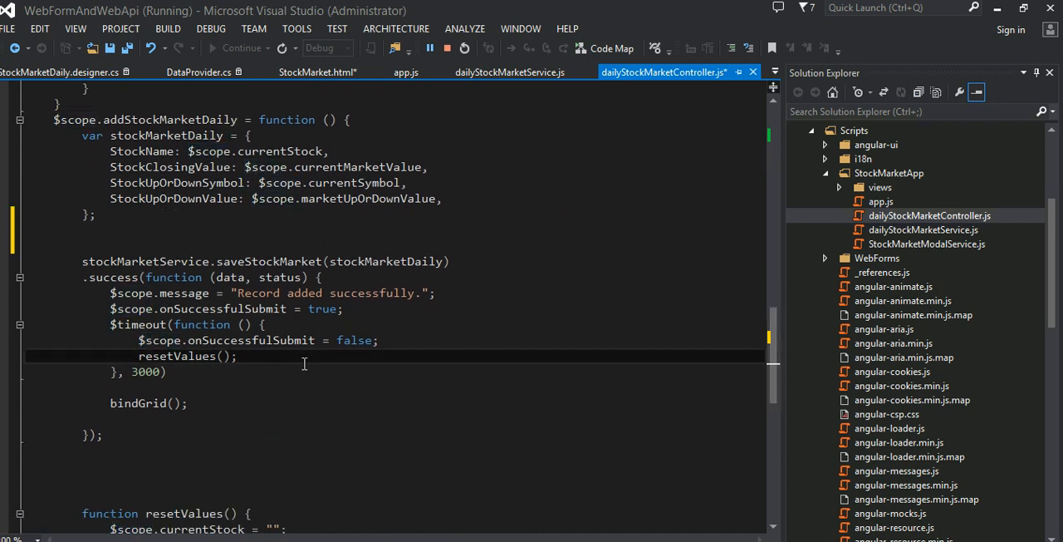
double_click(222, 309)
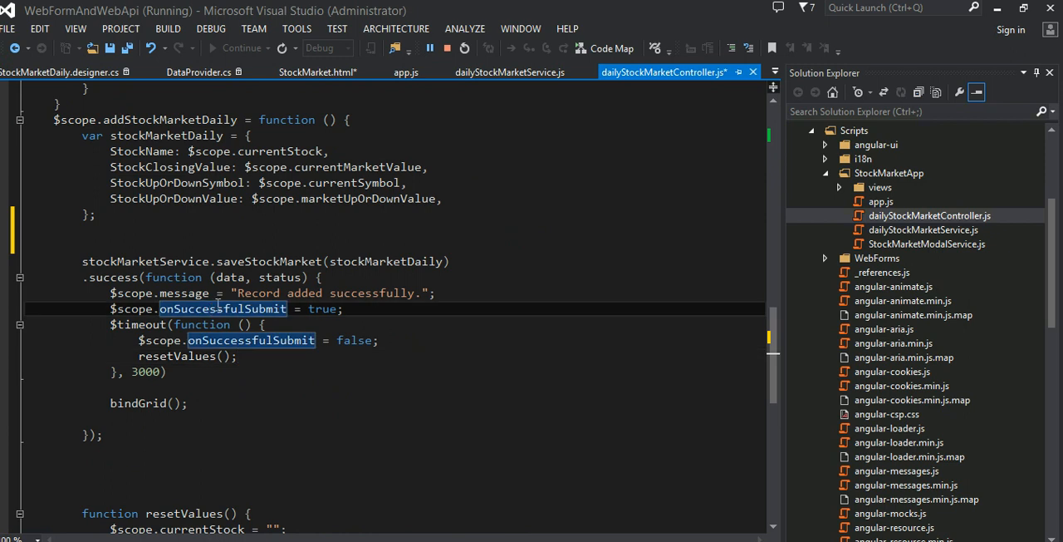
mouse_move(233, 375)
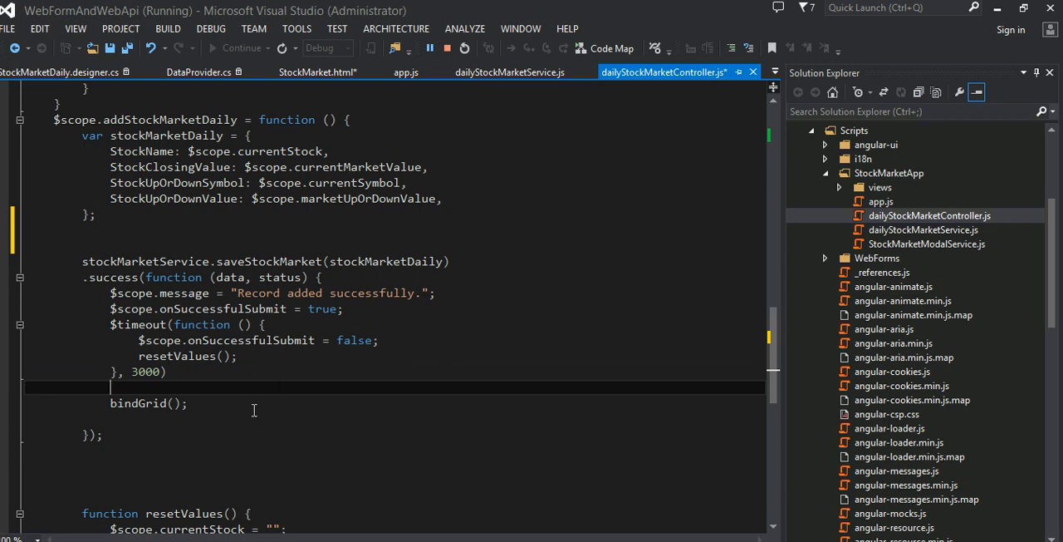
mouse_move(349, 350)
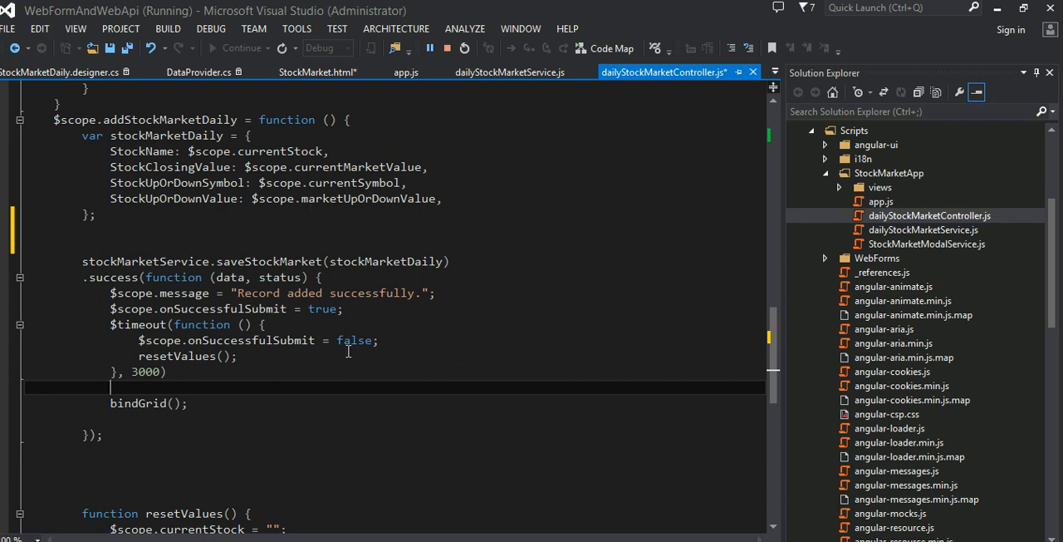
- Review the success callback's 3000 ms $timeout and resetValues before switching to the running page
double_click(144, 372)
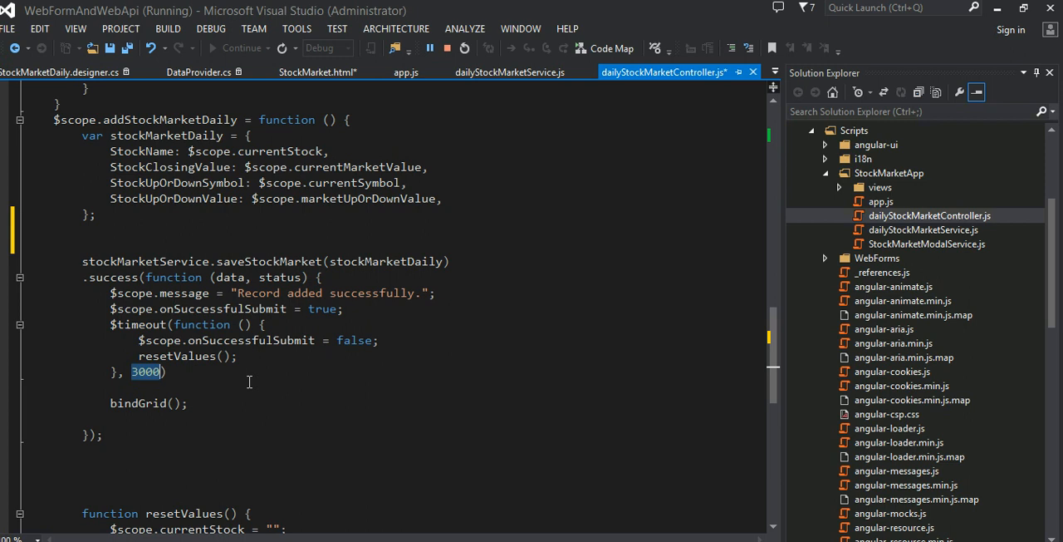
left_click(242, 402)
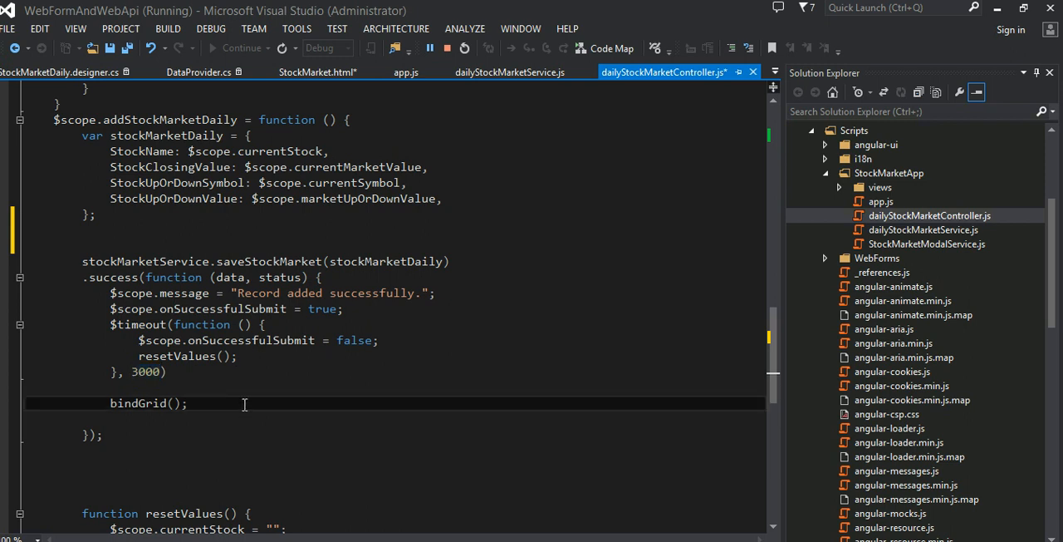
double_click(177, 355)
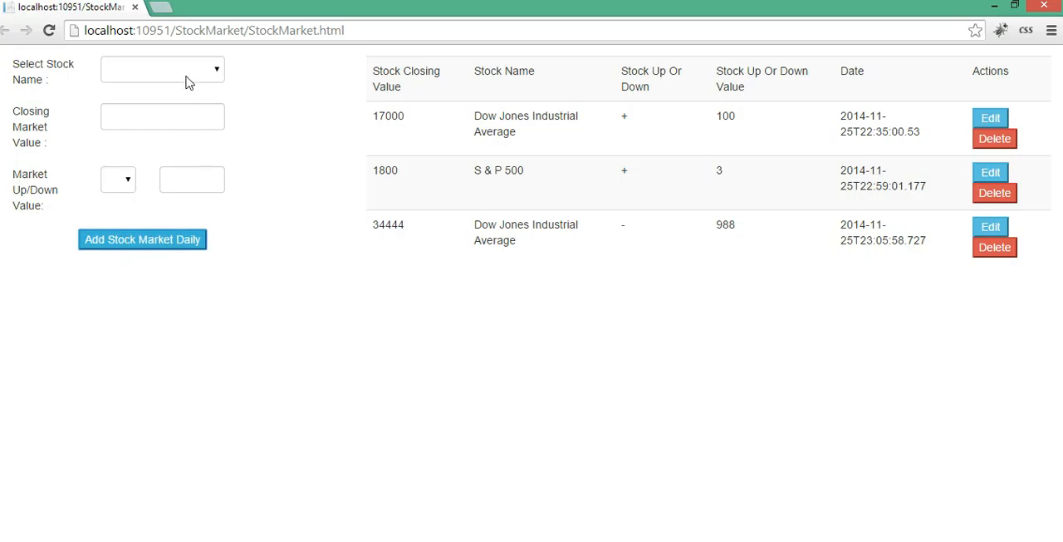
- Submit an S & P 500 record closing at 7666, up 111, adding a fourth table row
left_click(161, 68)
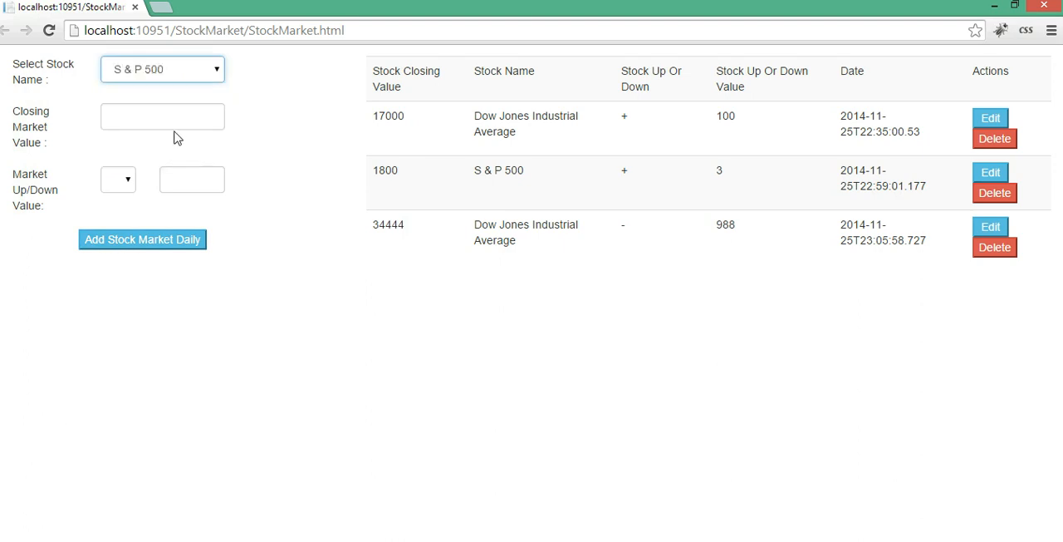
type("7666")
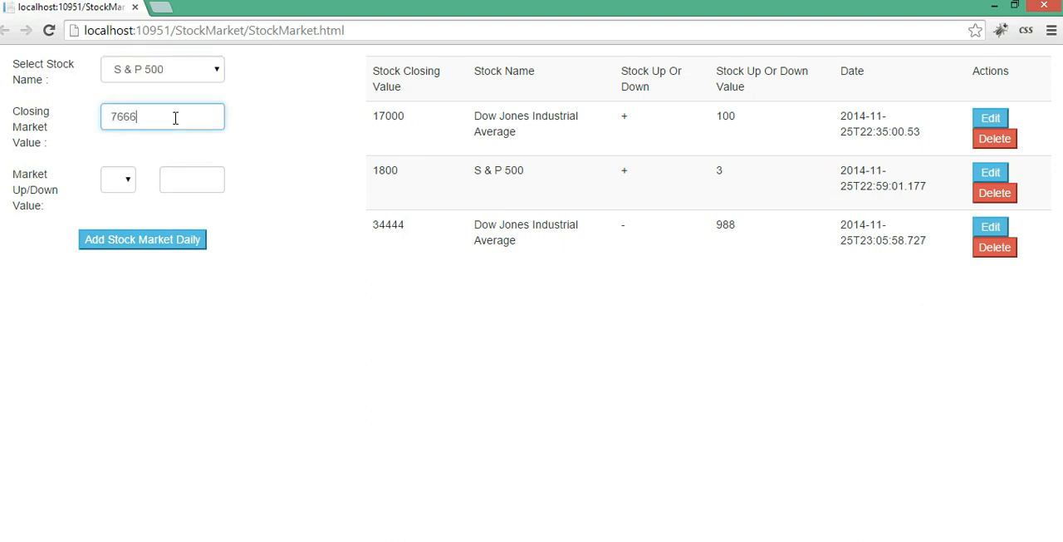
left_click(192, 180)
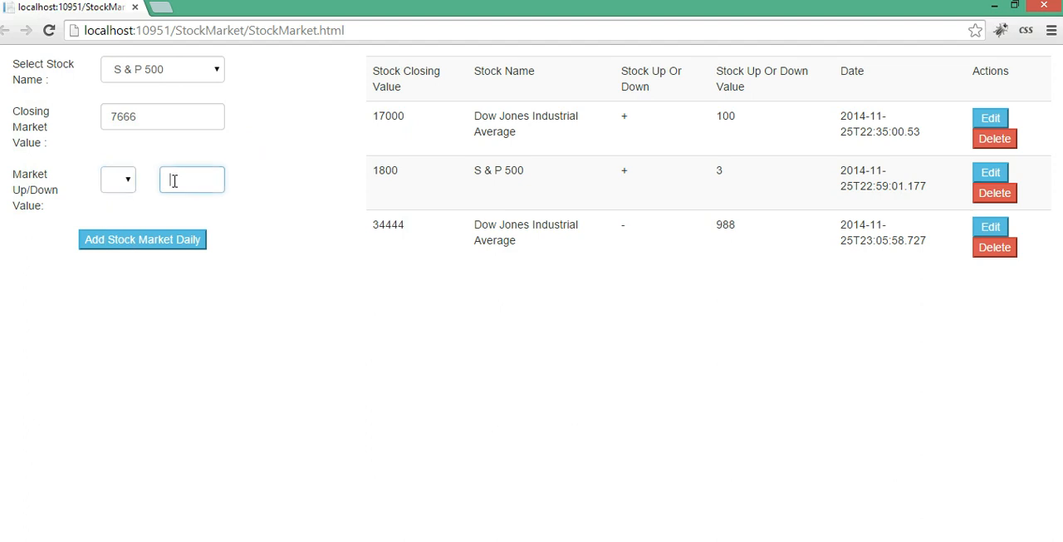
type("111")
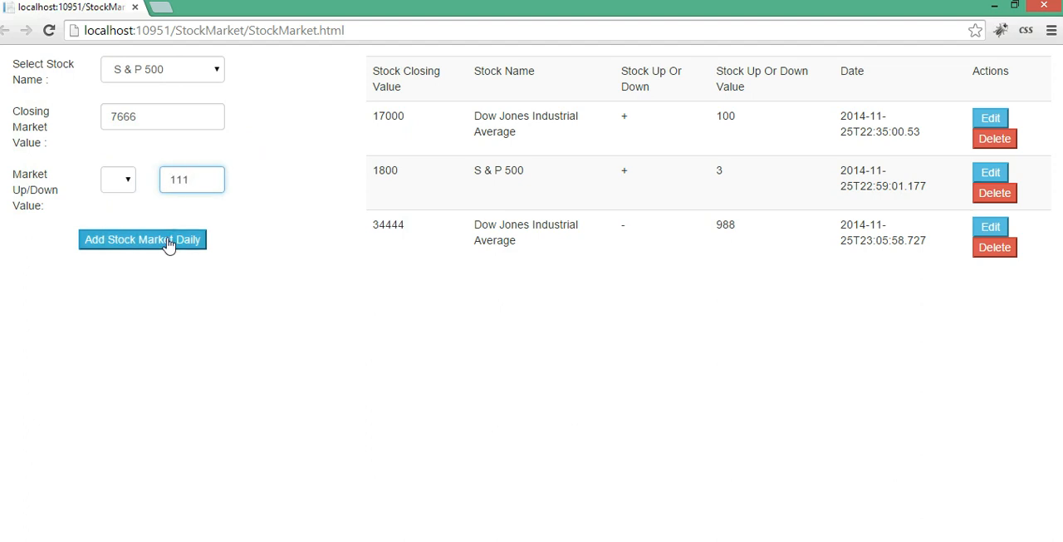
left_click(141, 239)
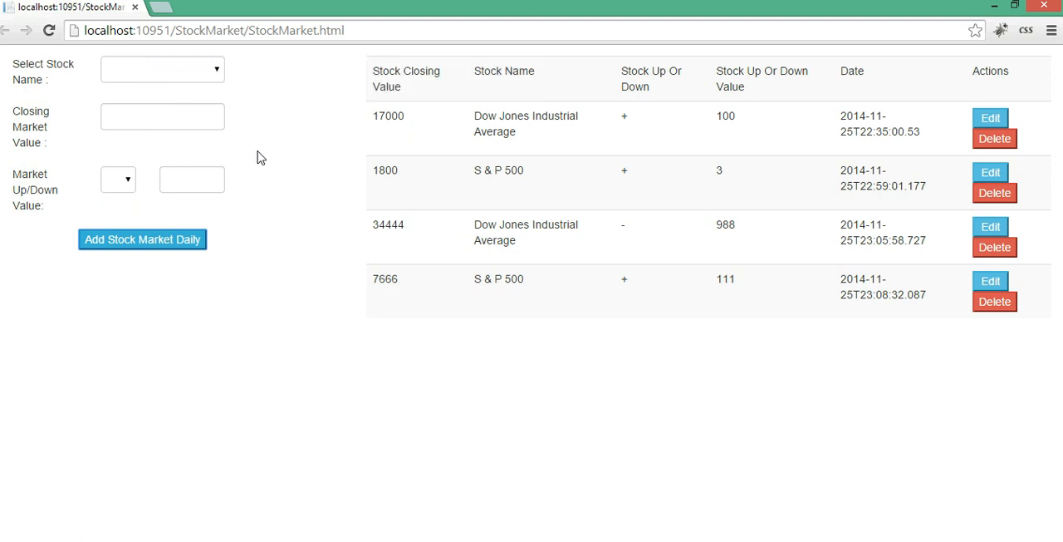
mouse_move(176, 83)
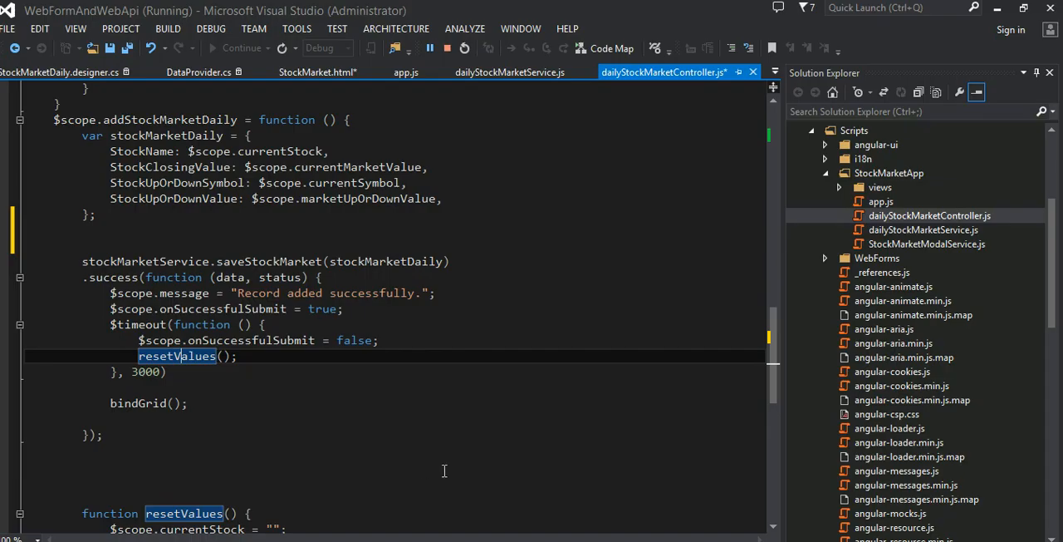
mouse_move(395, 366)
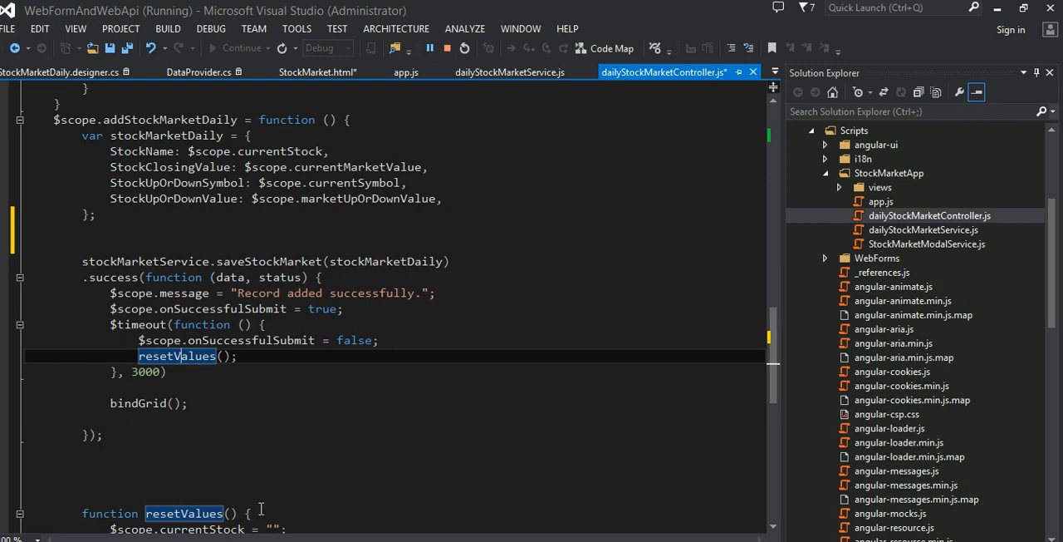
scroll("down", 3)
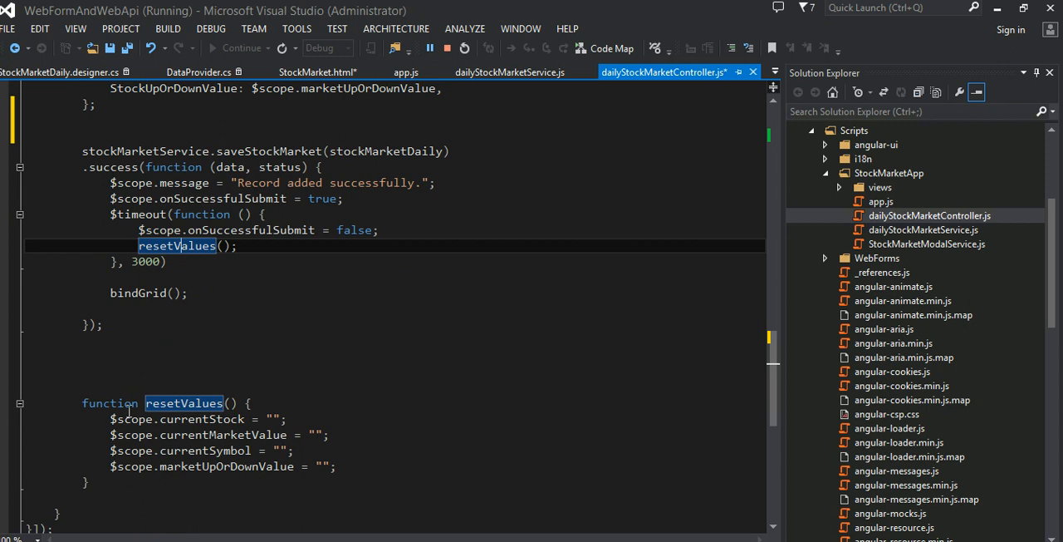
left_click(389, 482)
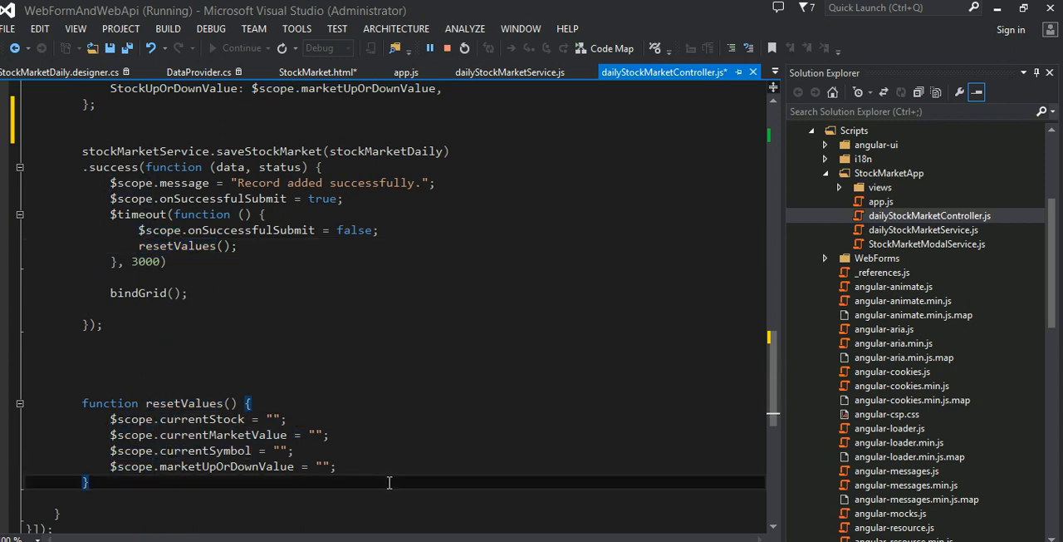
mouse_move(379, 392)
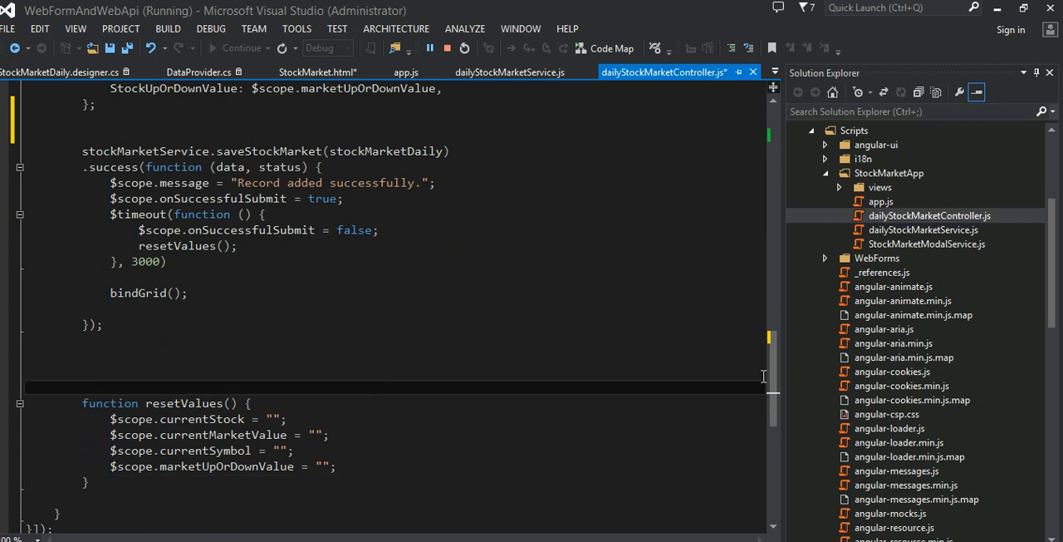
scroll("up", 3)
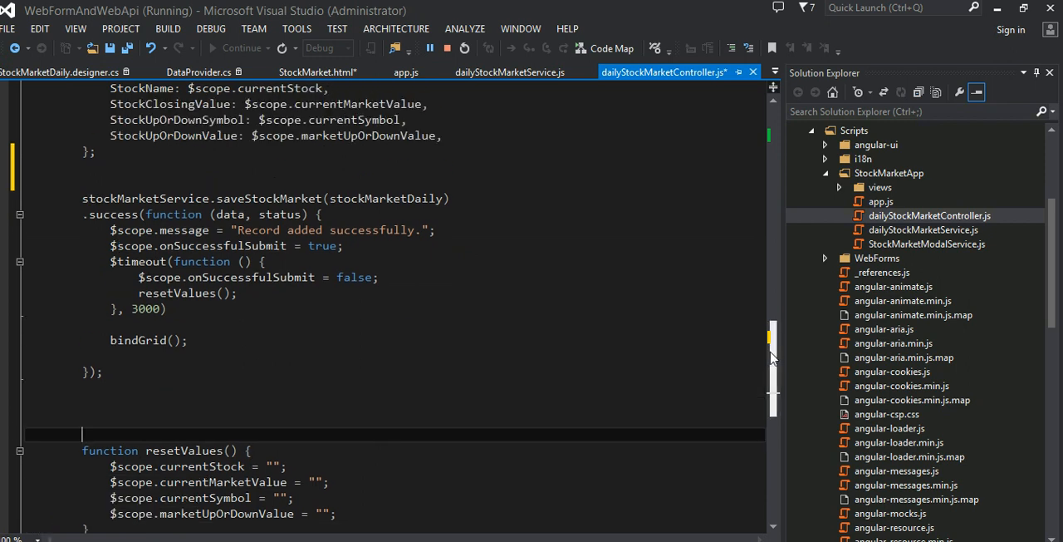
scroll("up", 3)
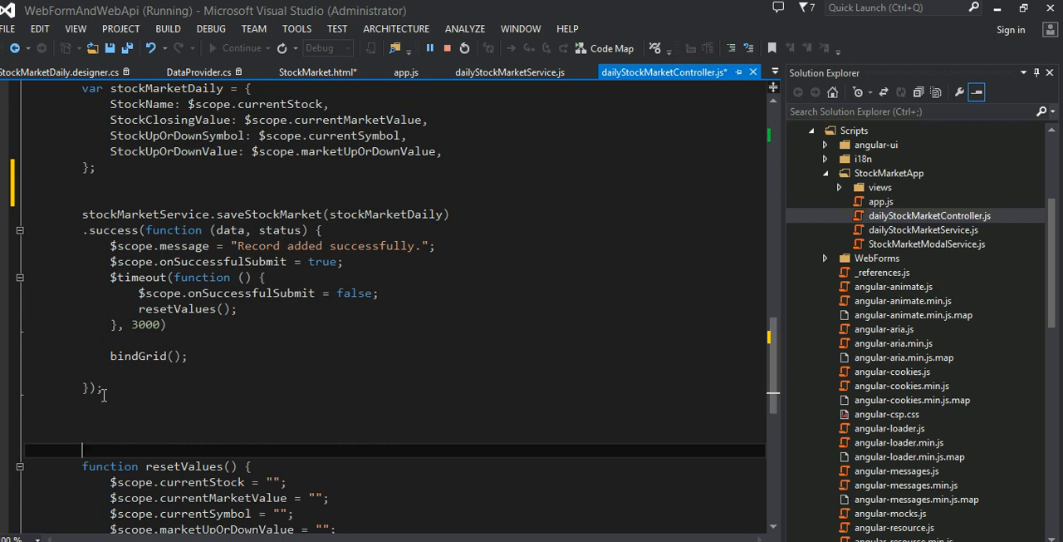
double_click(136, 356)
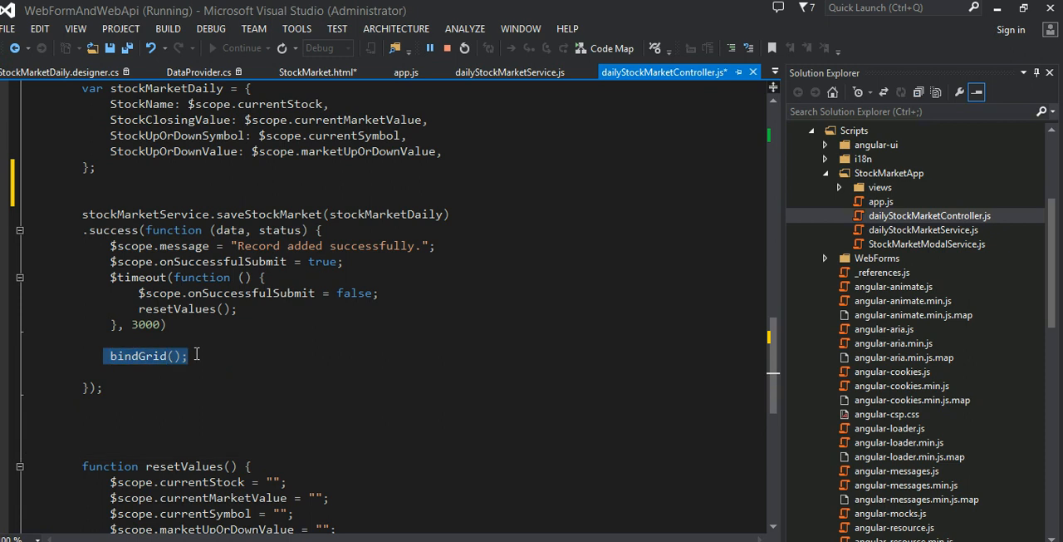
left_click(223, 418)
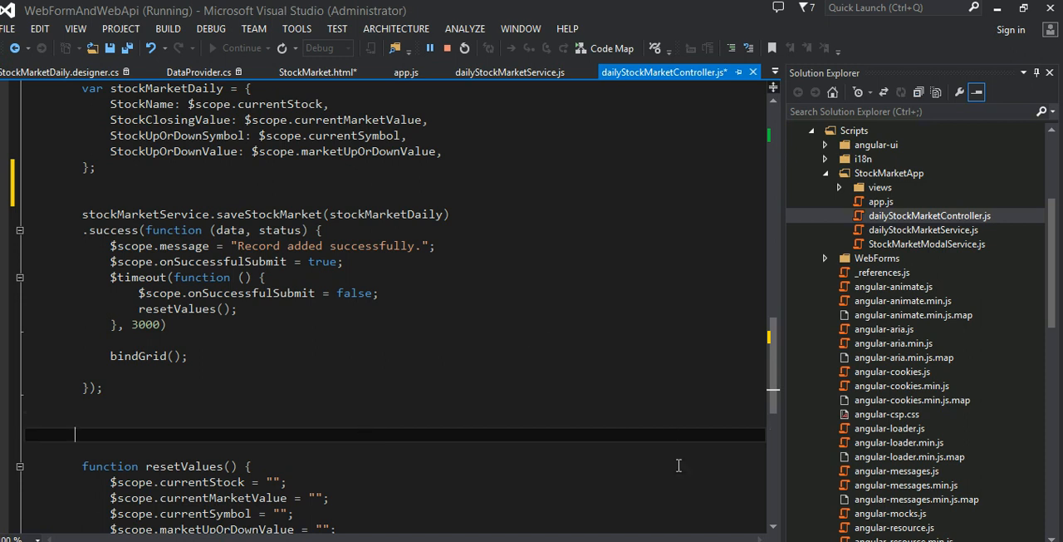
scroll("down", 3)
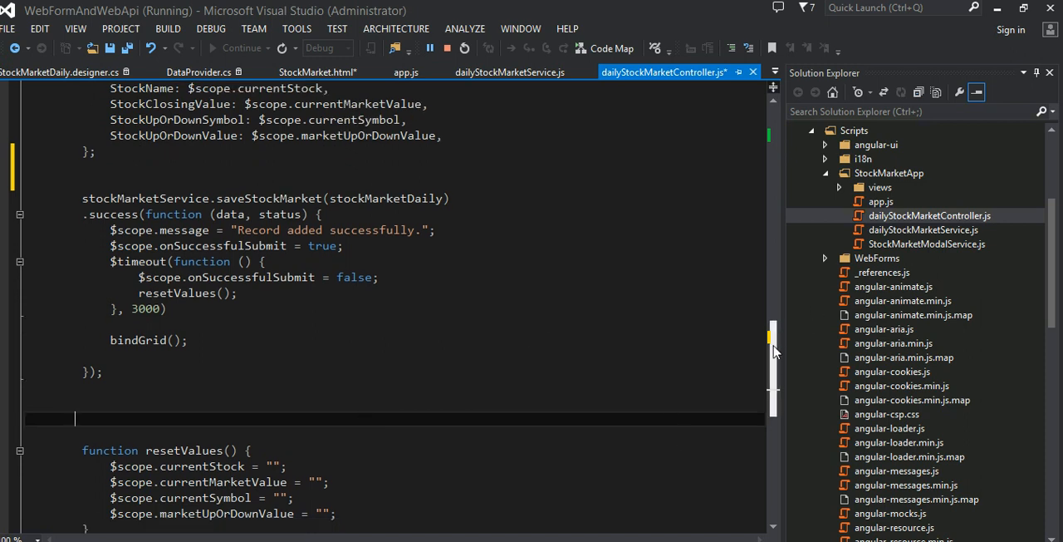
scroll("up", 3)
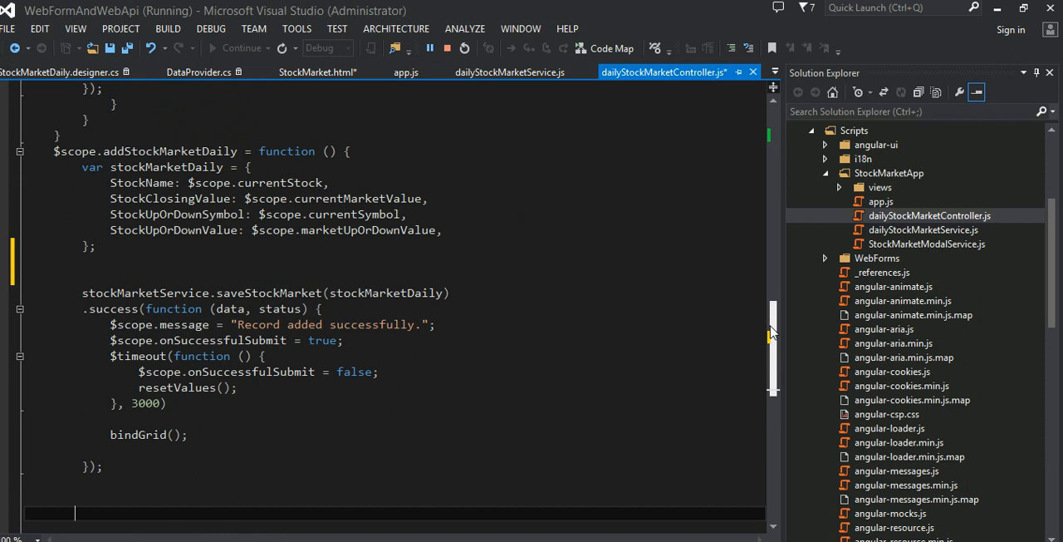
scroll("down", 3)
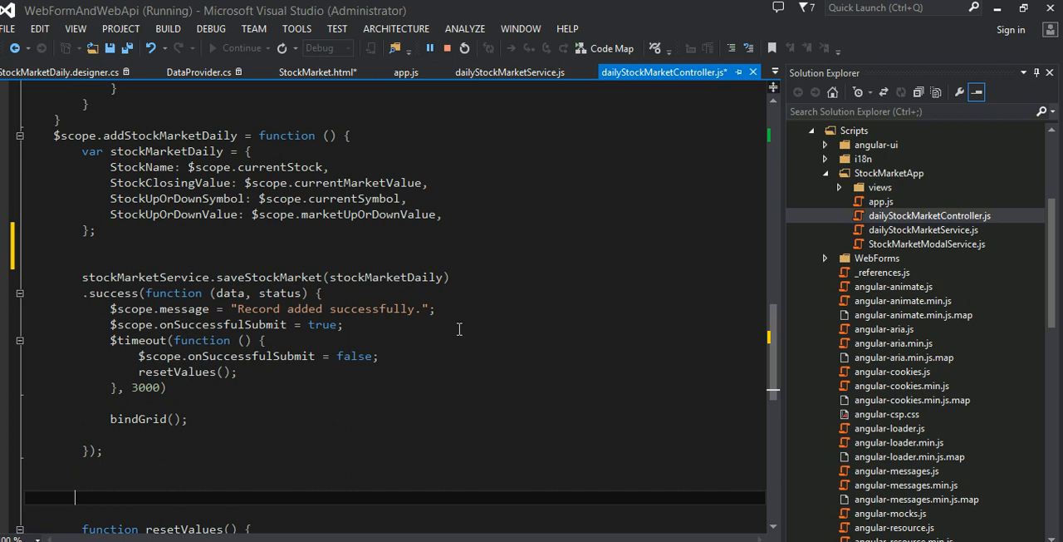
mouse_move(498, 394)
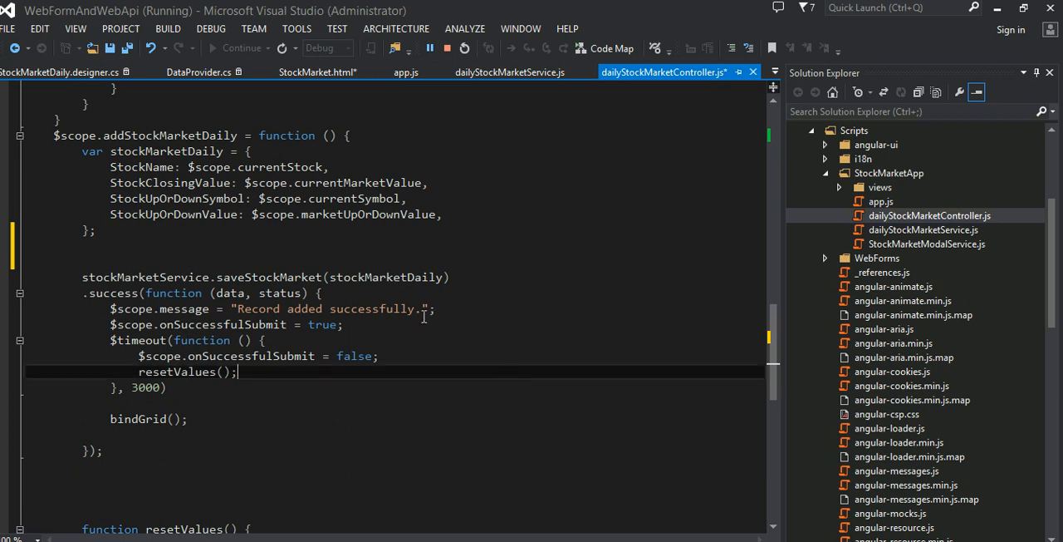
double_click(386, 278)
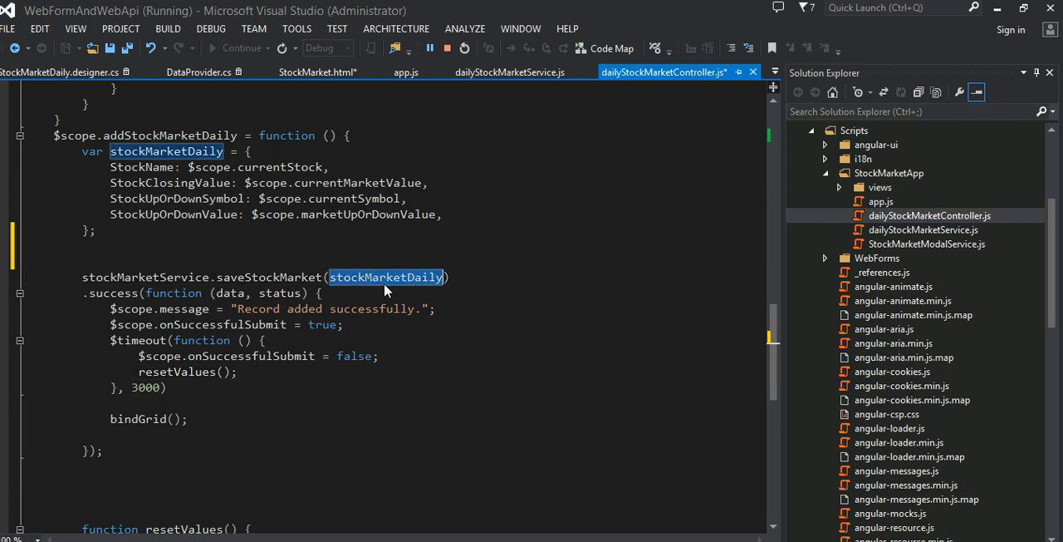
left_click(386, 278)
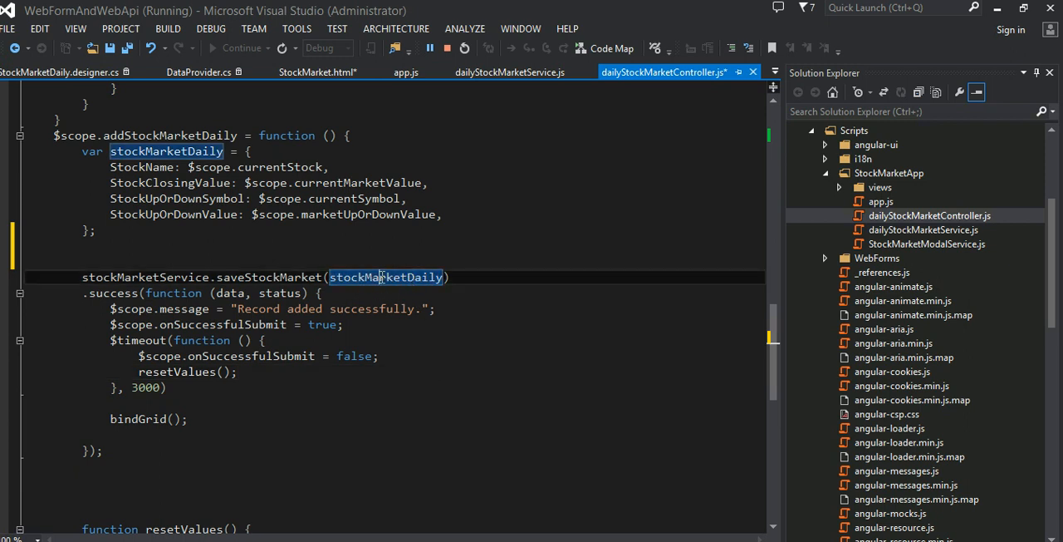